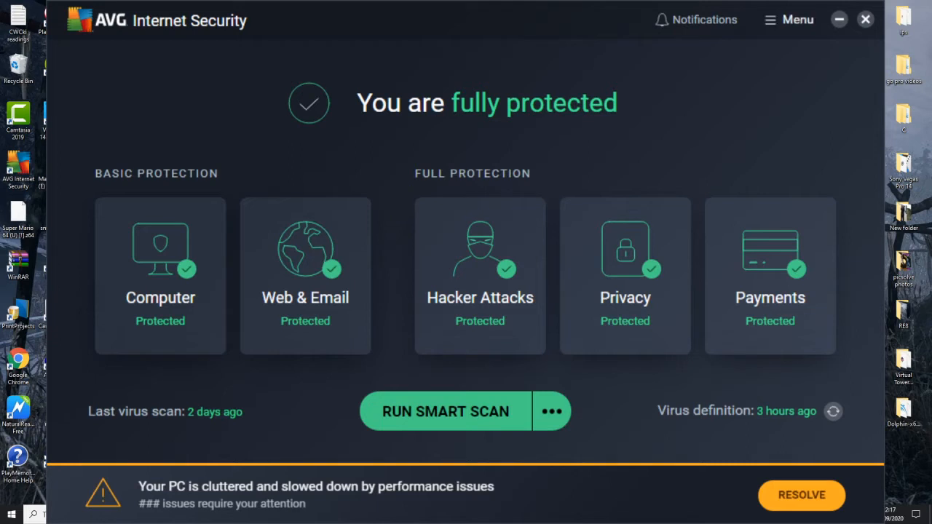
Show About info from the Menu and select software version 20.7.3140
left_click(788, 20)
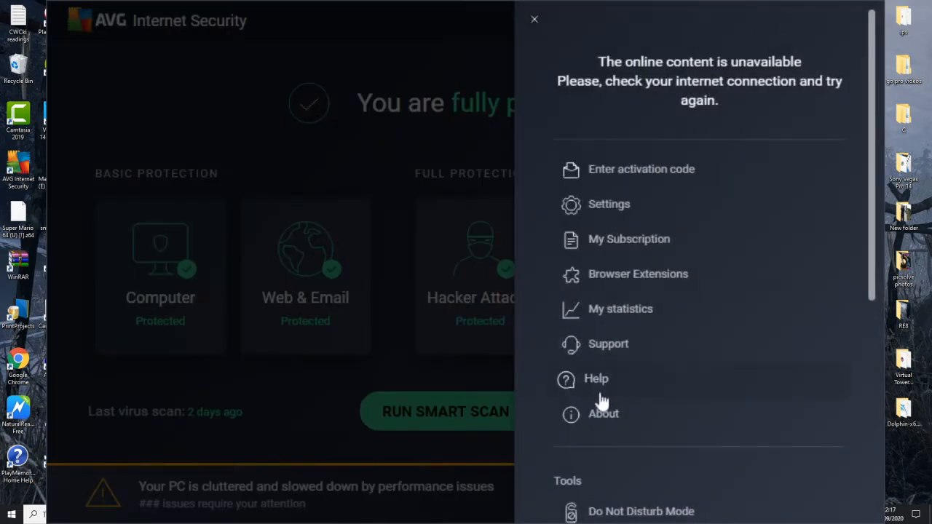
left_click(603, 413)
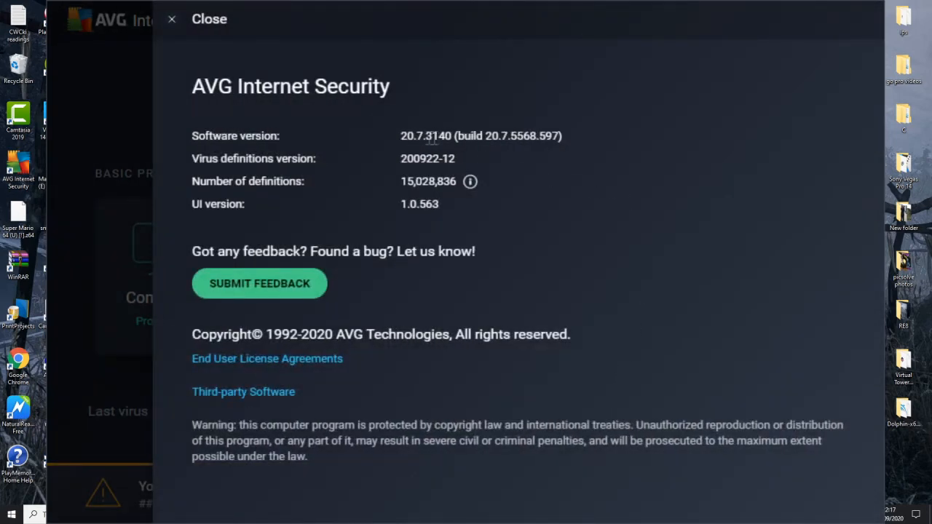
double_click(427, 158)
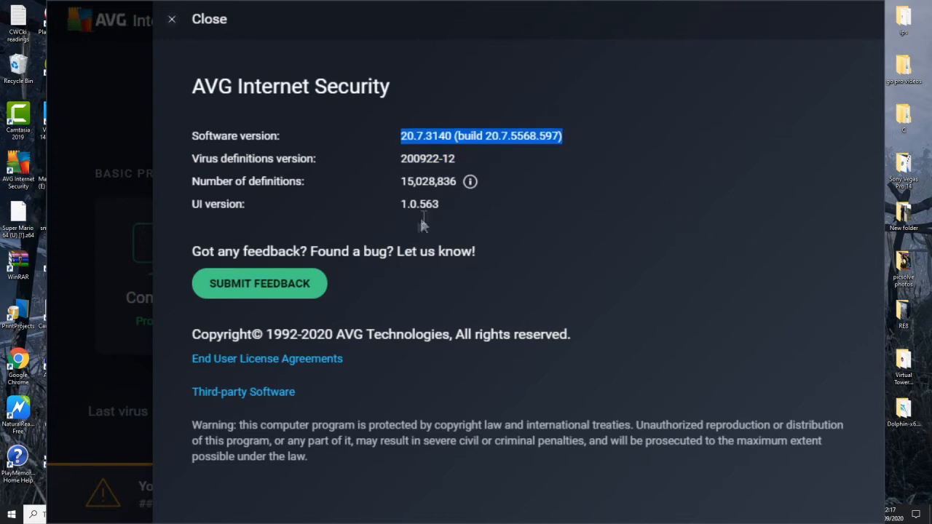
mouse_move(193, 32)
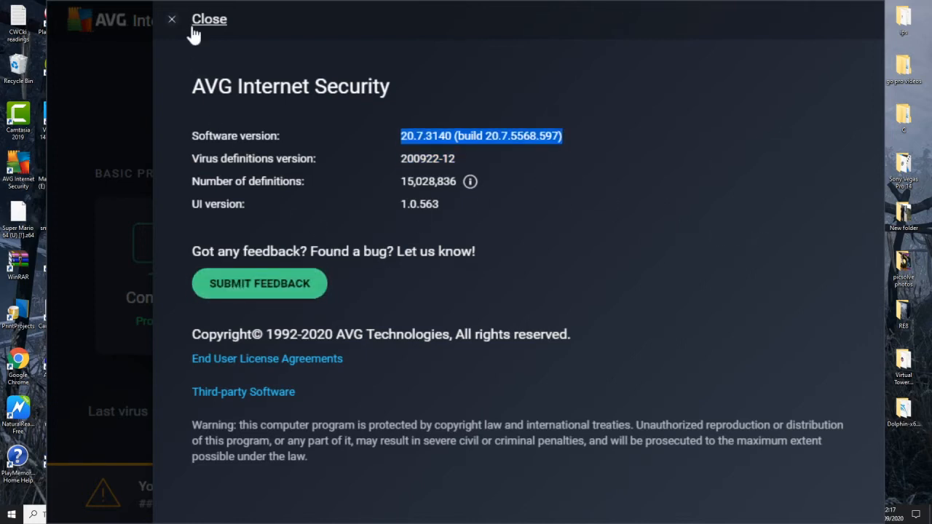
Close the About page to return to the main status screen
left_click(209, 19)
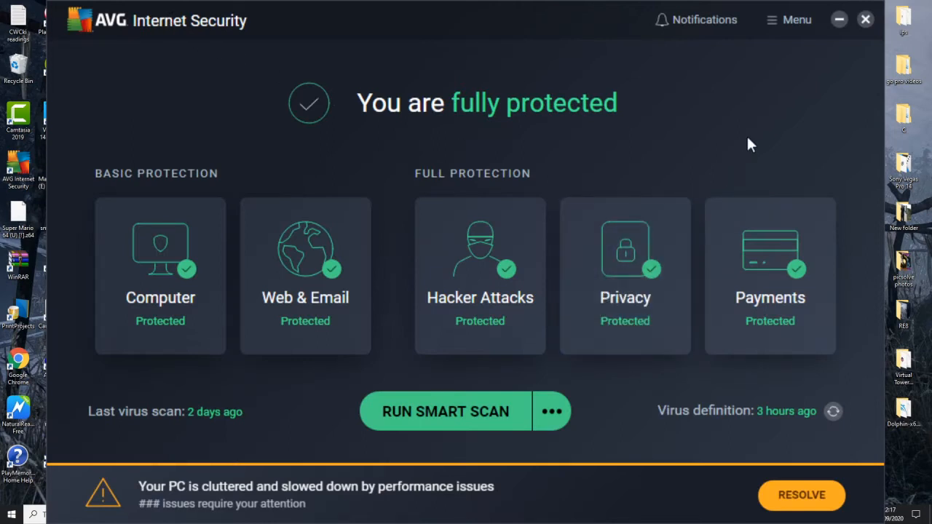
mouse_move(764, 108)
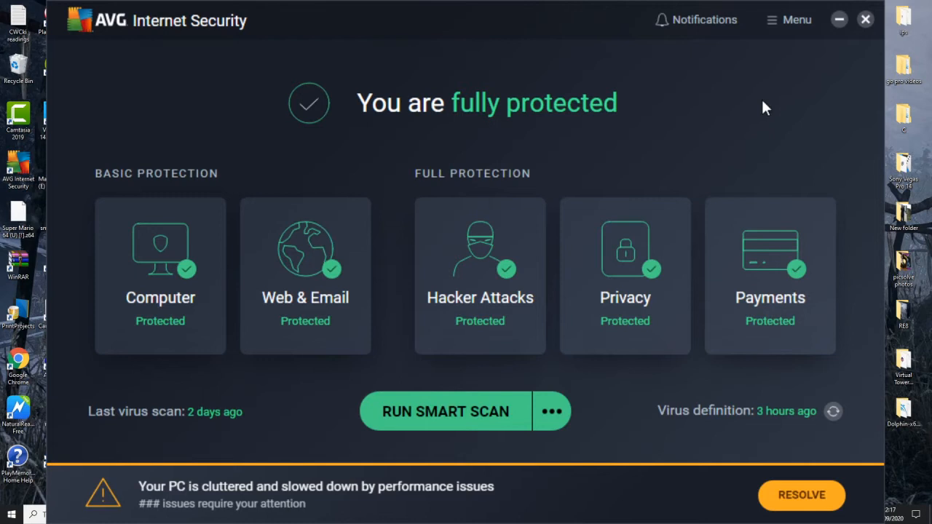
mouse_move(531, 151)
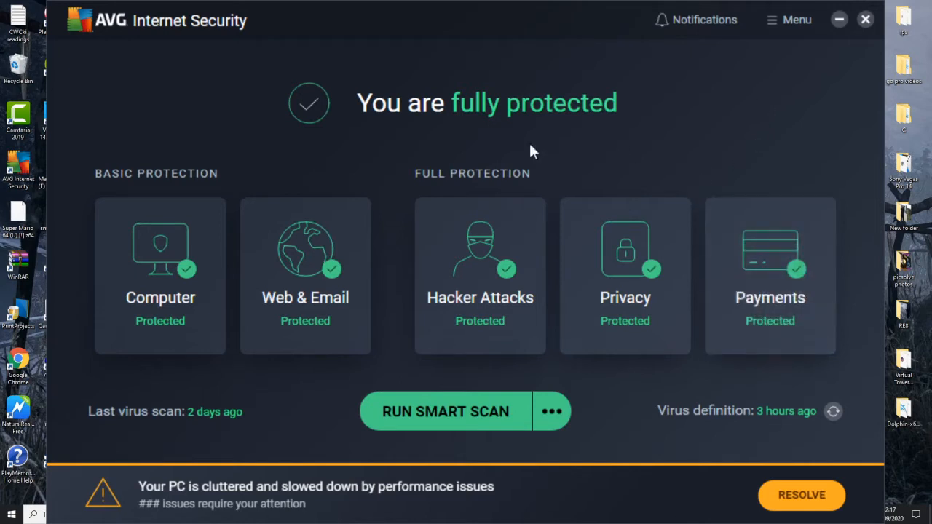
mouse_move(770, 305)
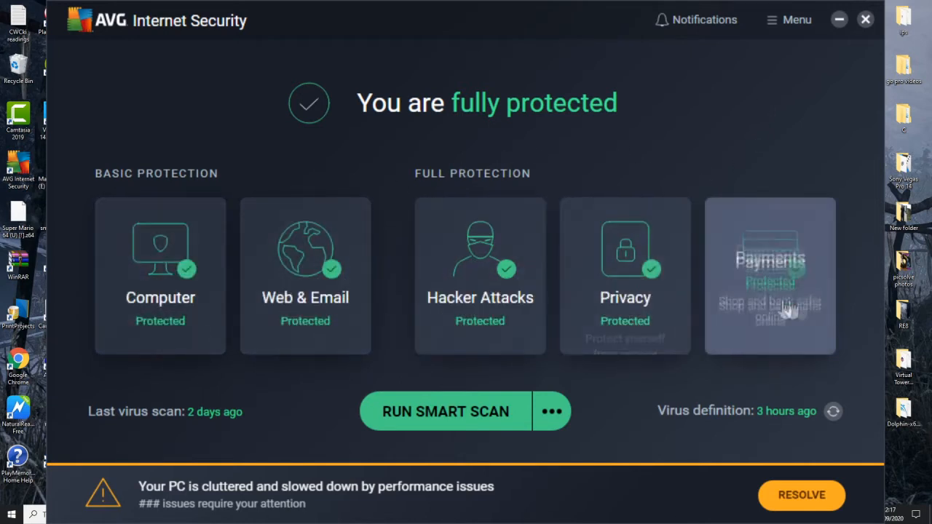
mouse_move(160, 317)
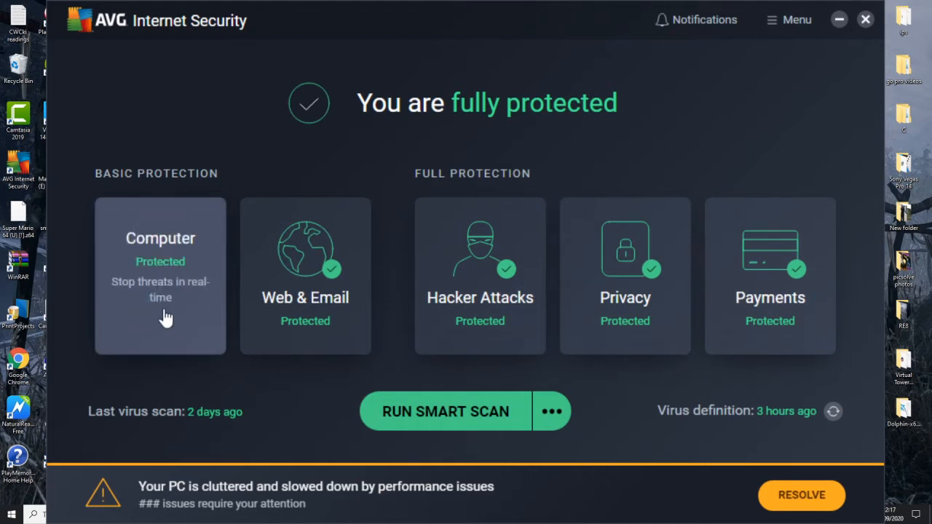
mouse_move(163, 297)
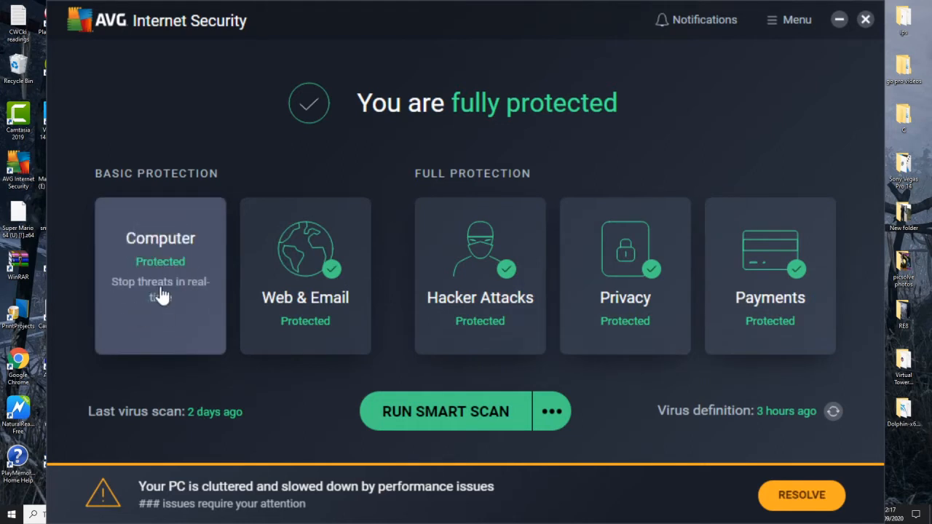
left_click(160, 275)
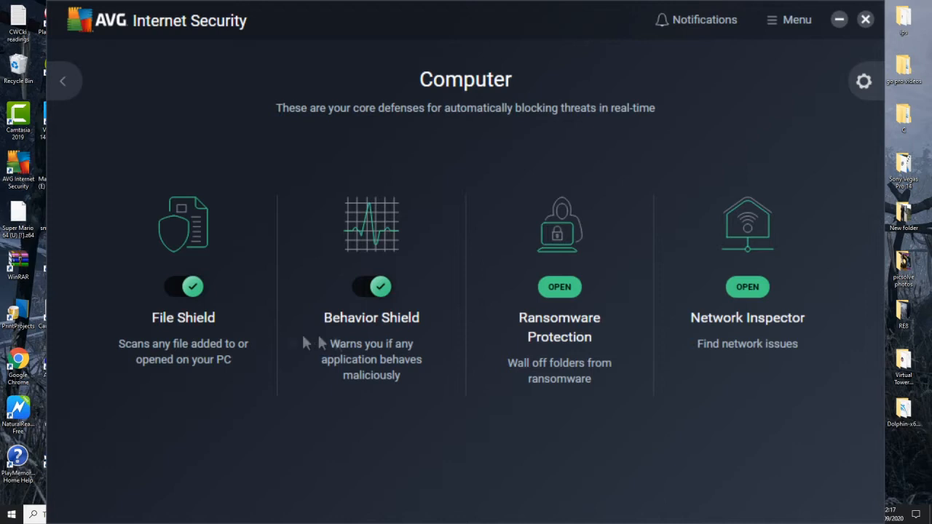
mouse_move(677, 319)
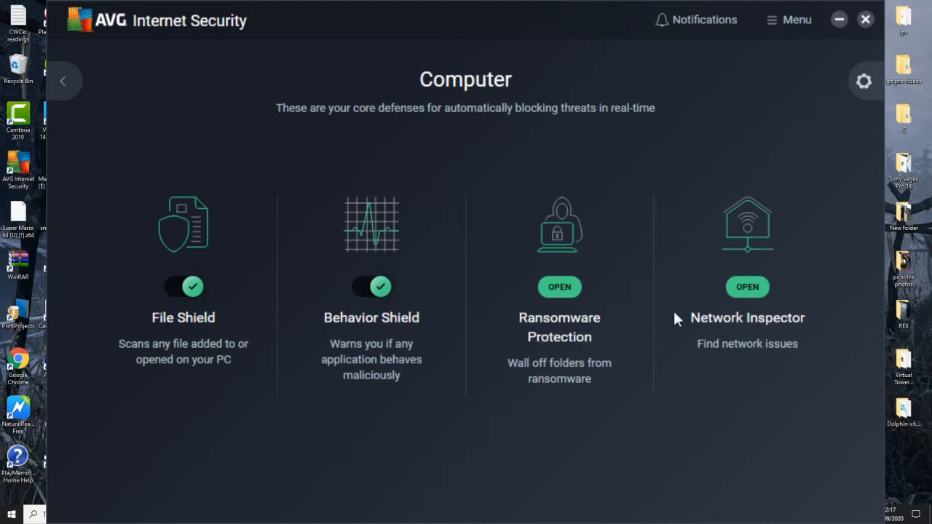
mouse_move(195, 347)
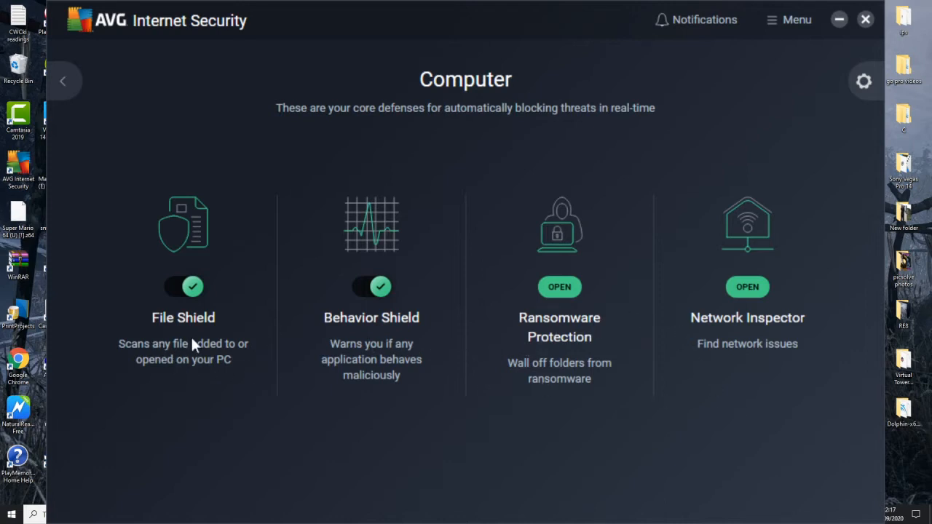
mouse_move(412, 340)
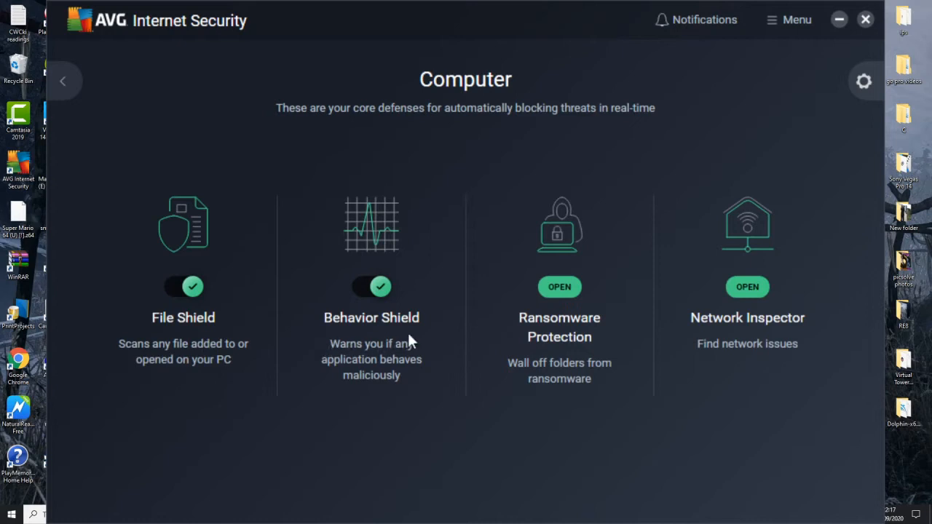
mouse_move(608, 351)
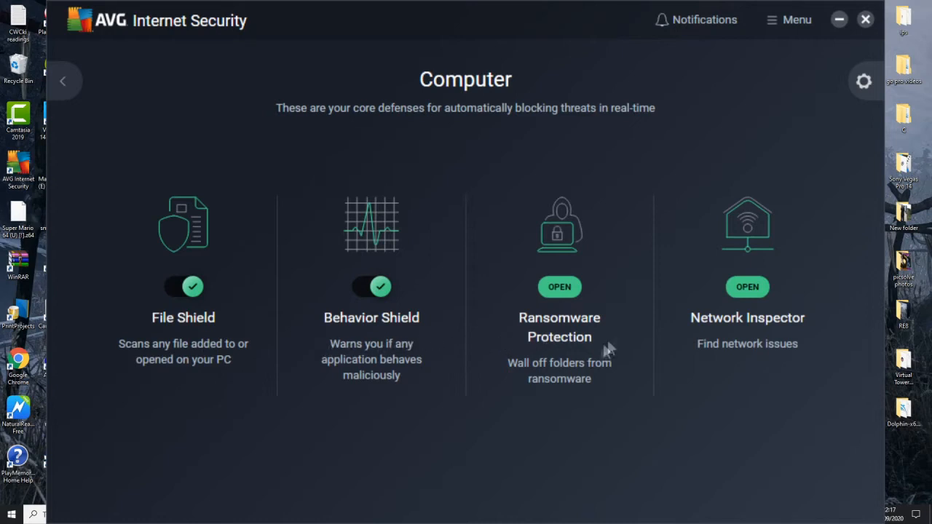
mouse_move(778, 341)
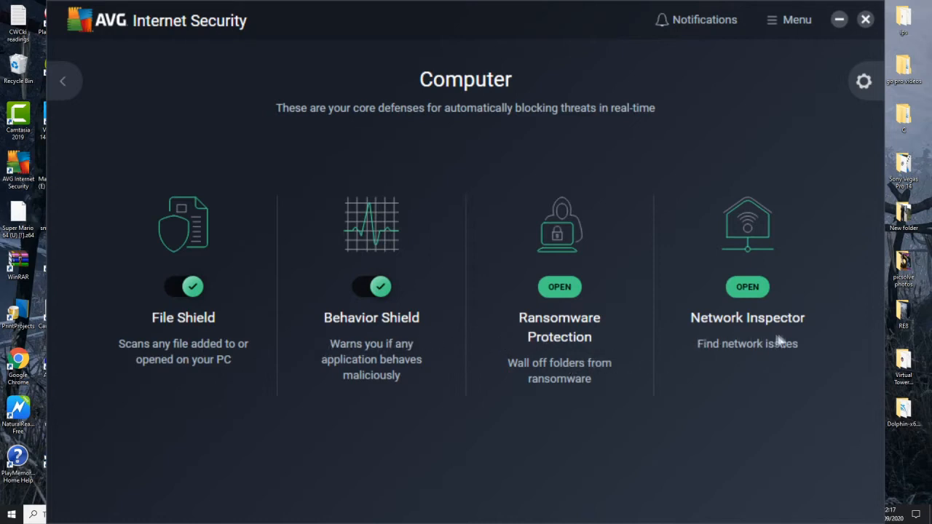
mouse_move(651, 344)
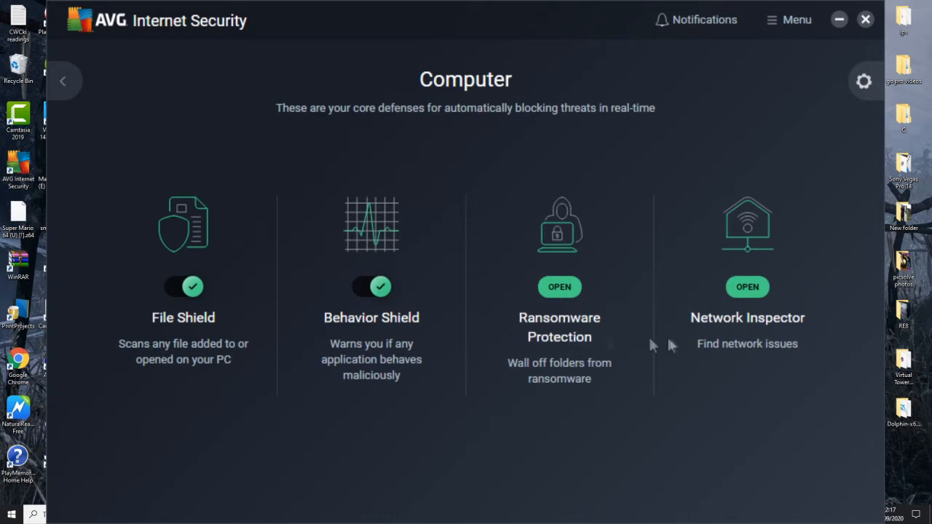
left_click(63, 81)
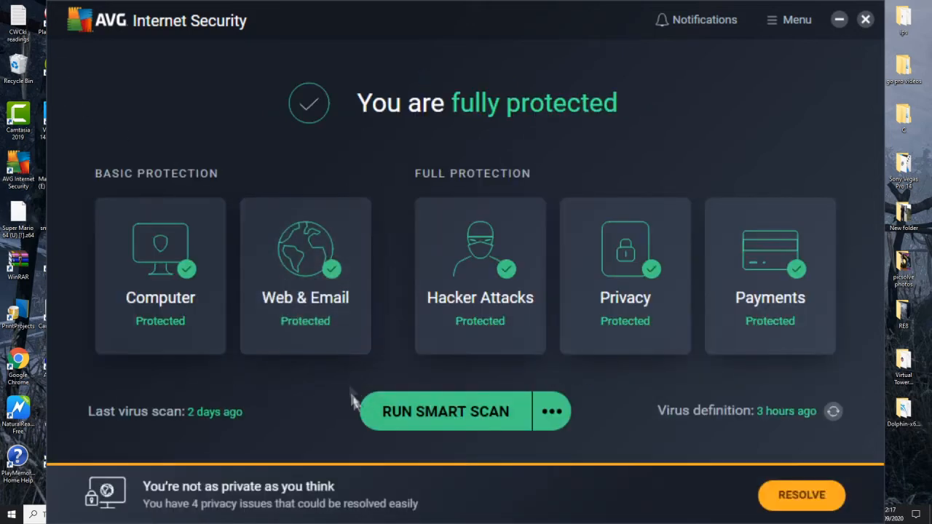
left_click(305, 276)
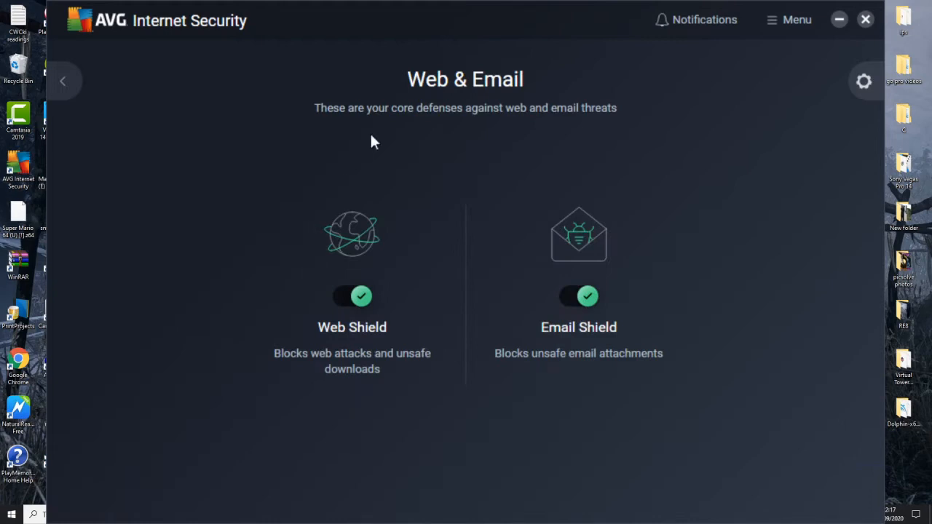
mouse_move(350, 366)
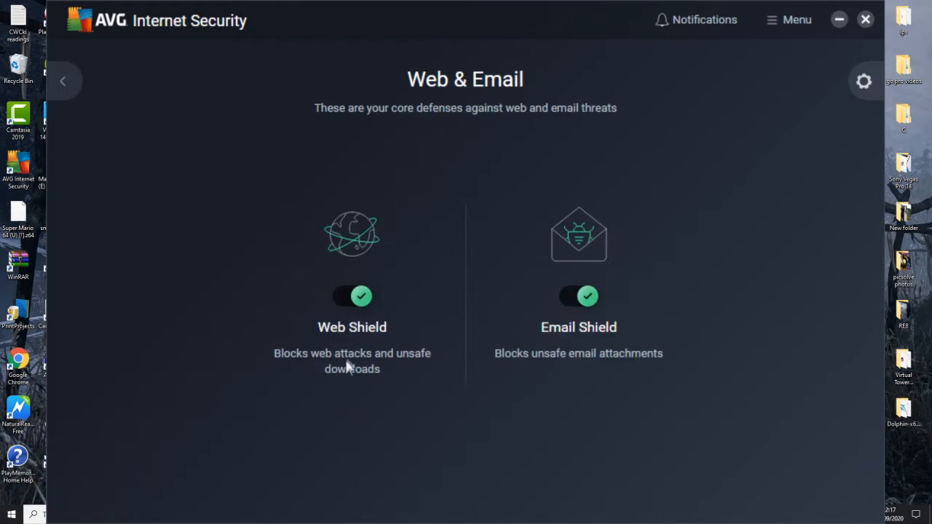
mouse_move(617, 357)
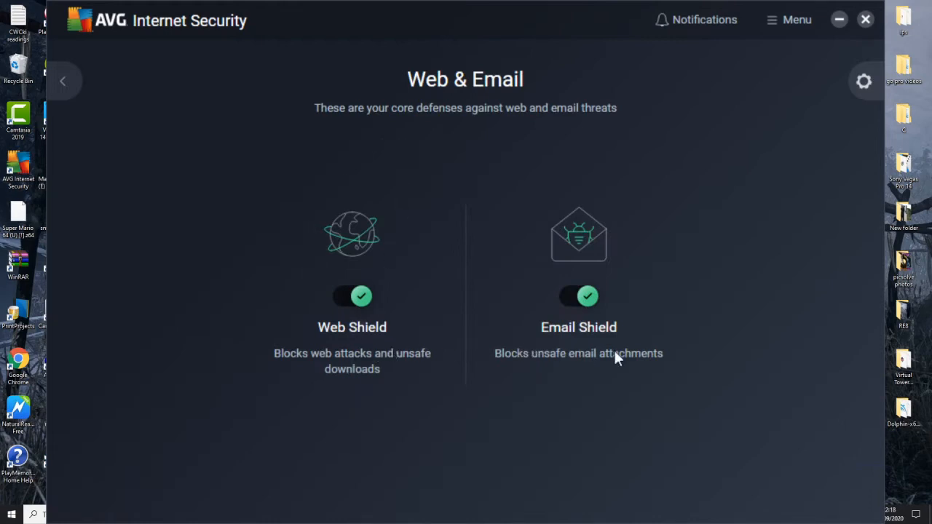
mouse_move(779, 300)
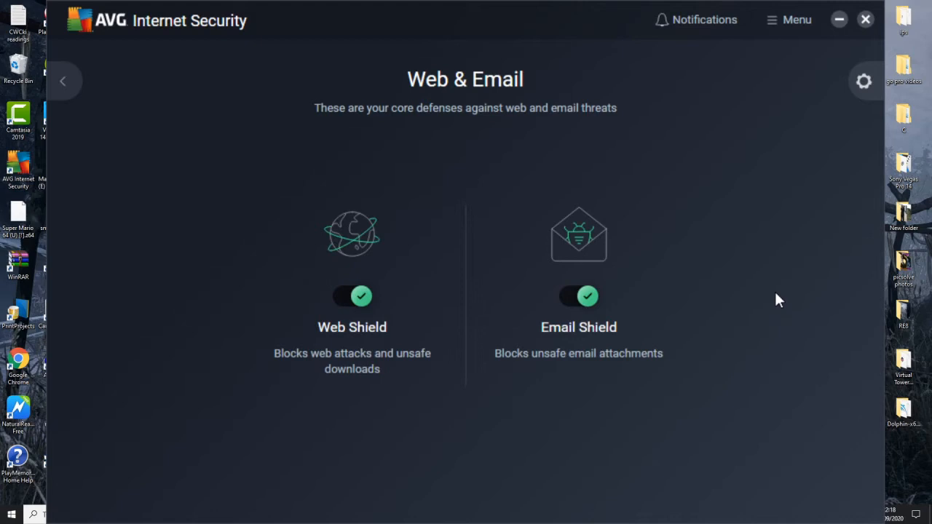
mouse_move(791, 282)
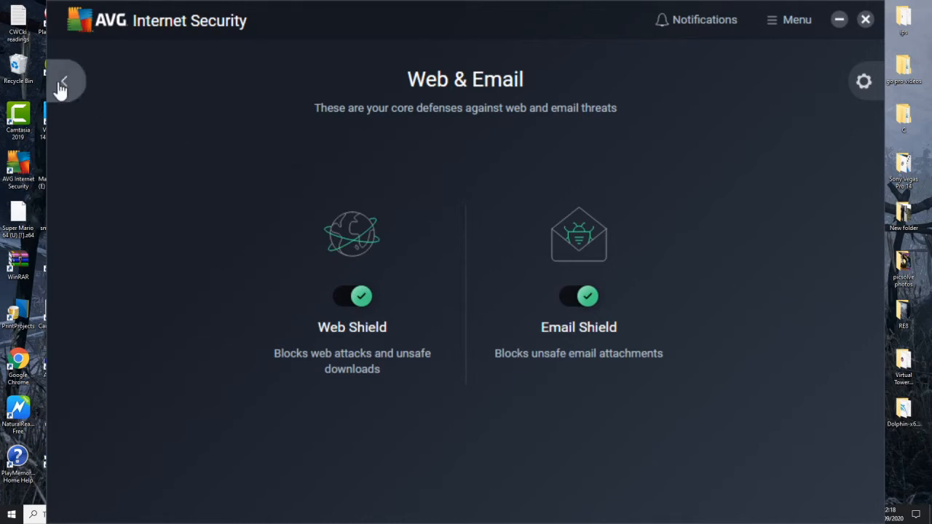
left_click(62, 80)
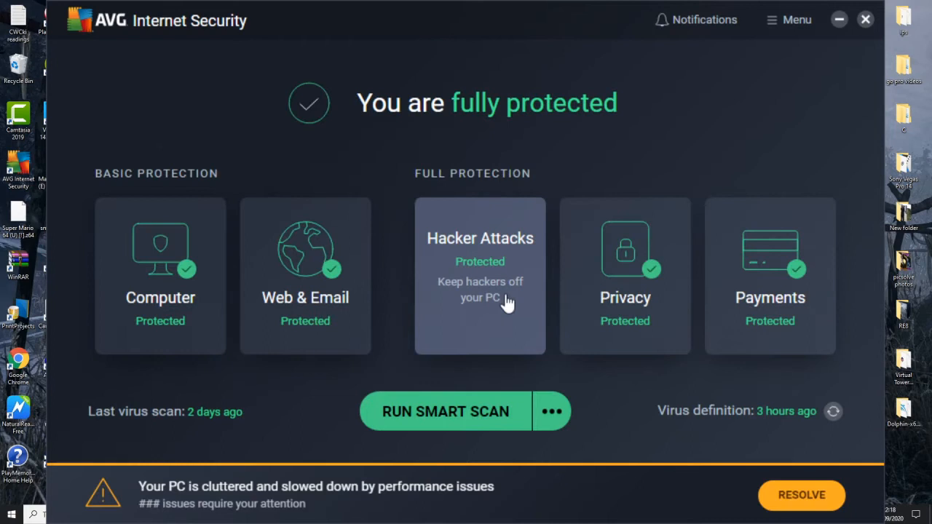
Review Hacker Attacks (Enhanced Firewall, Password Protection, Remote Access Shield on), then go back
left_click(480, 275)
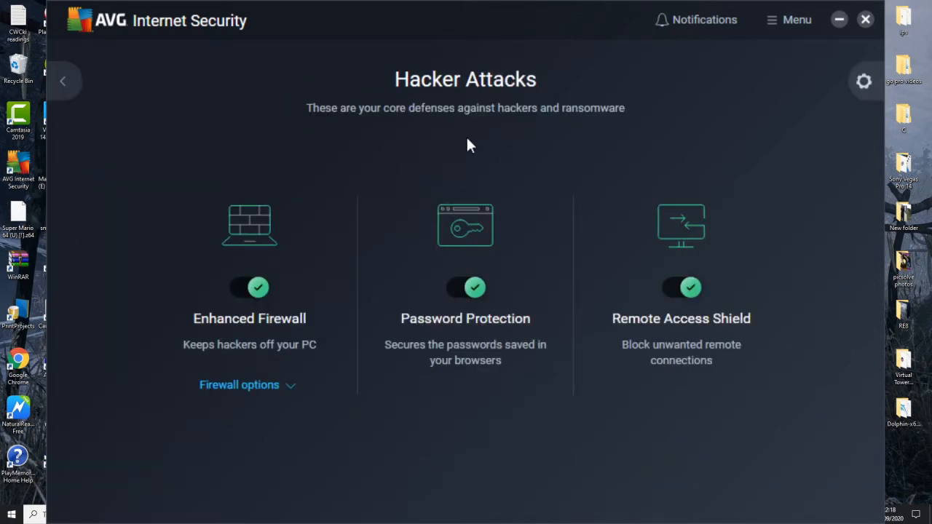
mouse_move(398, 137)
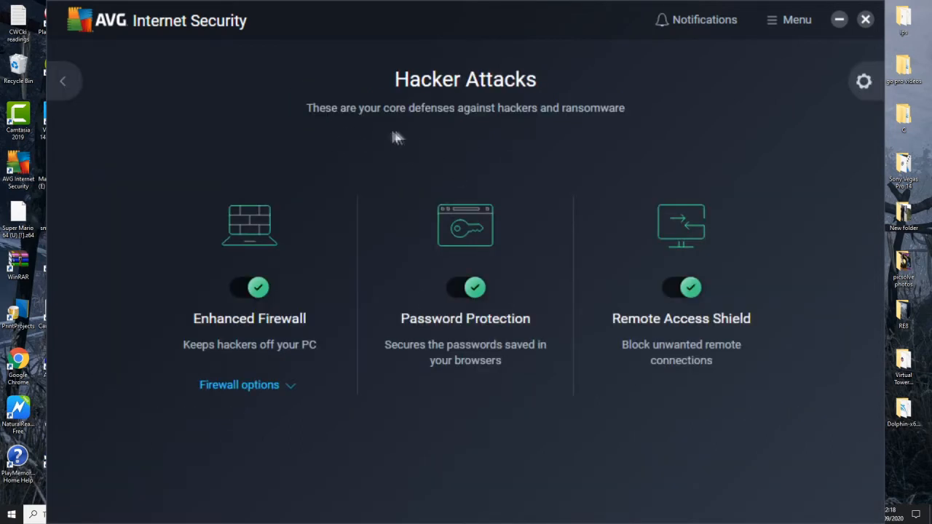
mouse_move(615, 143)
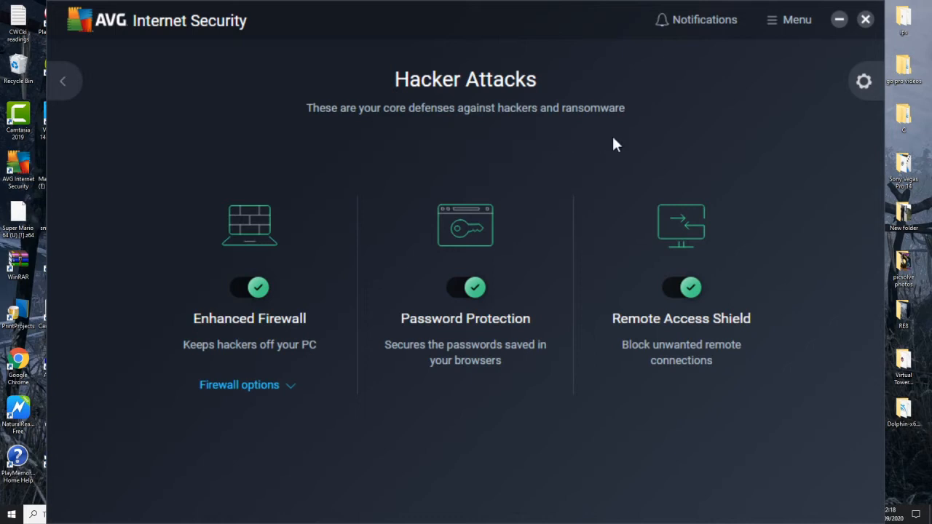
mouse_move(279, 351)
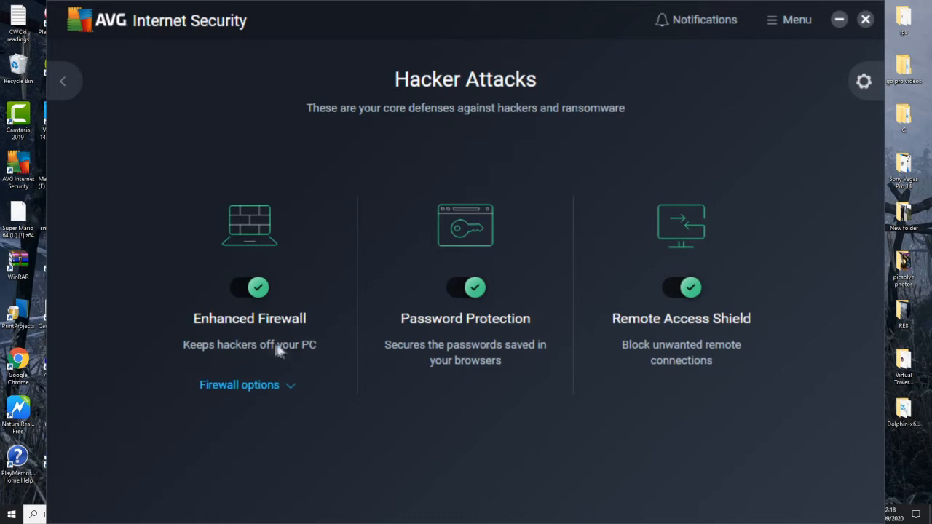
mouse_move(413, 350)
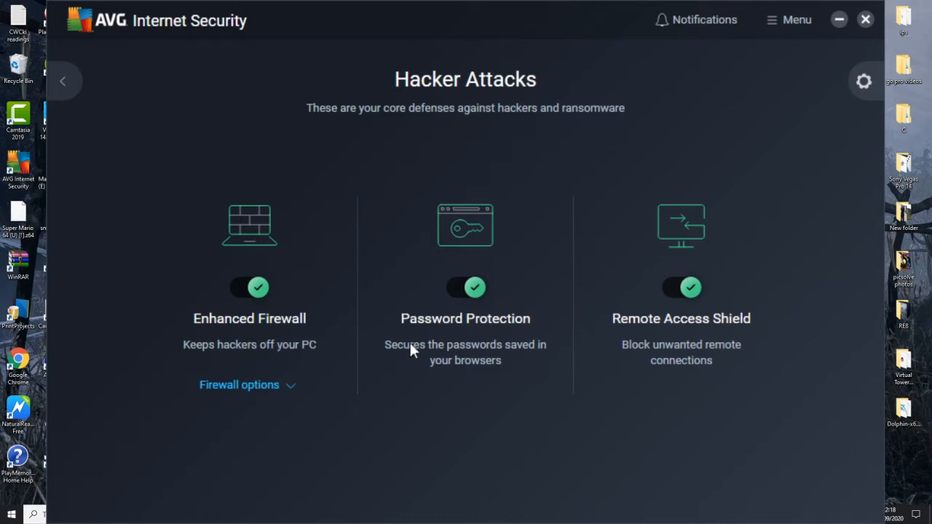
mouse_move(530, 378)
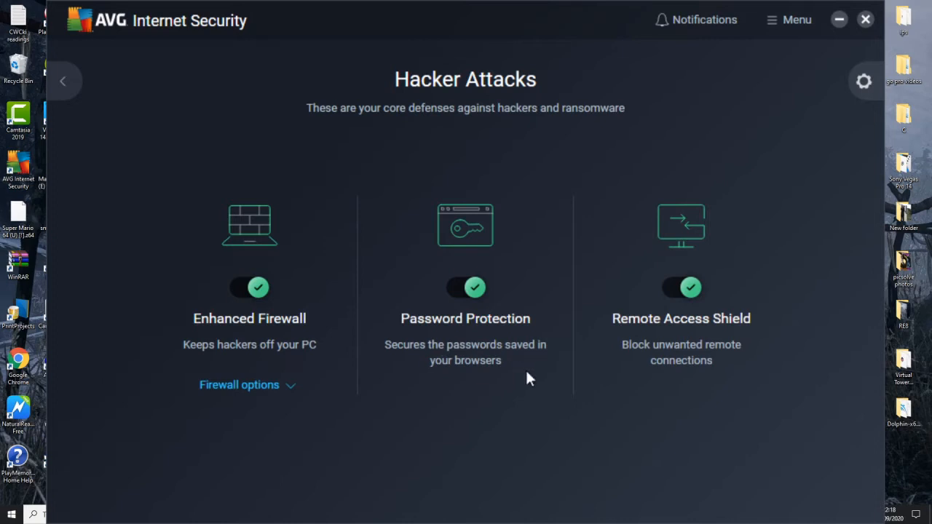
mouse_move(659, 339)
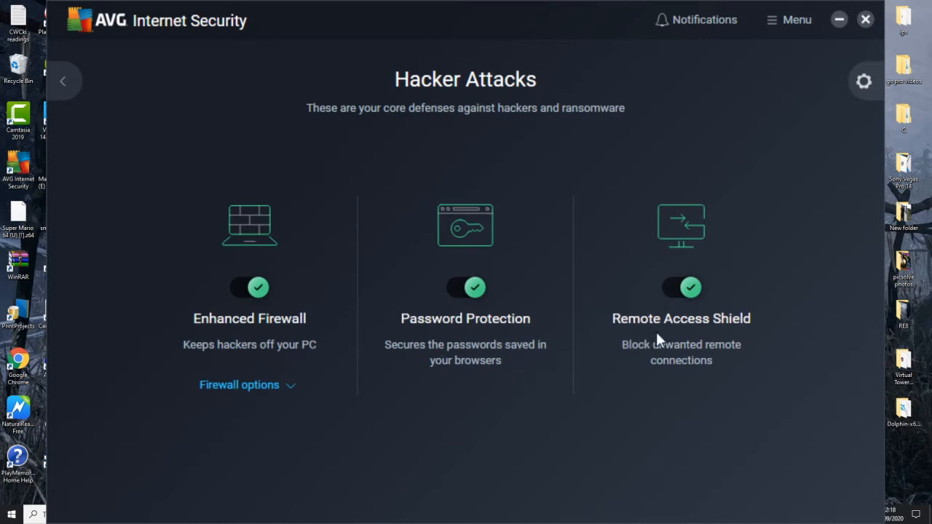
mouse_move(752, 382)
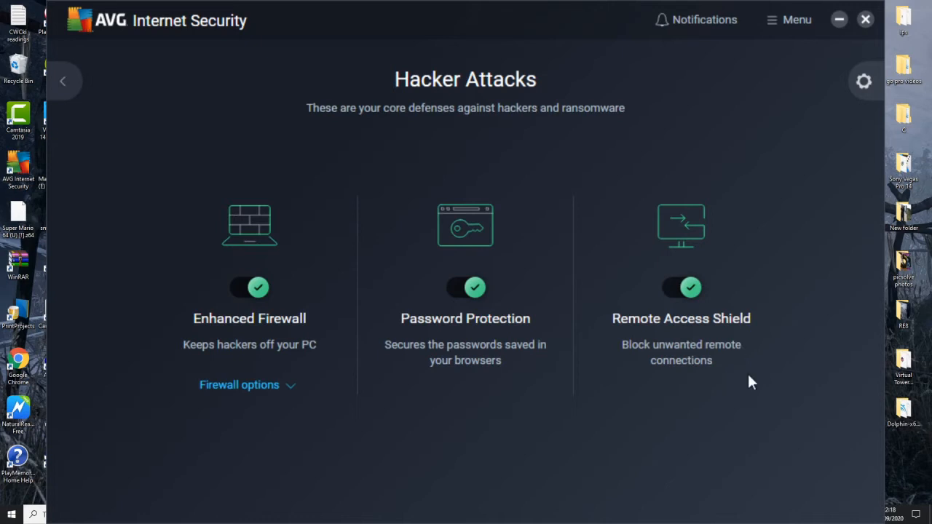
mouse_move(742, 368)
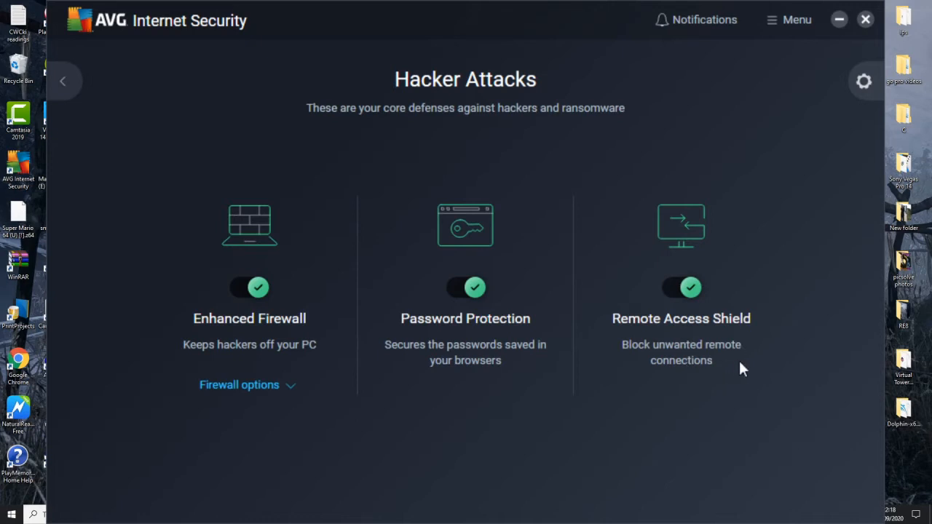
mouse_move(746, 377)
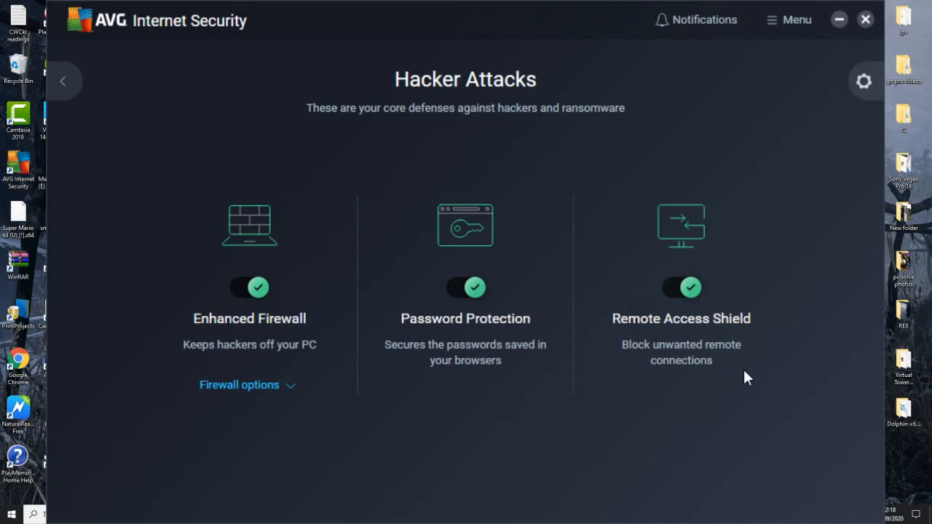
mouse_move(296, 342)
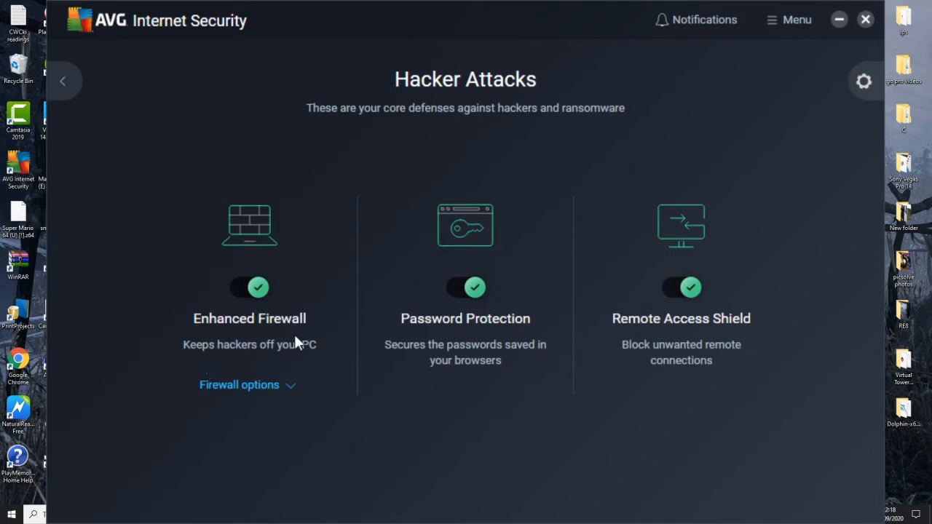
mouse_move(316, 345)
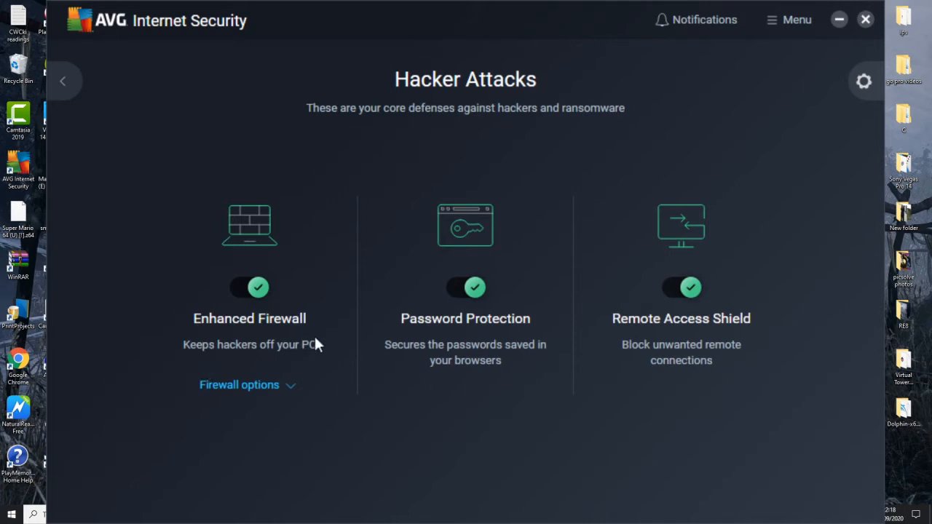
mouse_move(334, 354)
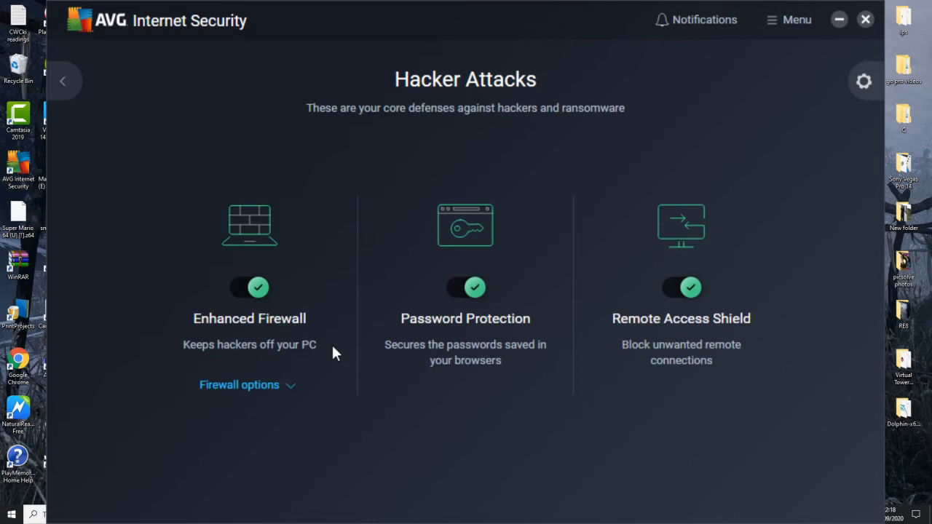
left_click(63, 80)
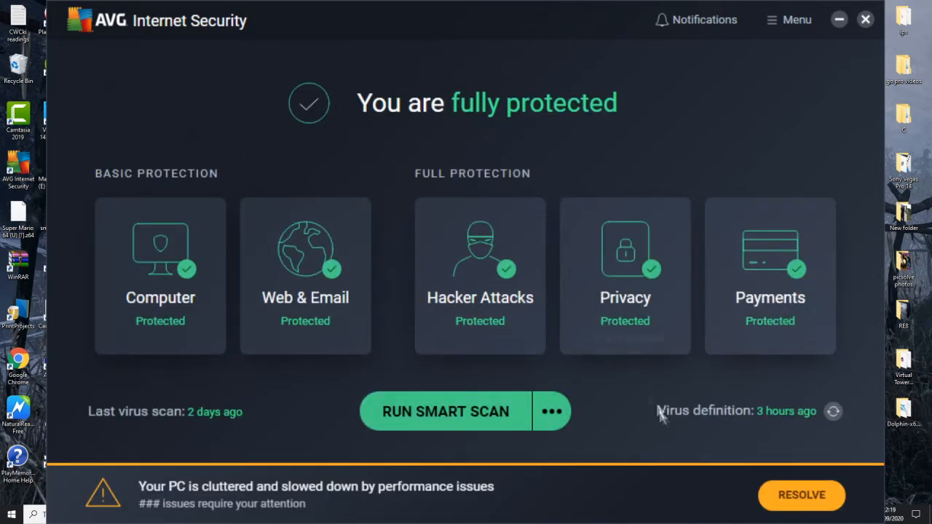
Open the Privacy tile to view Webcam Protection and Sensitive Data Shield
left_click(624, 275)
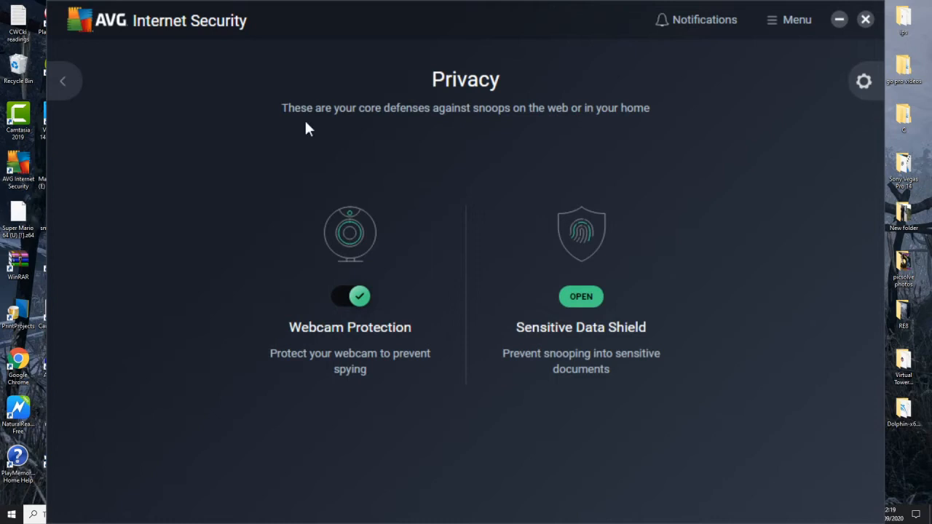
mouse_move(518, 133)
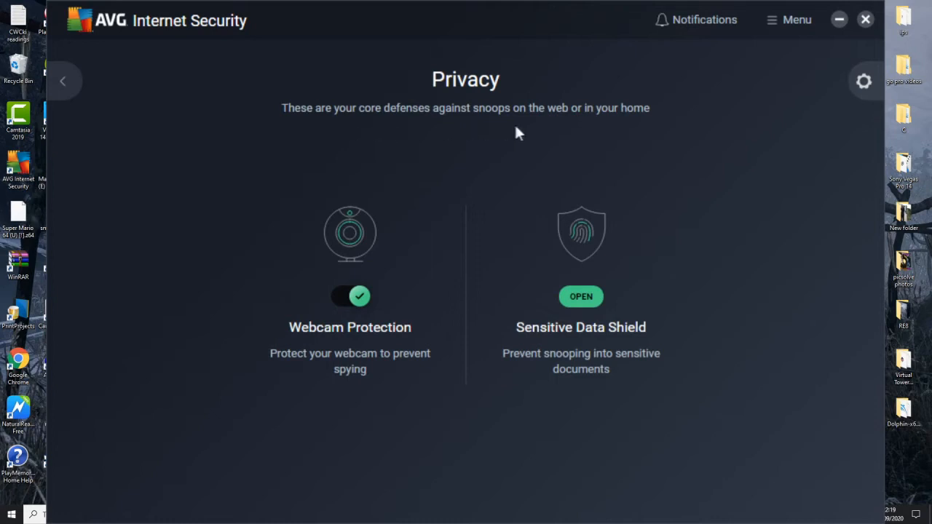
mouse_move(626, 137)
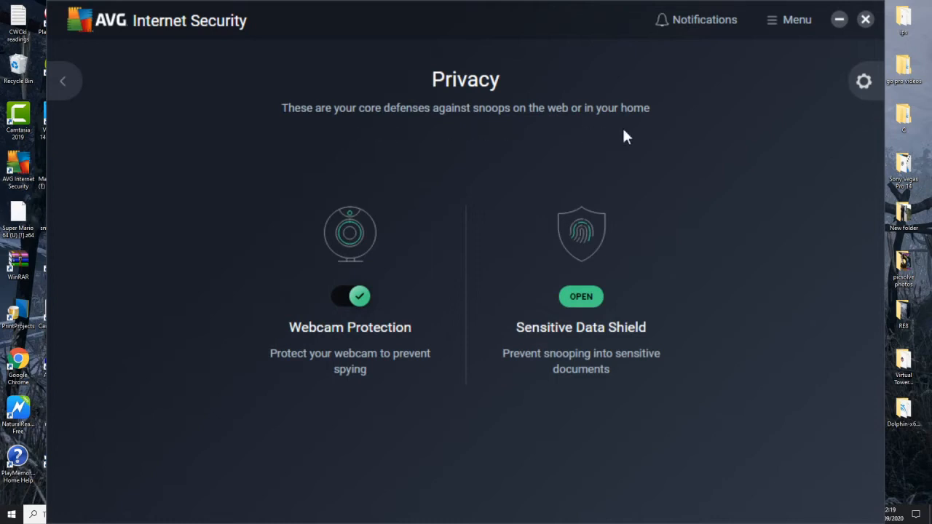
mouse_move(449, 247)
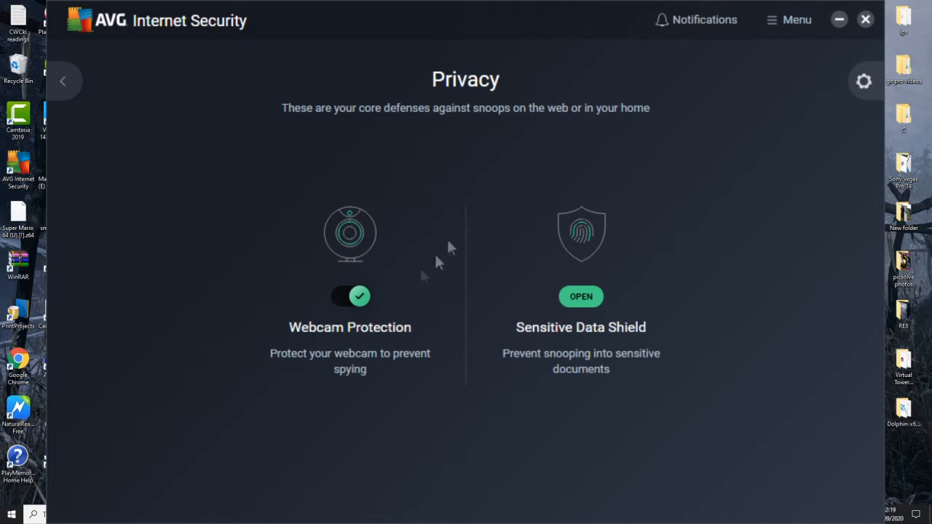
mouse_move(390, 355)
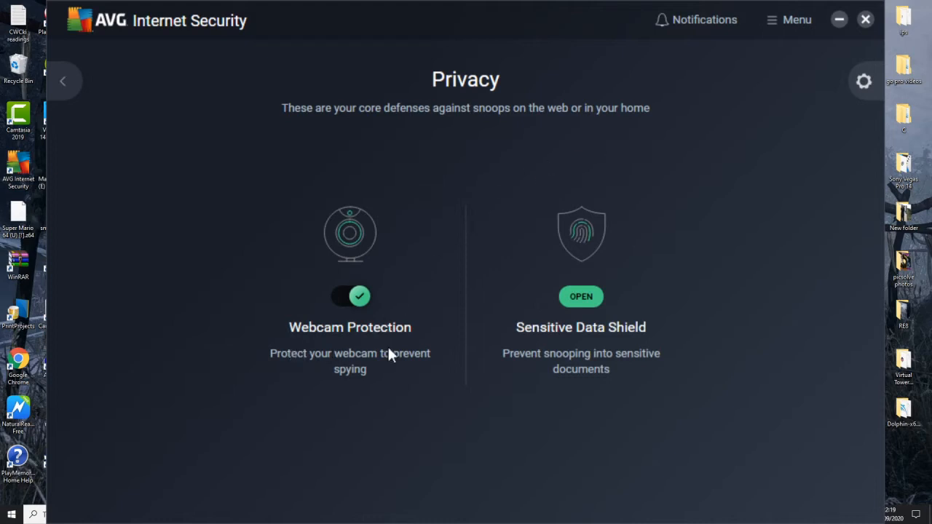
mouse_move(643, 353)
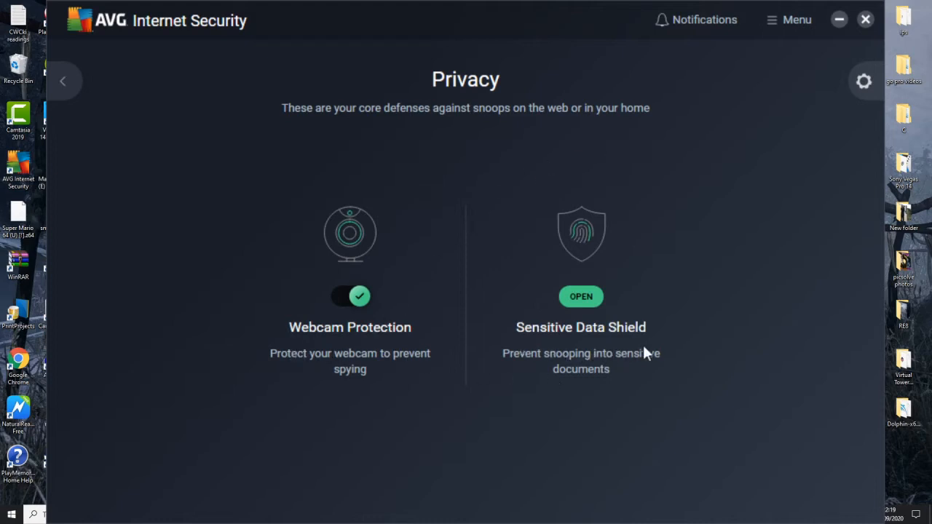
mouse_move(749, 401)
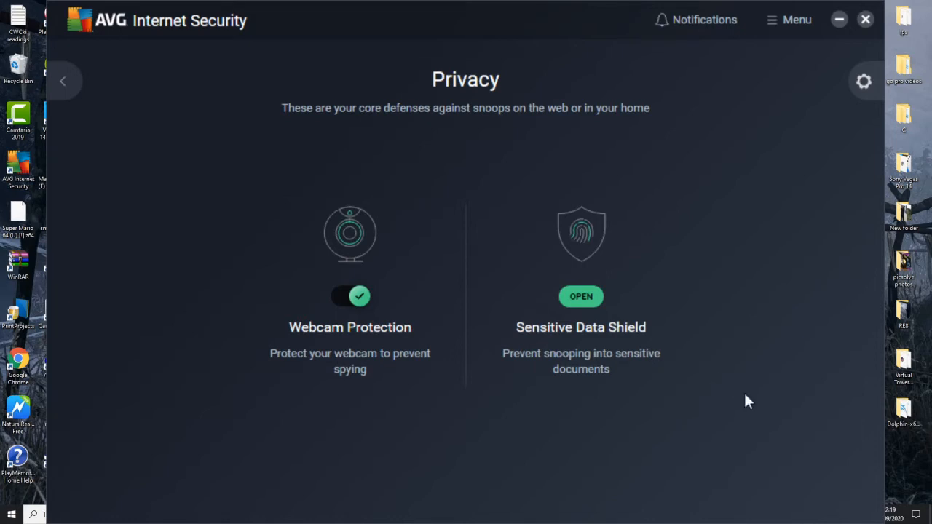
mouse_move(623, 382)
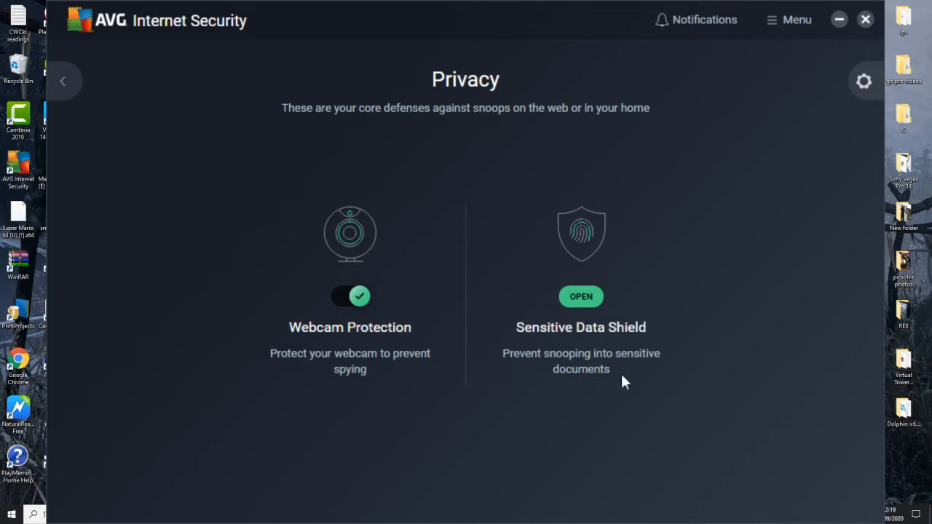
mouse_move(670, 397)
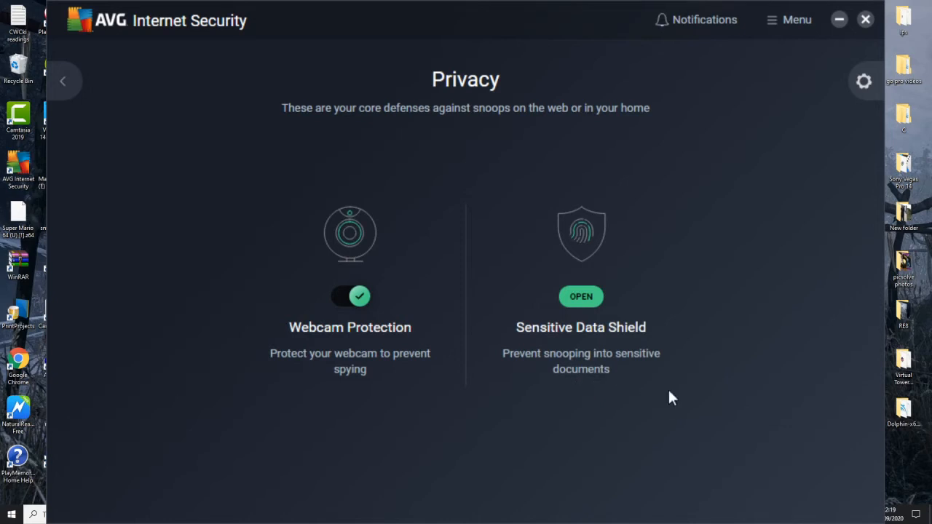
mouse_move(112, 113)
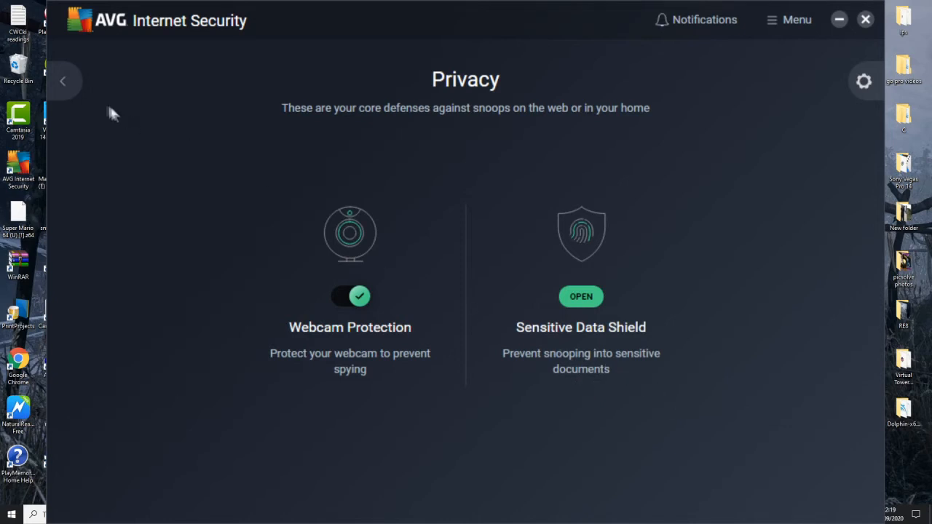
Leave Privacy and open the Payments page showing Fake Website Shield on
left_click(63, 81)
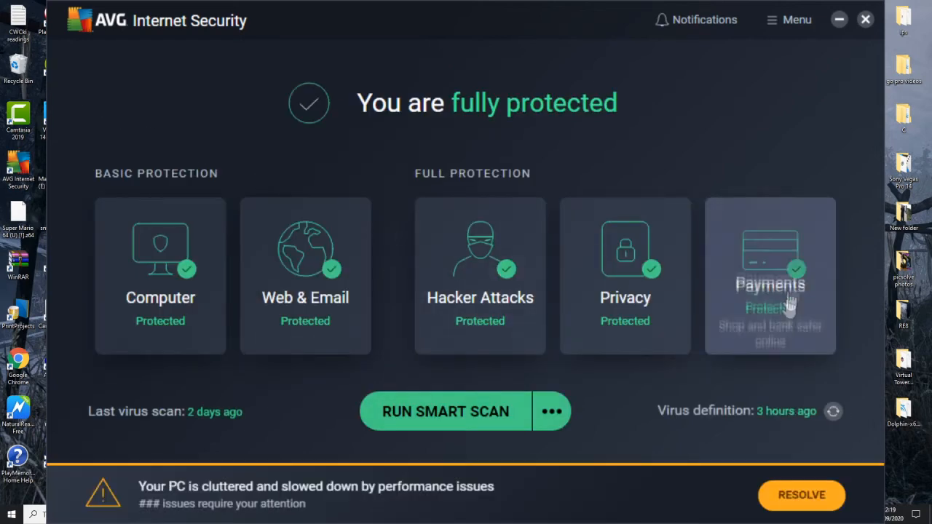
left_click(769, 275)
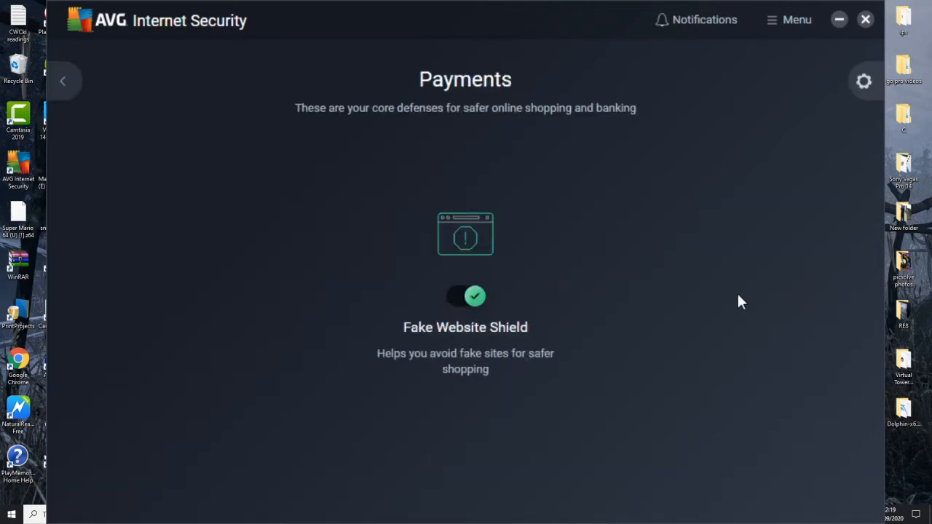
mouse_move(596, 344)
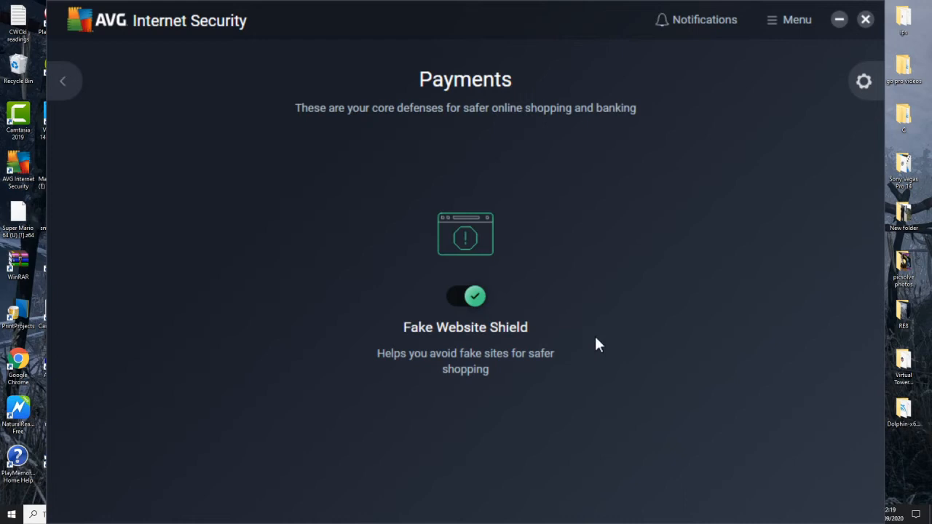
mouse_move(509, 380)
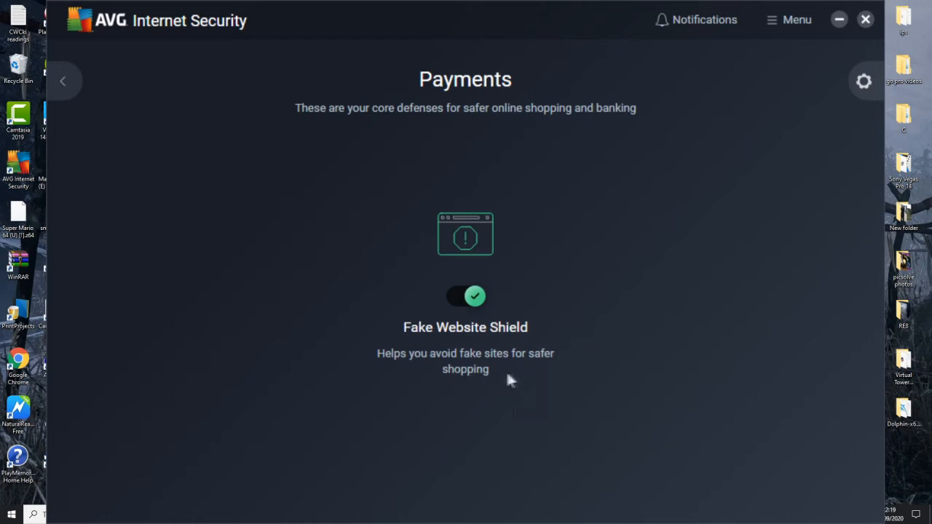
mouse_move(714, 314)
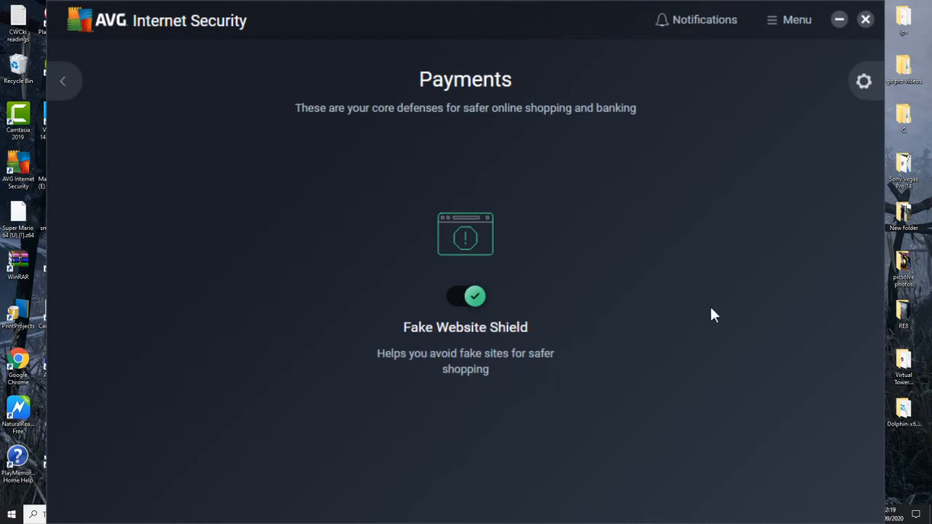
mouse_move(683, 319)
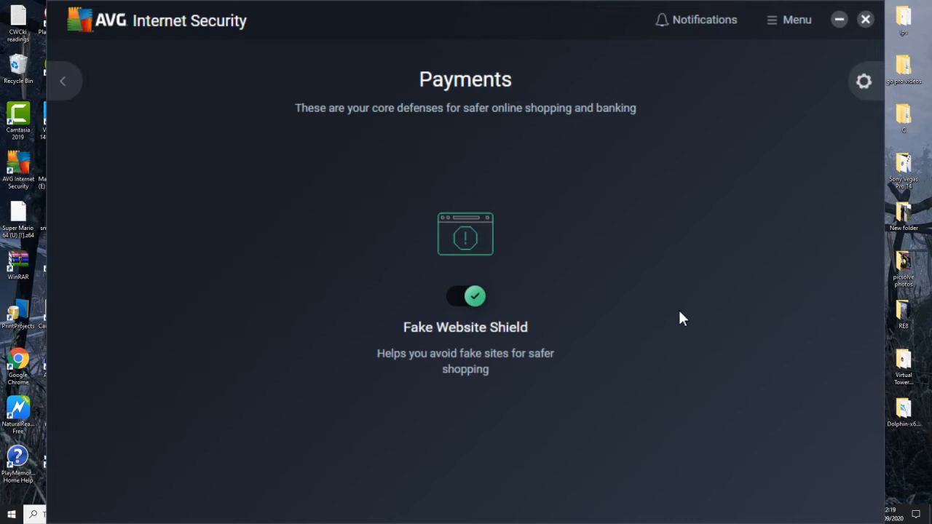
mouse_move(748, 343)
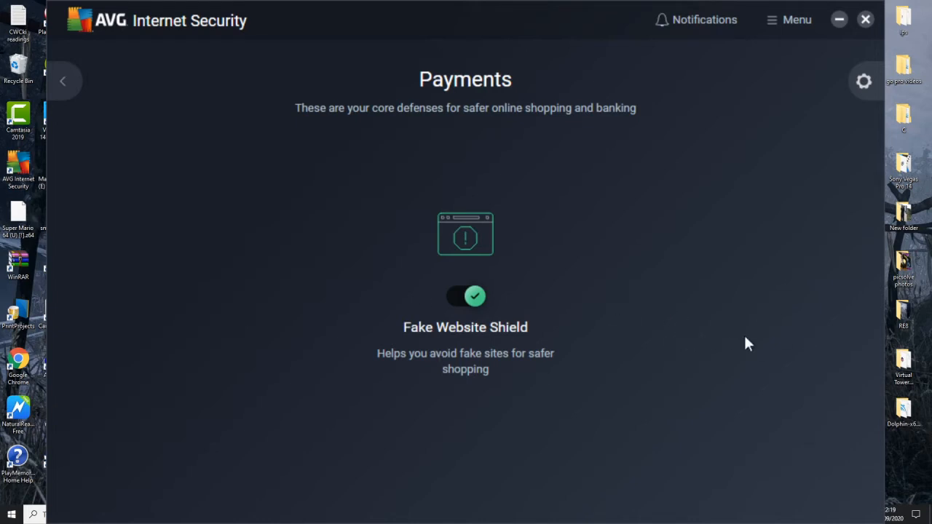
mouse_move(200, 166)
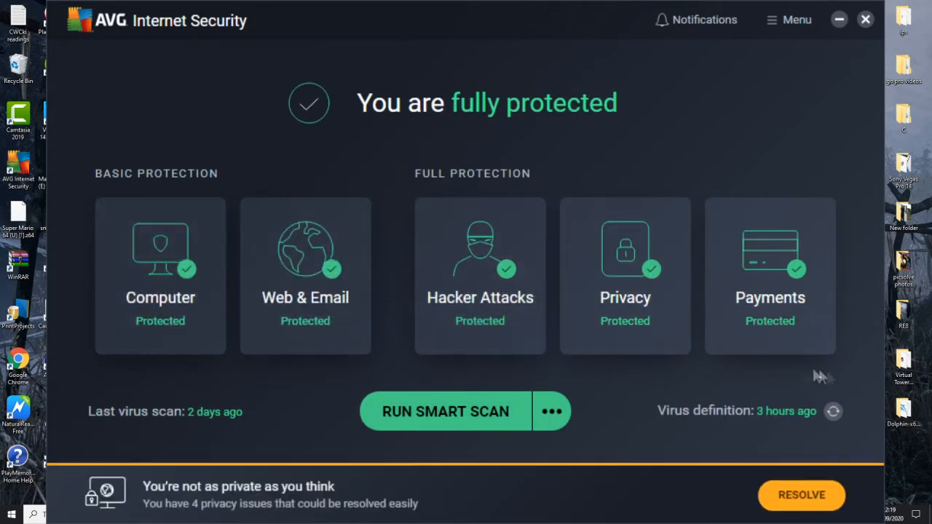
mouse_move(810, 171)
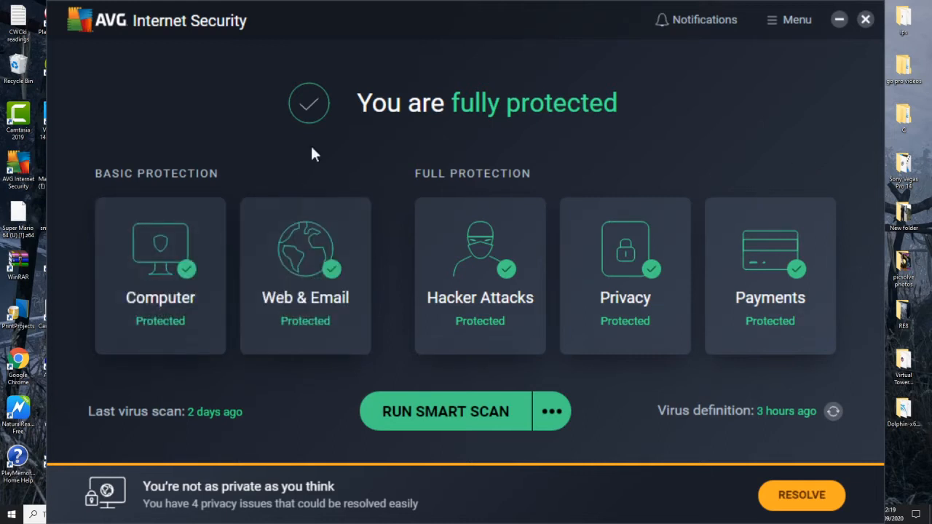
mouse_move(160, 275)
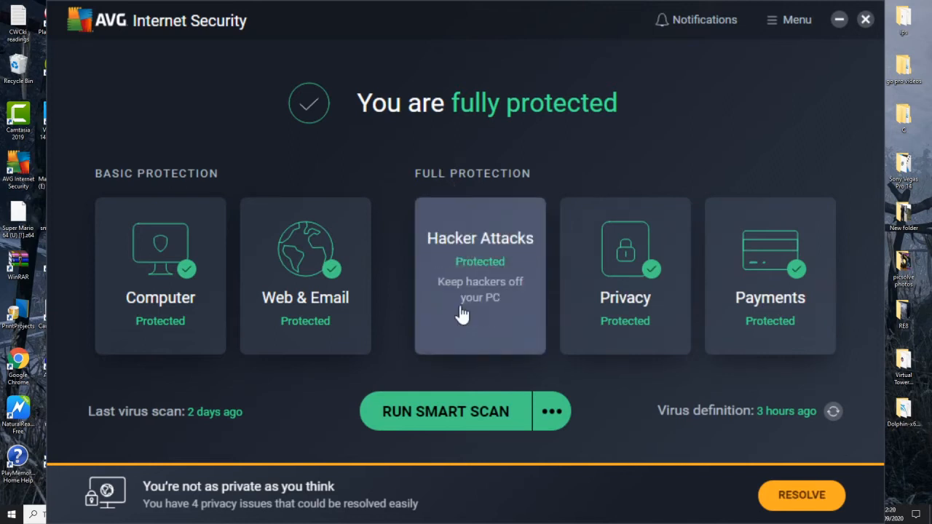
mouse_move(504, 327)
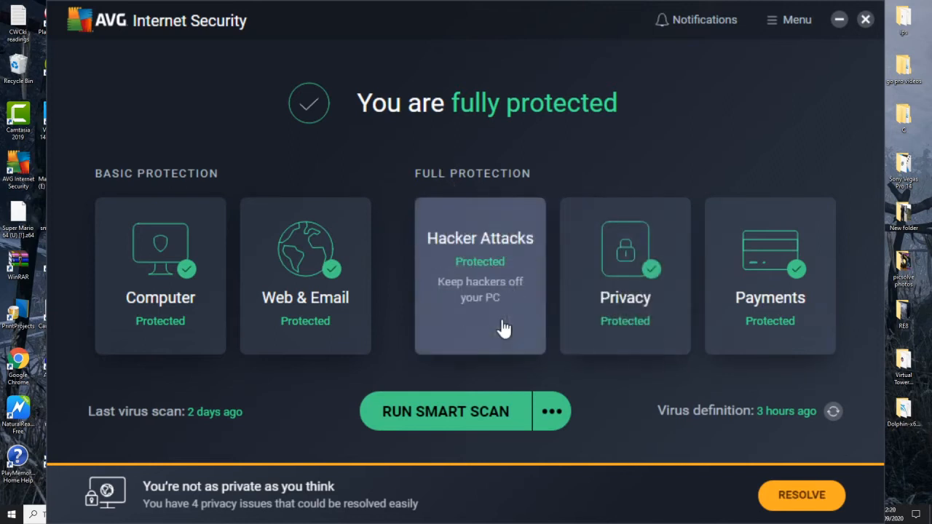
mouse_move(613, 334)
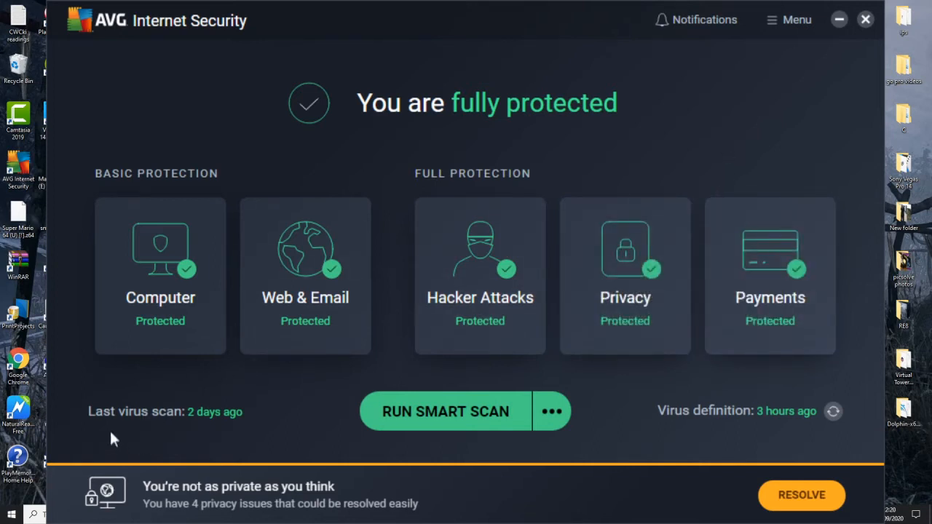
mouse_move(236, 433)
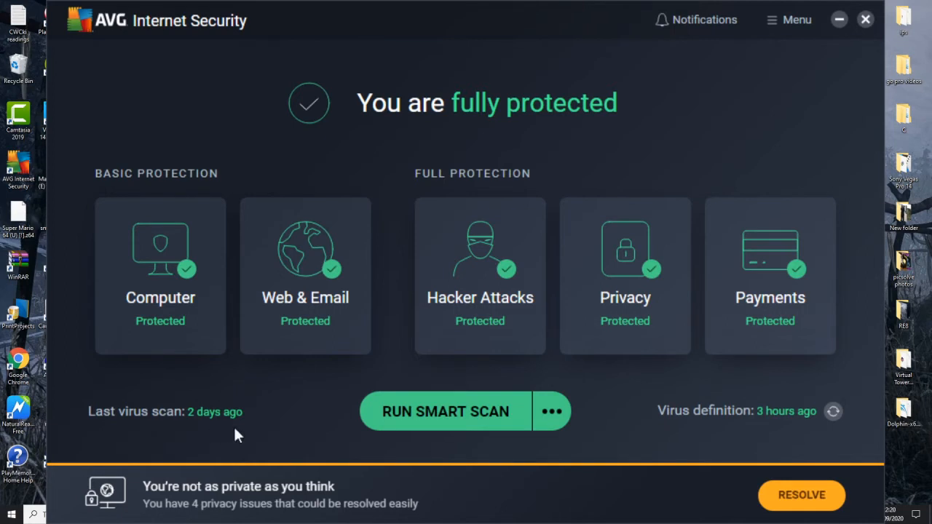
mouse_move(664, 442)
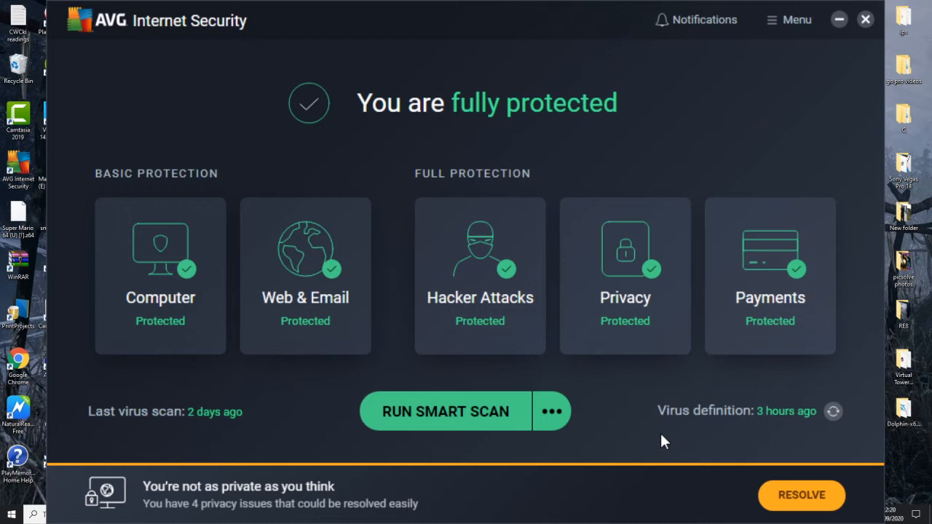
mouse_move(684, 439)
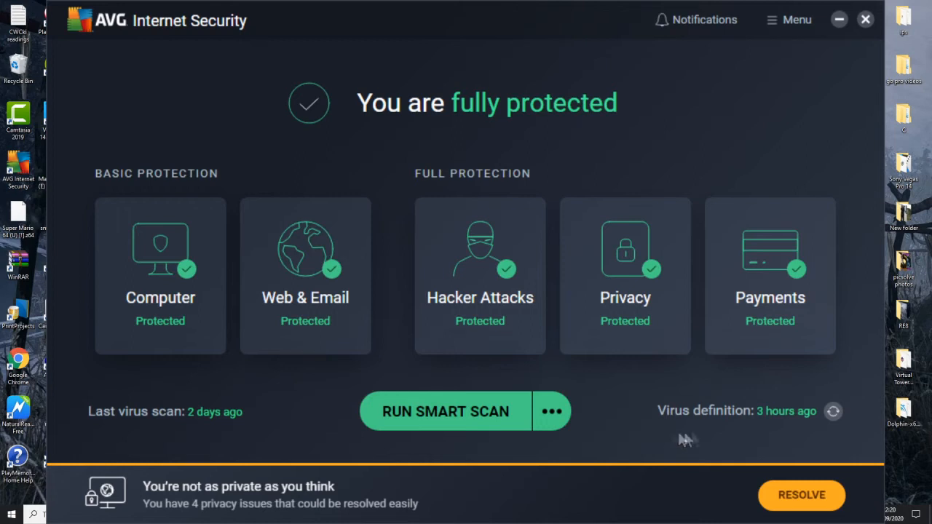
mouse_move(821, 436)
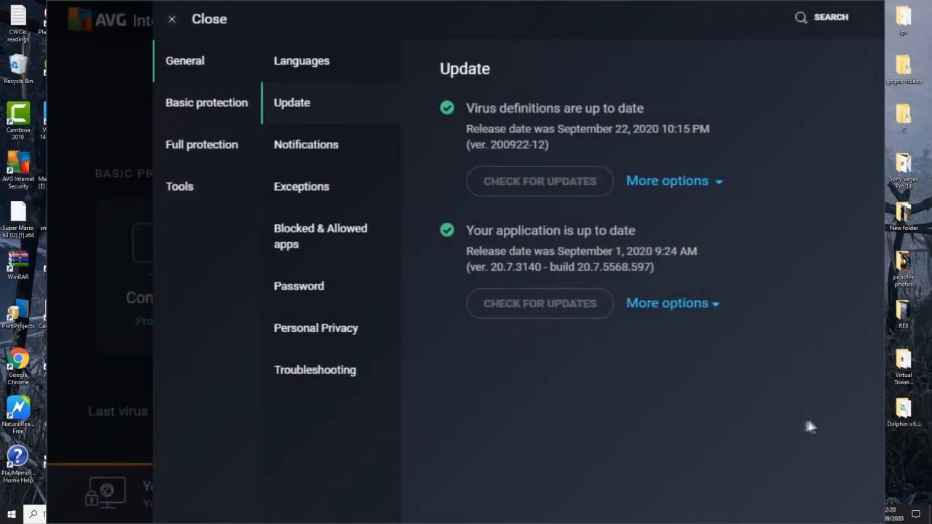
Review the General > Update status, then close Settings back to the dashboard
left_click(539, 181)
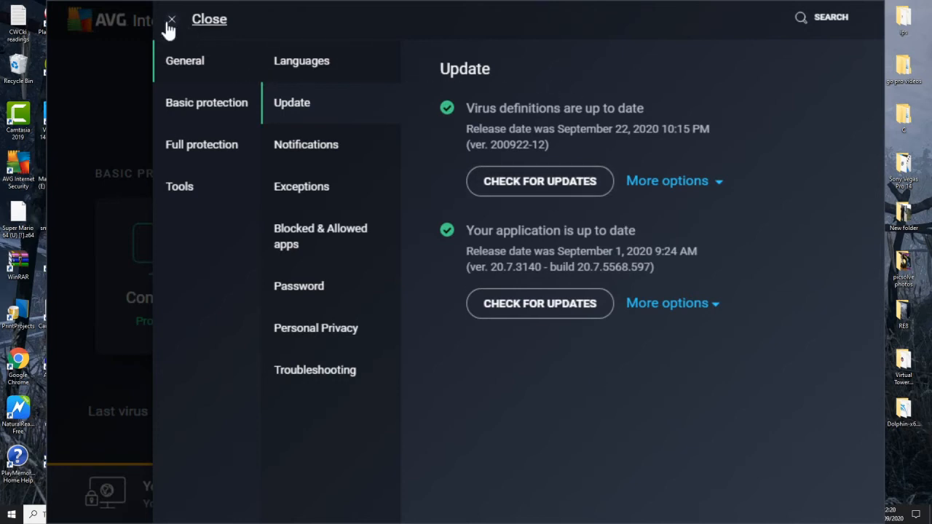
left_click(170, 19)
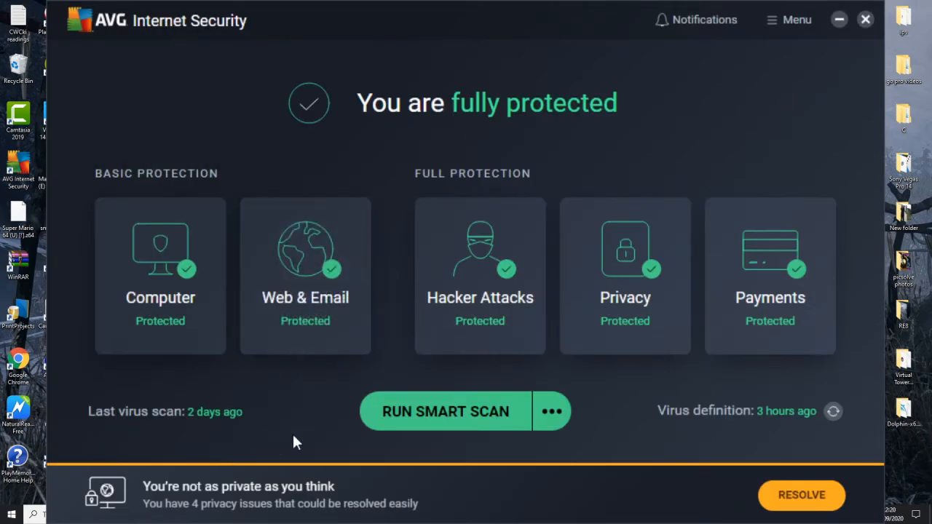
mouse_move(415, 420)
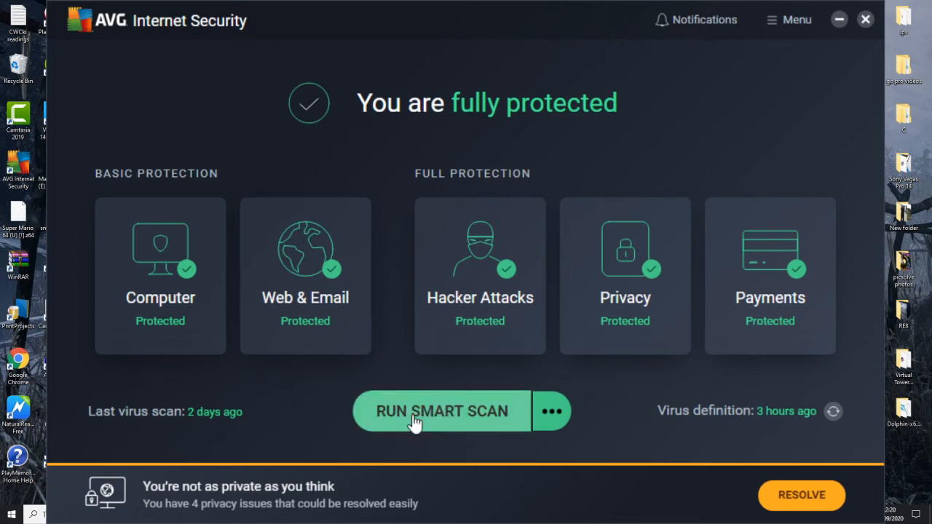
mouse_move(511, 432)
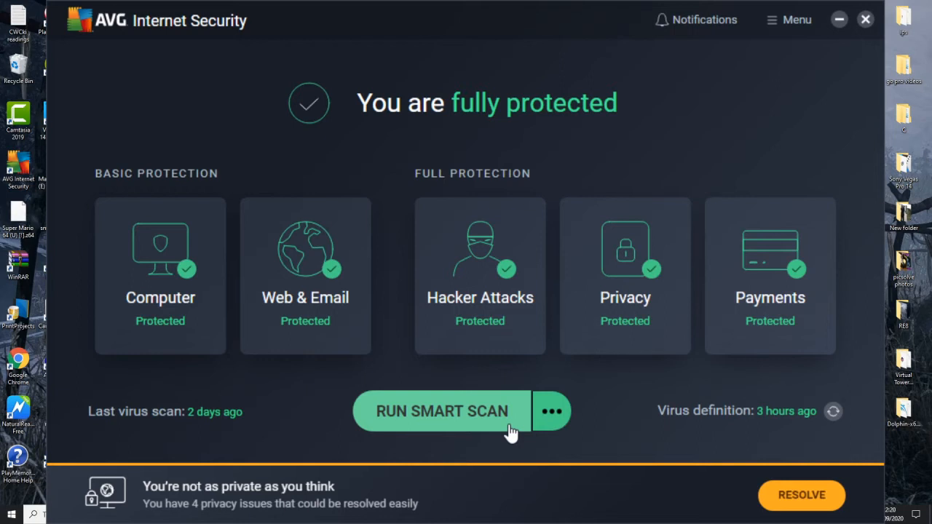
mouse_move(222, 430)
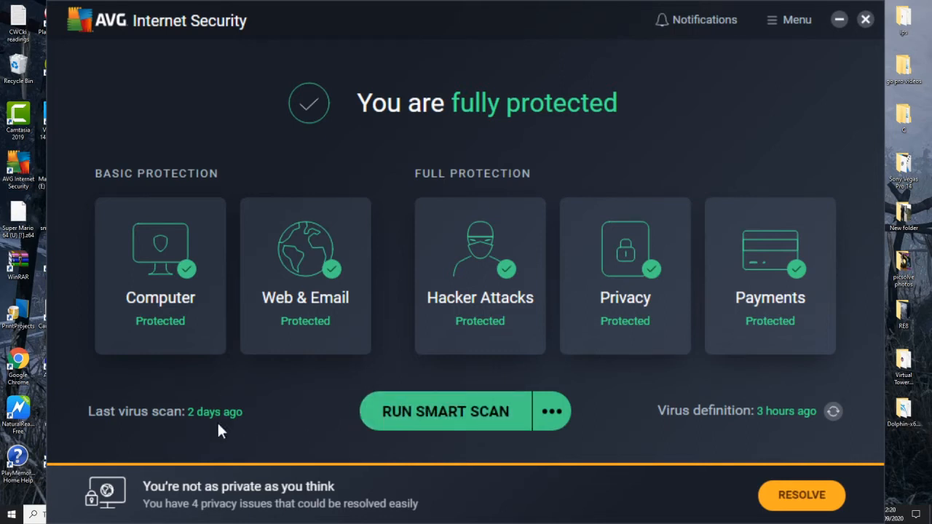
mouse_move(551, 411)
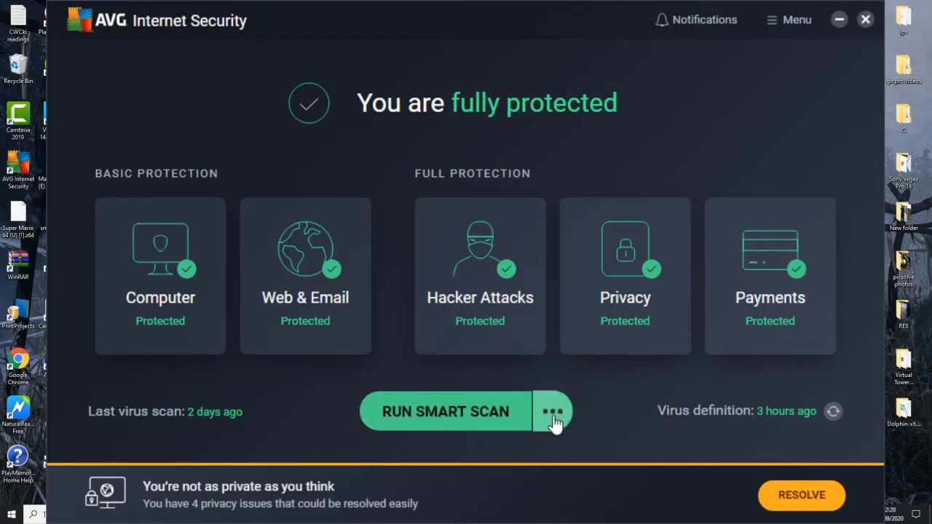
Open Scheduled scans listing Quick, weekly and Computer Scan, and begin a new scan
left_click(552, 411)
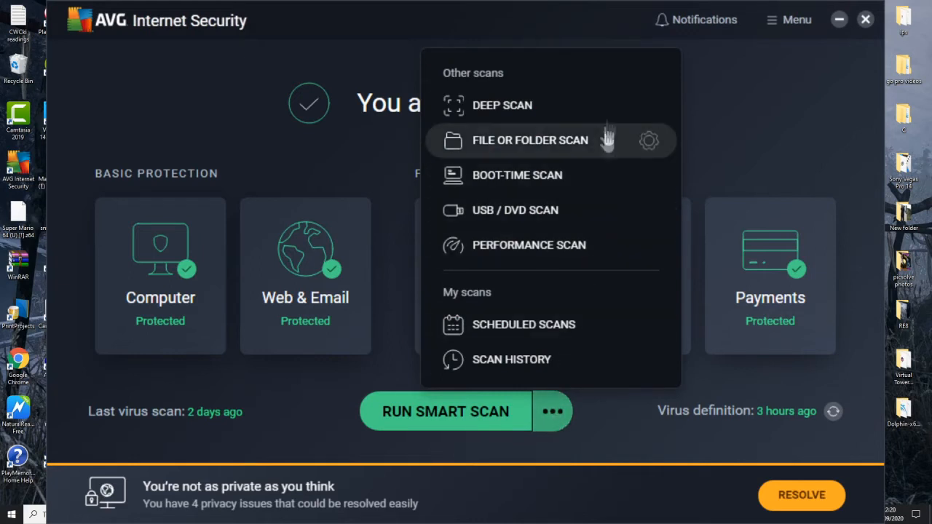
mouse_move(622, 89)
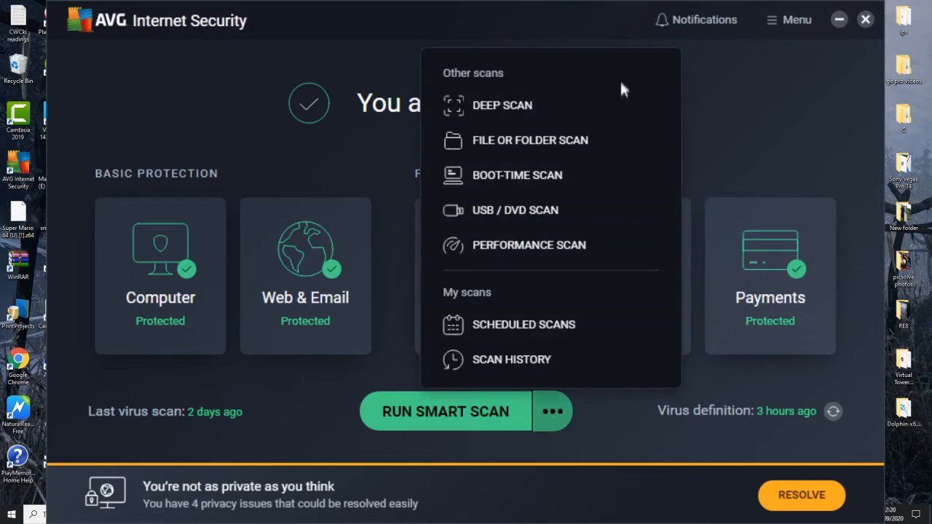
mouse_move(579, 117)
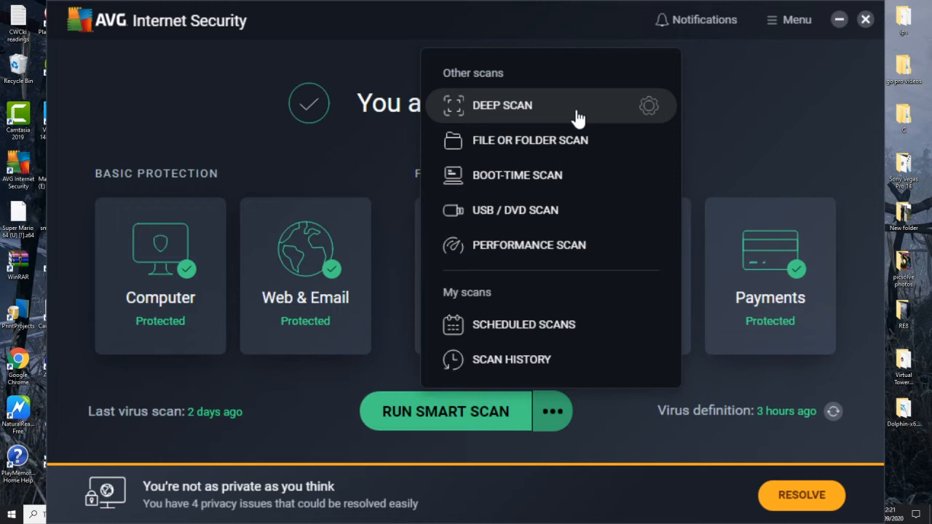
mouse_move(579, 117)
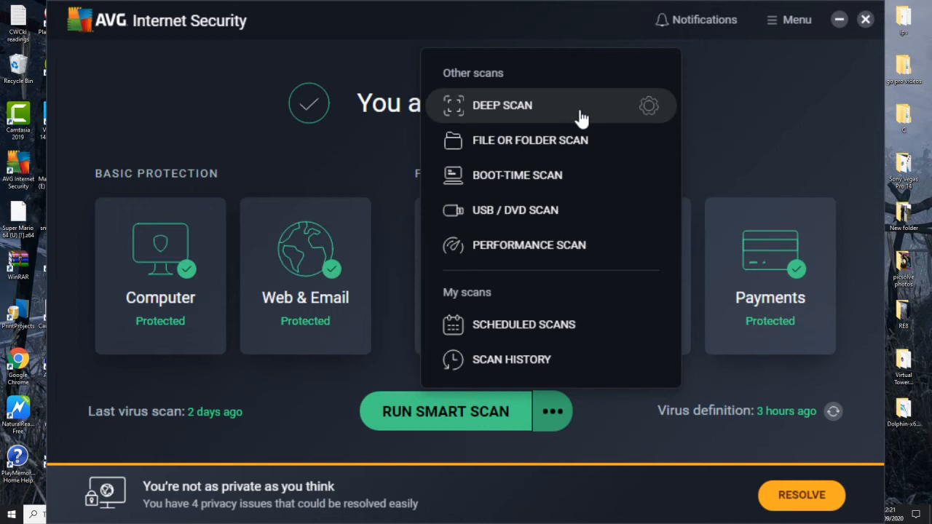
mouse_move(509, 140)
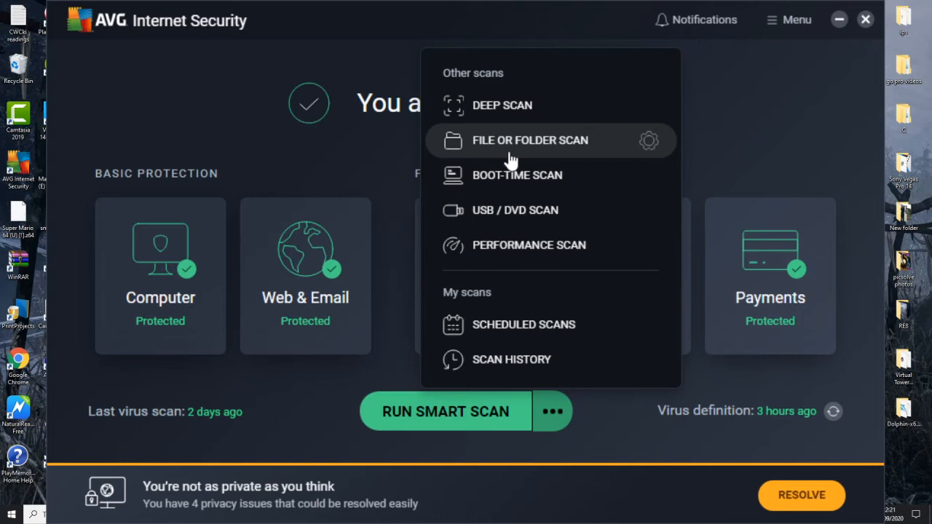
mouse_move(594, 156)
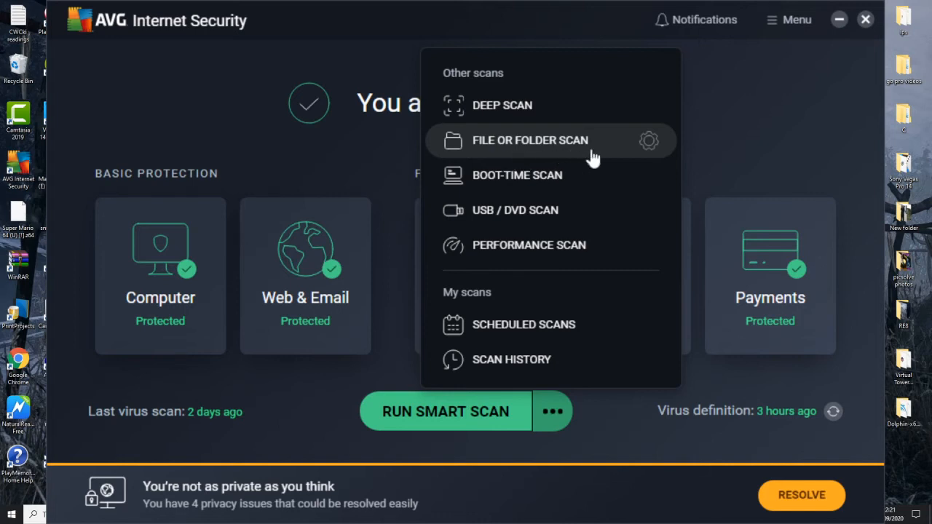
mouse_move(502, 175)
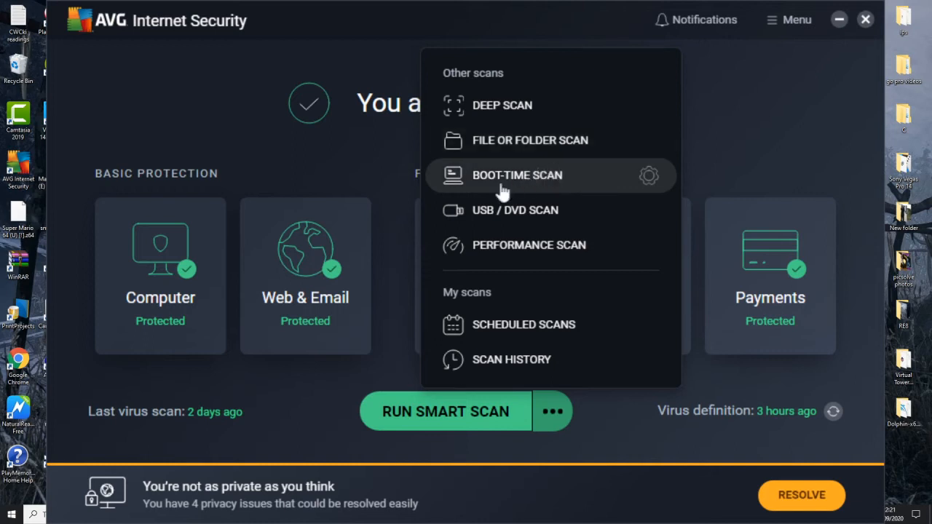
mouse_move(506, 219)
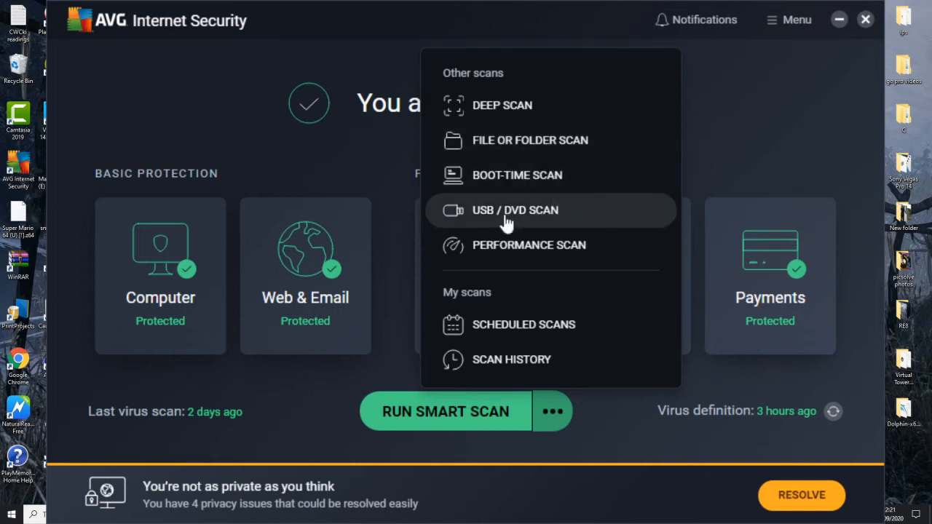
mouse_move(576, 219)
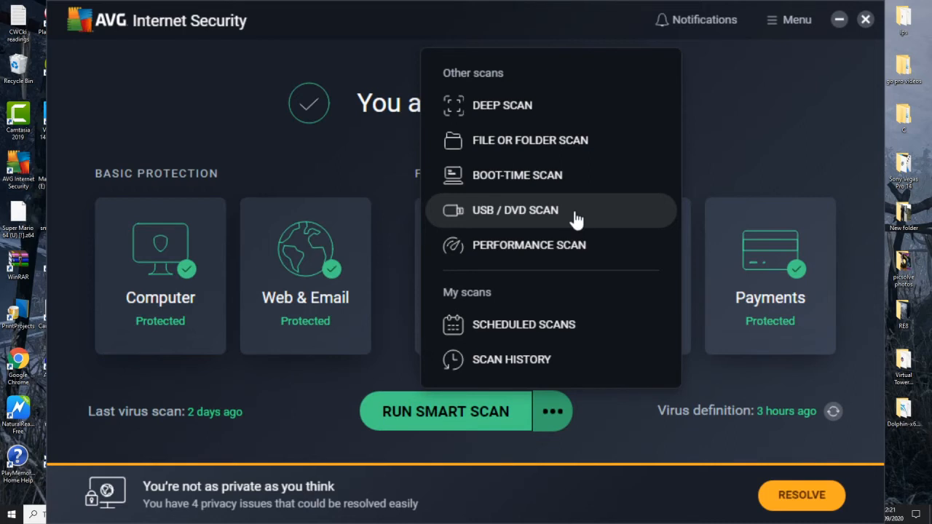
mouse_move(575, 262)
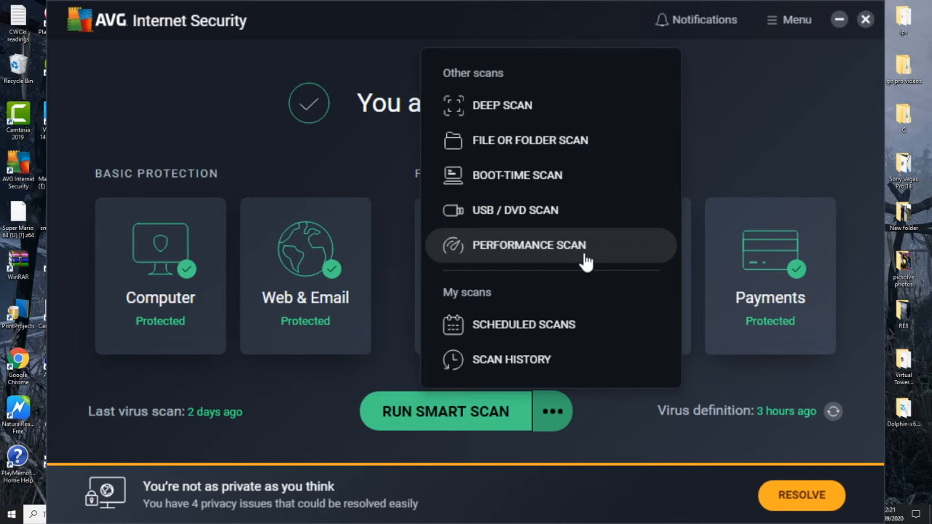
mouse_move(523, 324)
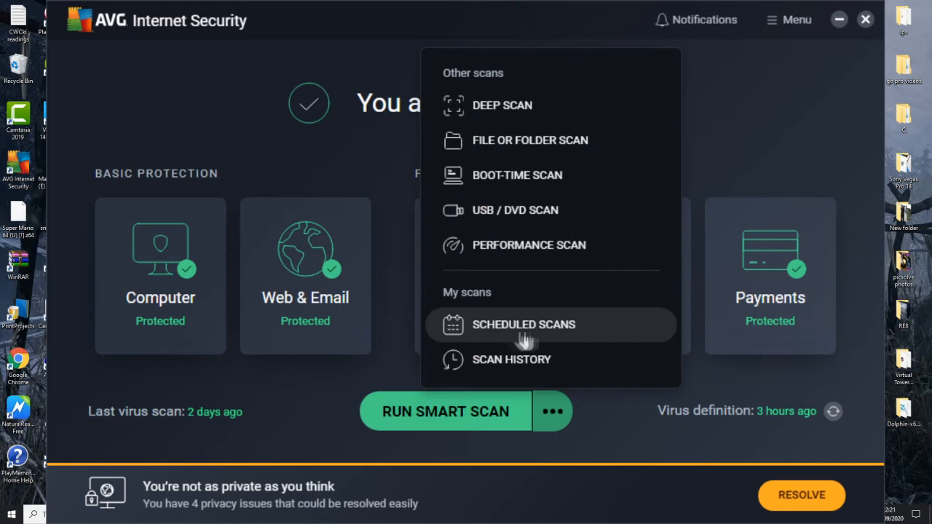
mouse_move(609, 331)
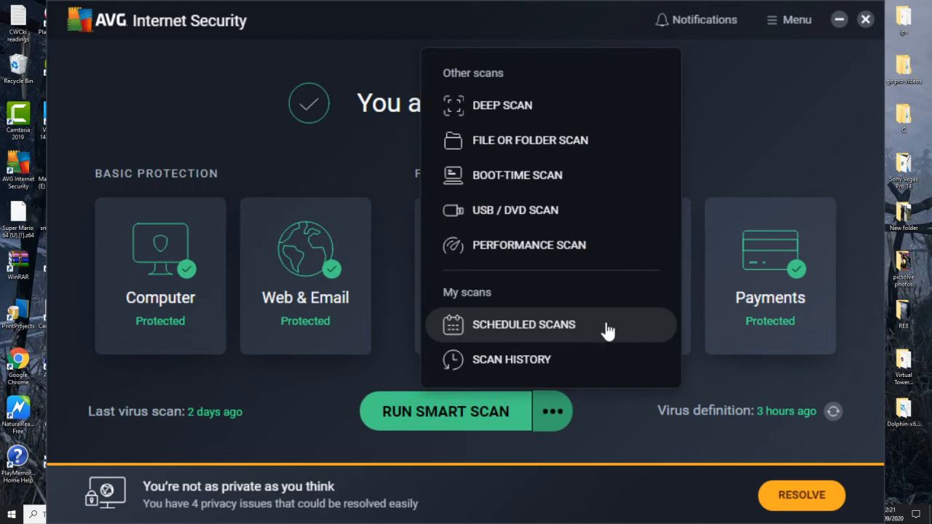
left_click(511, 359)
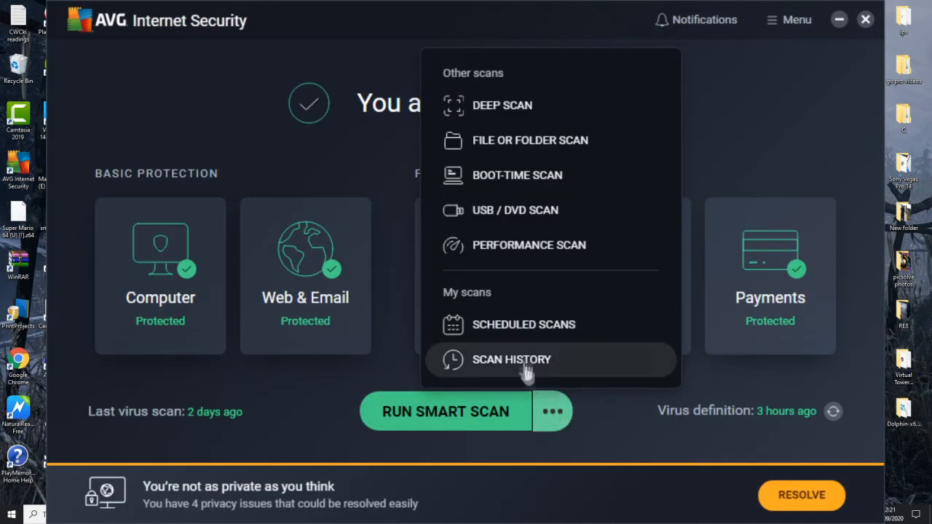
left_click(523, 324)
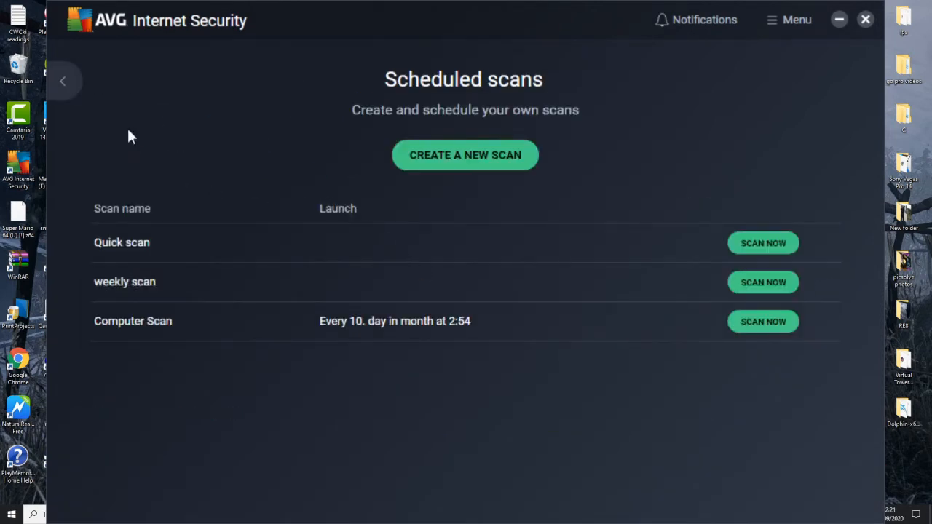
mouse_move(357, 328)
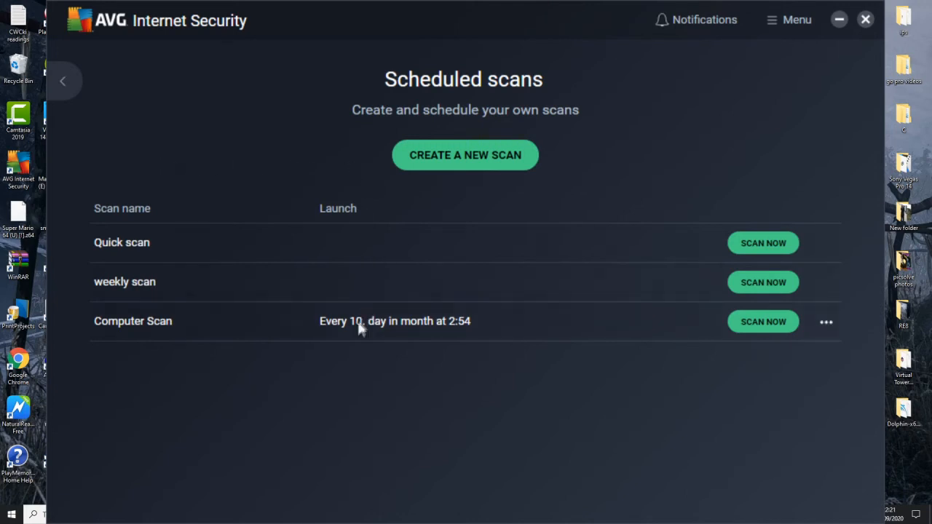
mouse_move(517, 194)
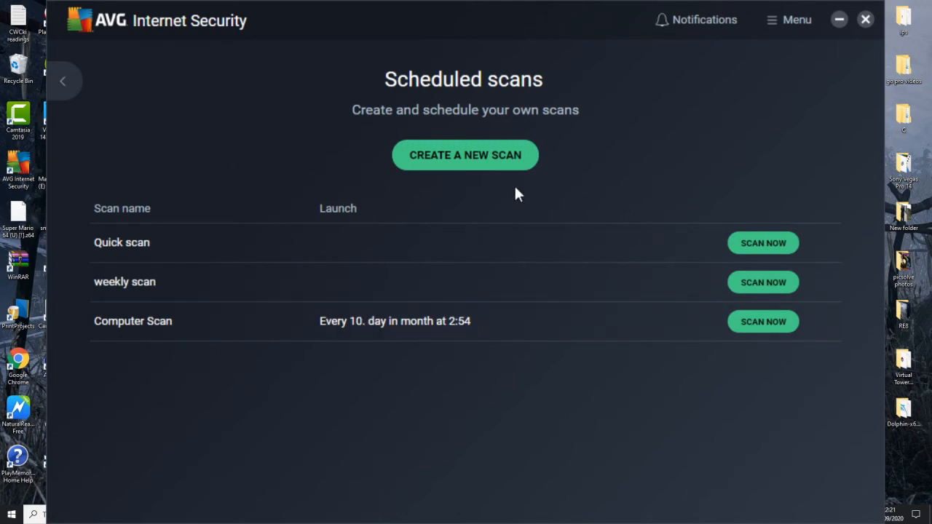
mouse_move(465, 154)
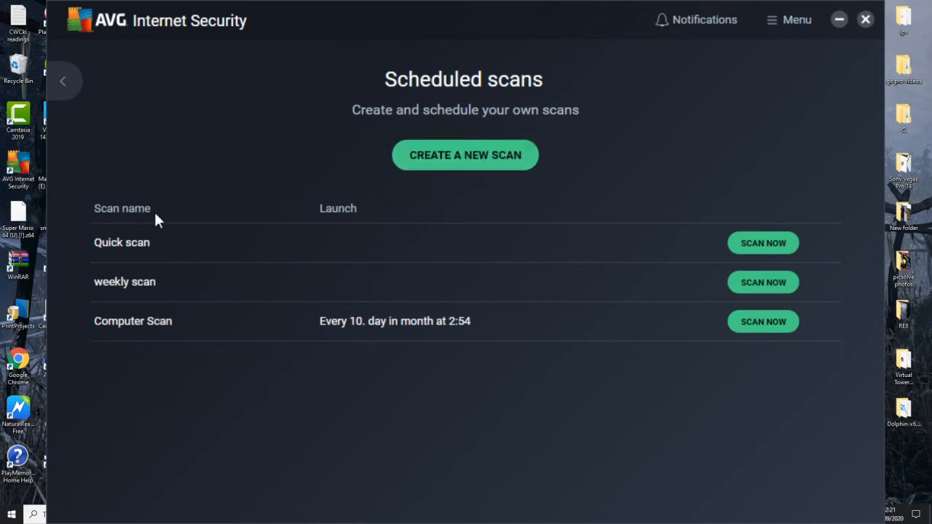
mouse_move(412, 286)
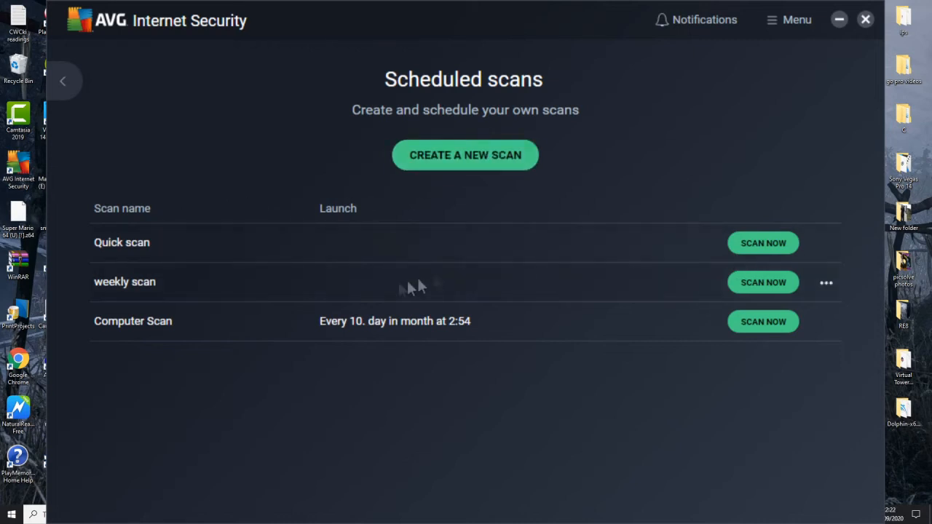
left_click(464, 154)
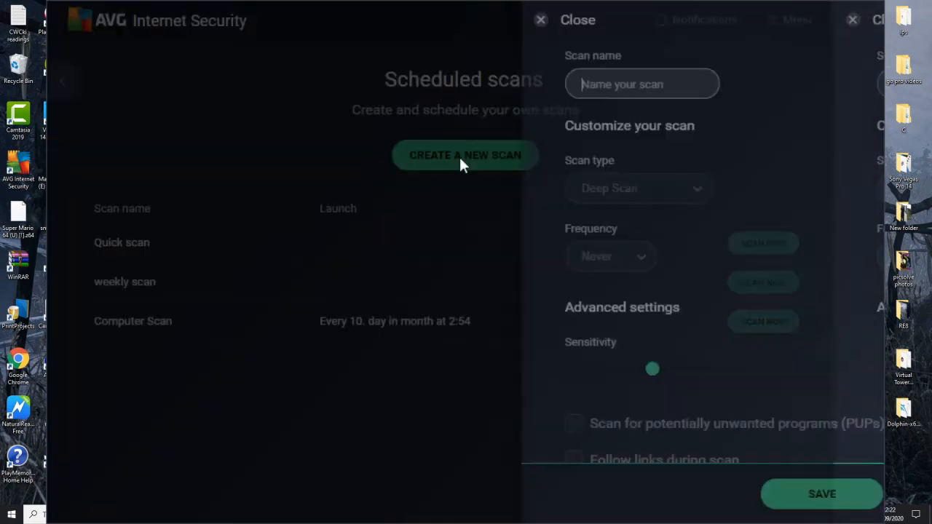
Scroll through scan type, frequency, sensitivity, areas and file types, then cancel the scan
left_click(464, 155)
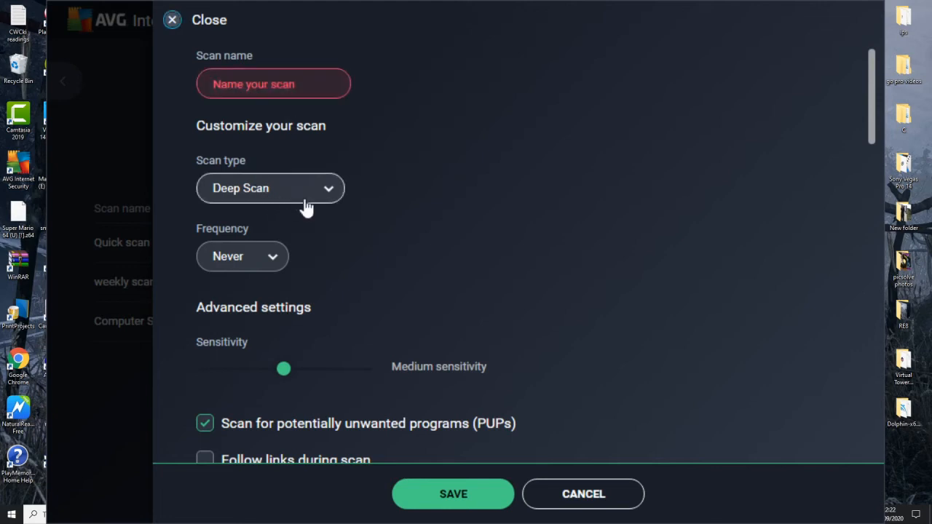
mouse_move(271, 240)
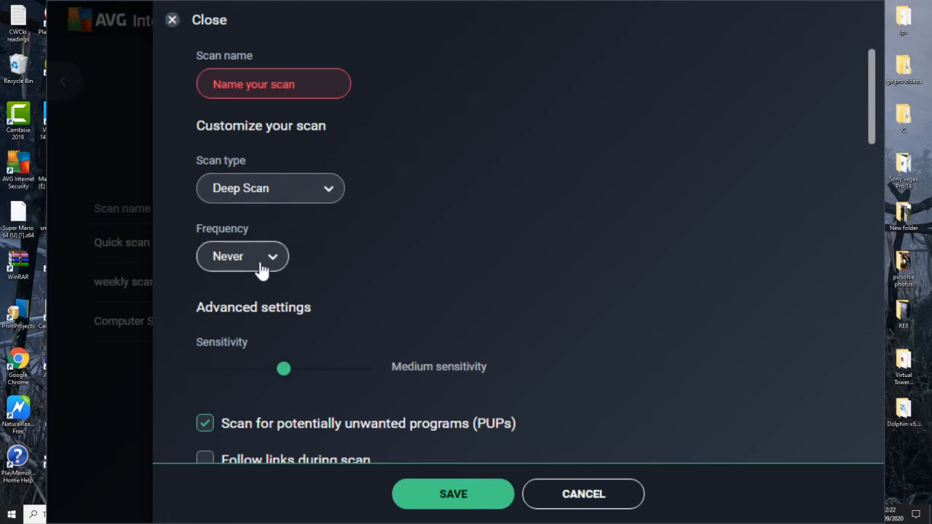
mouse_move(253, 301)
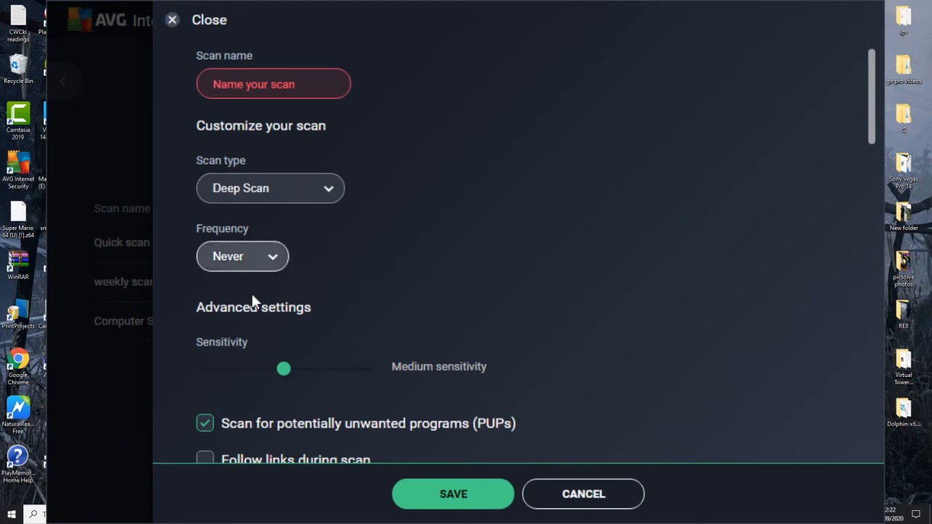
mouse_move(286, 334)
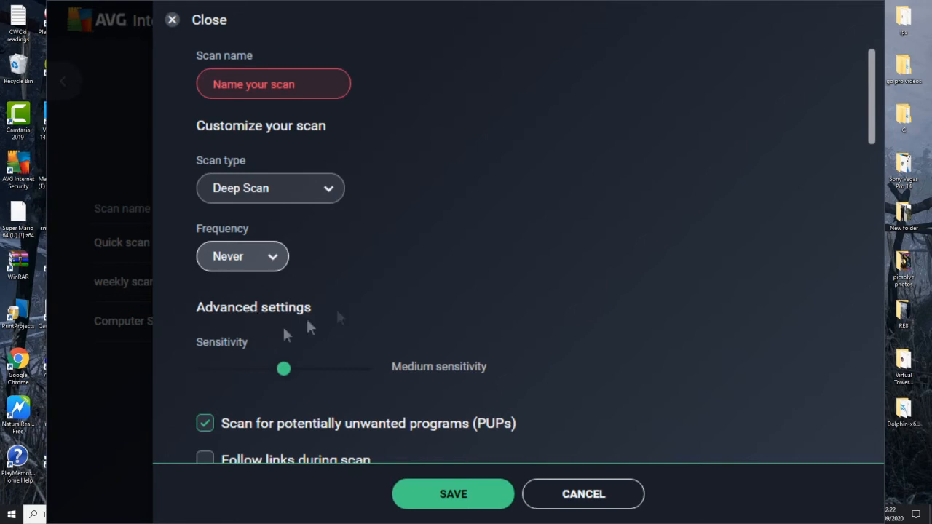
mouse_move(264, 363)
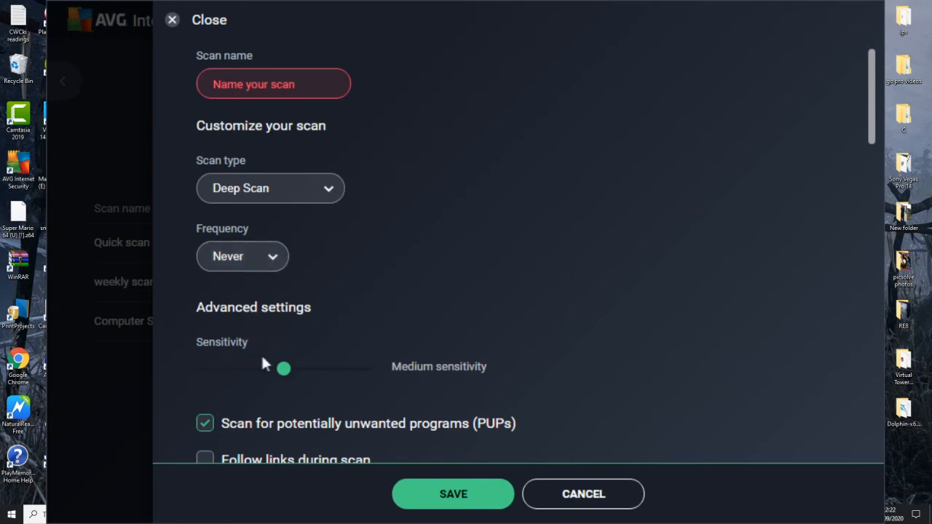
scroll("down", 3)
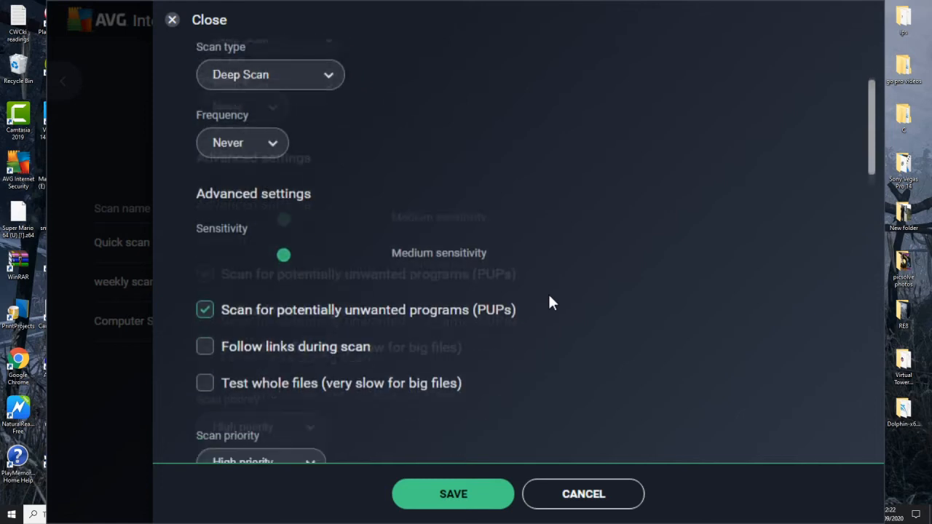
scroll("down", 3)
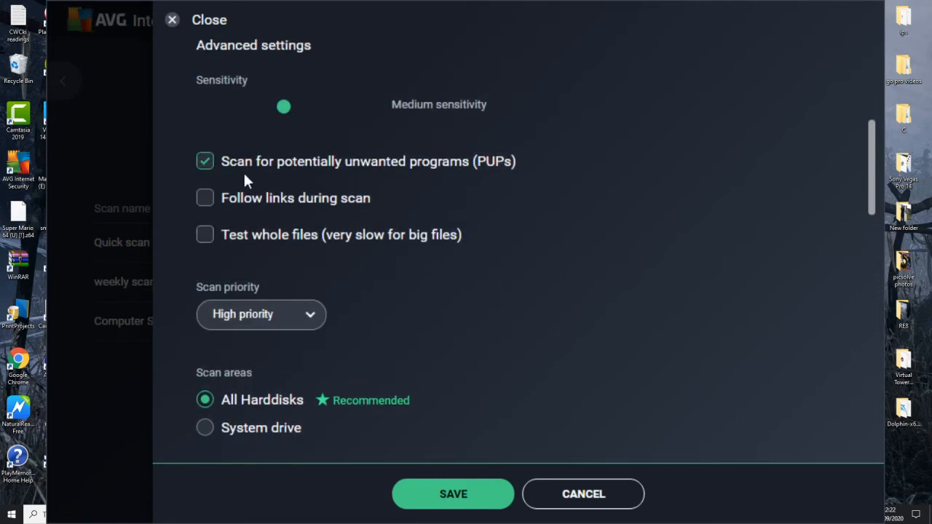
mouse_move(309, 180)
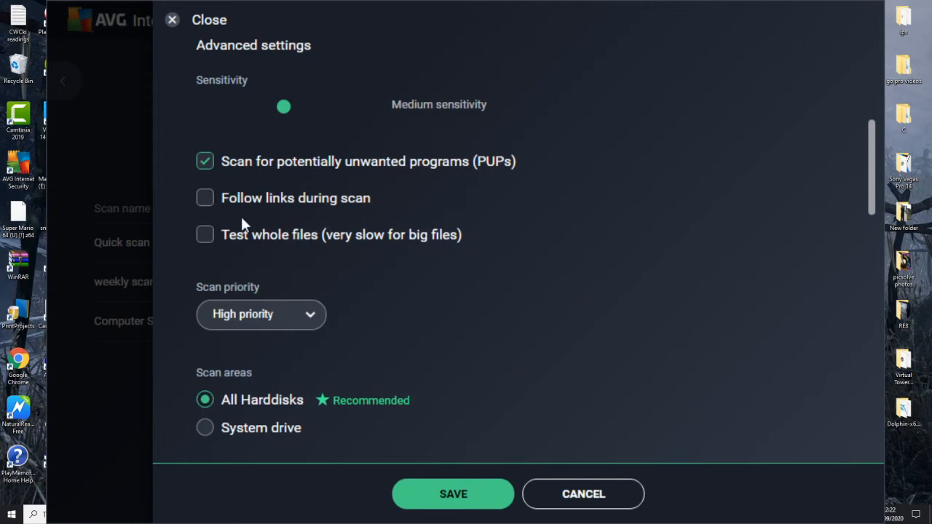
mouse_move(281, 230)
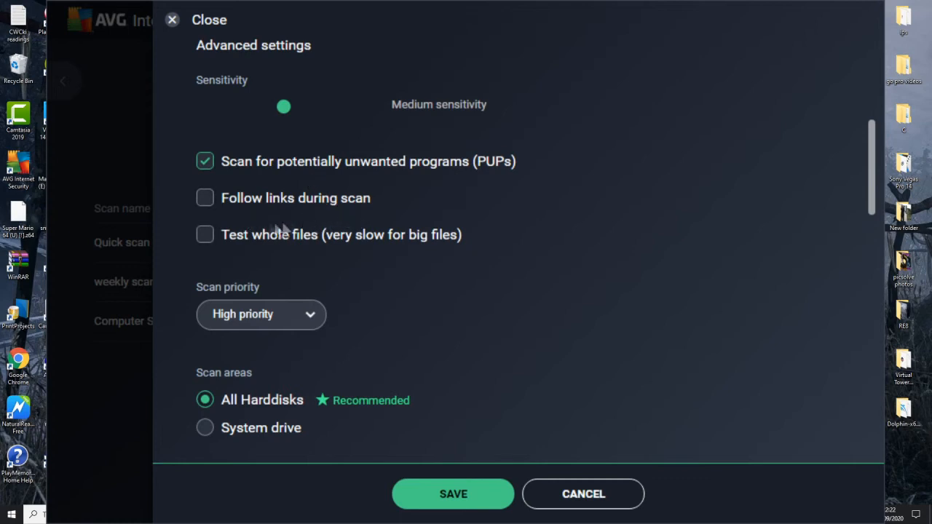
mouse_move(399, 263)
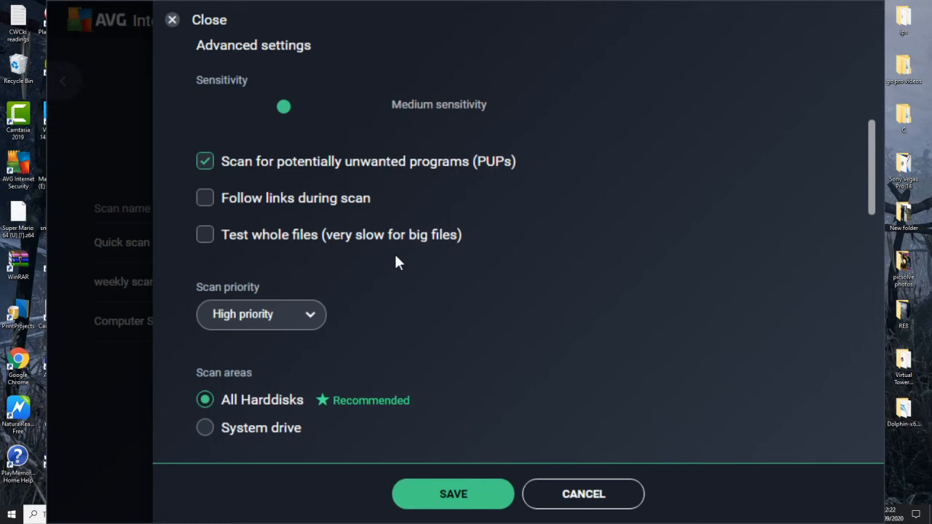
scroll("down", 3)
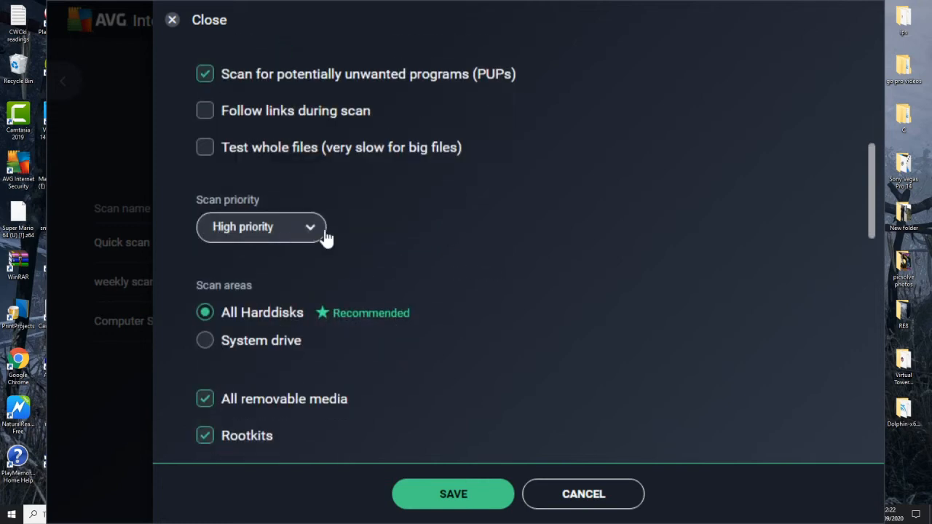
mouse_move(229, 321)
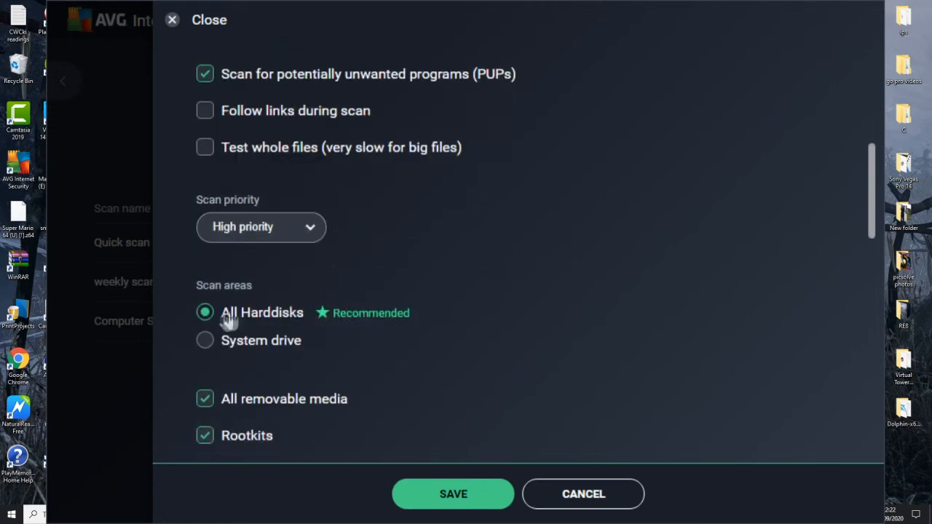
mouse_move(410, 354)
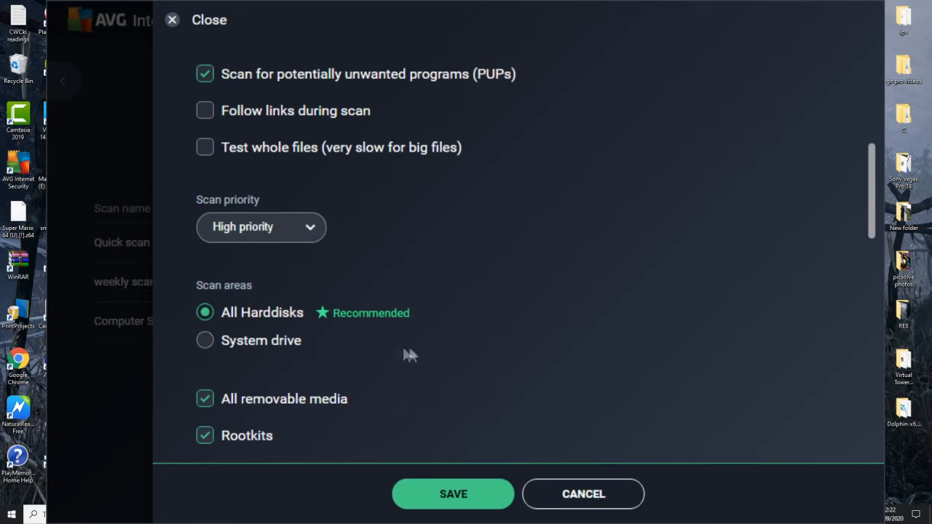
mouse_move(474, 320)
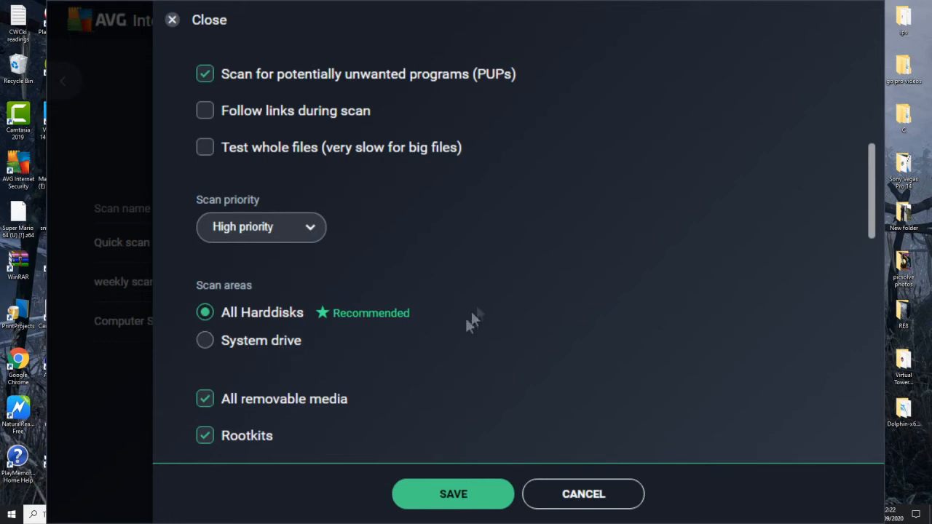
scroll("down", 3)
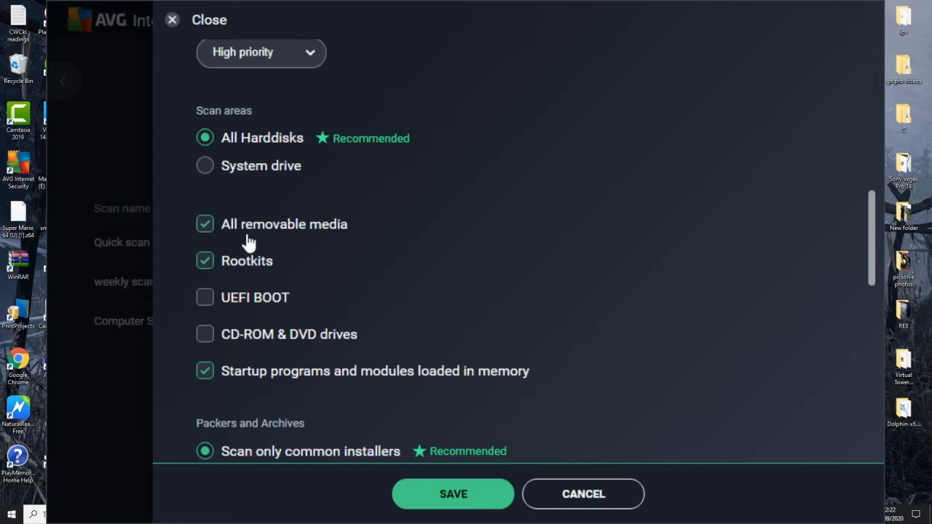
mouse_move(279, 245)
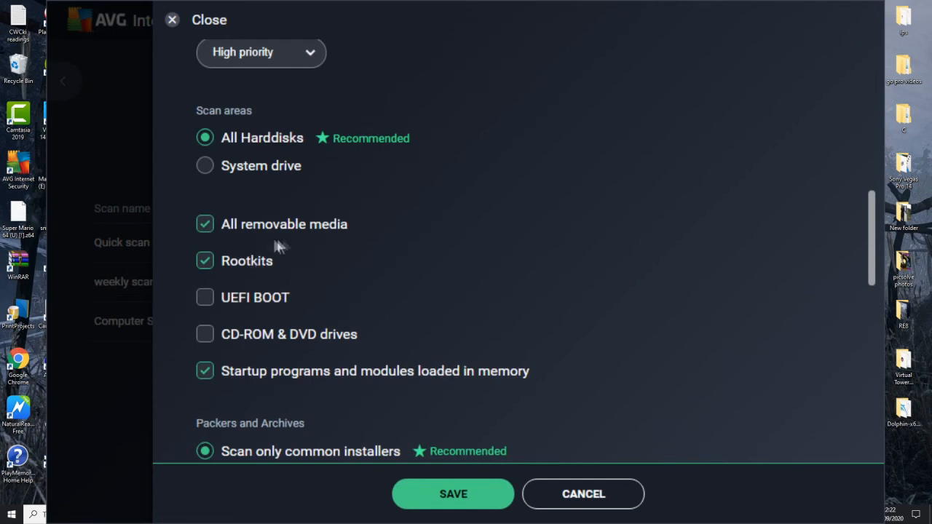
mouse_move(250, 284)
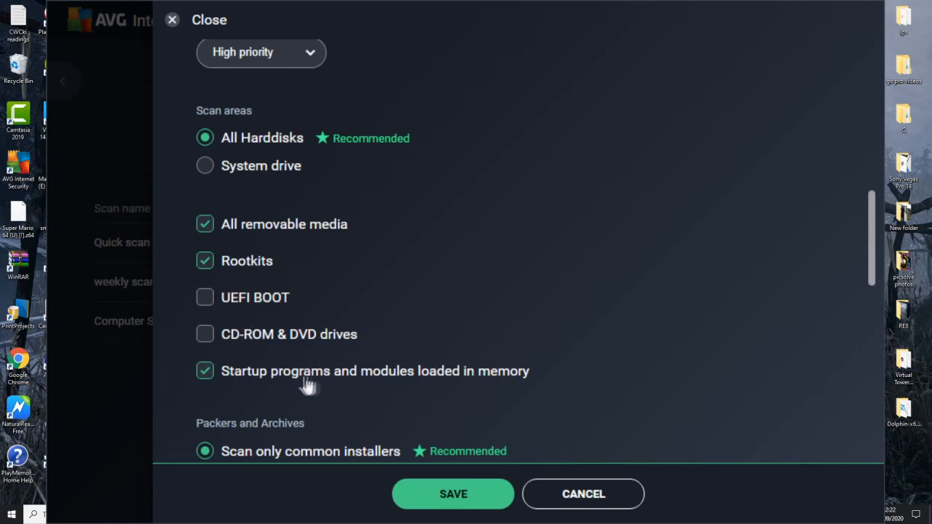
scroll("down", 3)
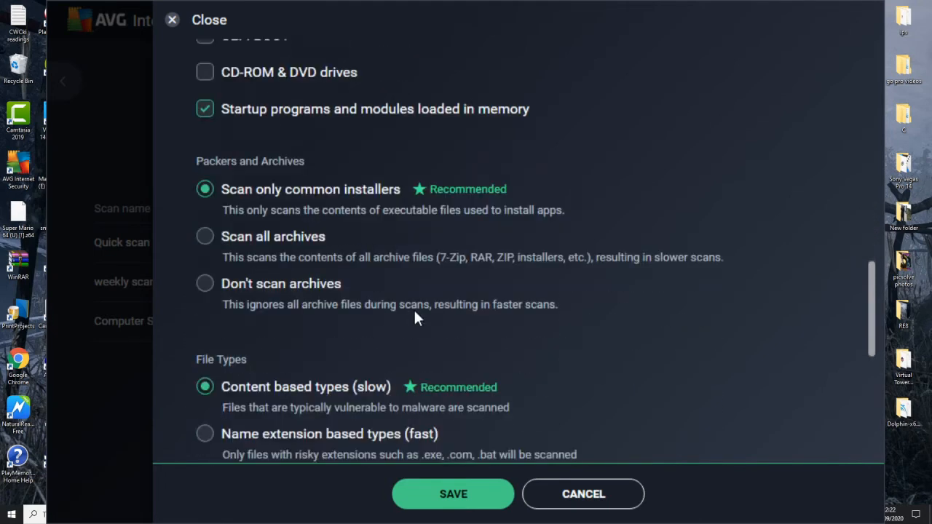
mouse_move(408, 253)
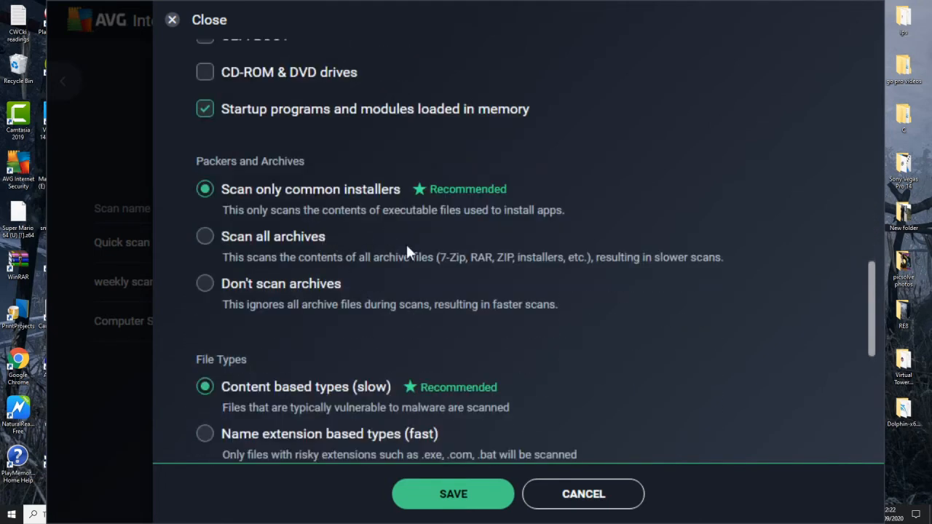
scroll("down", 3)
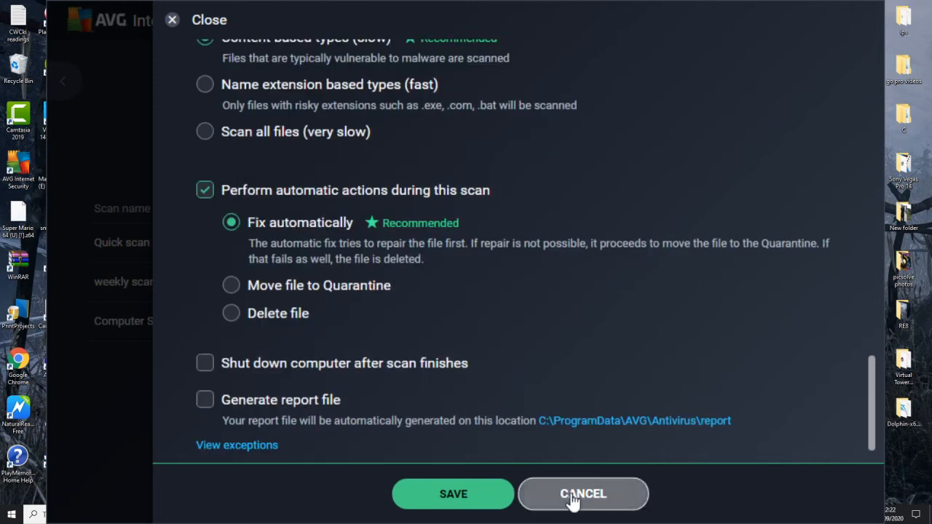
left_click(582, 494)
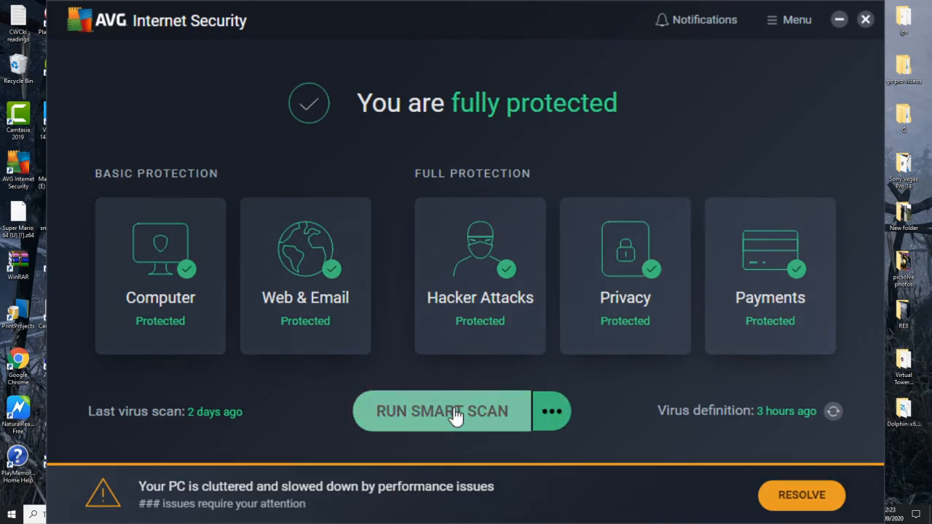
Run the smart scan past 'No browser threats found', then stop it during malware scanning
left_click(441, 411)
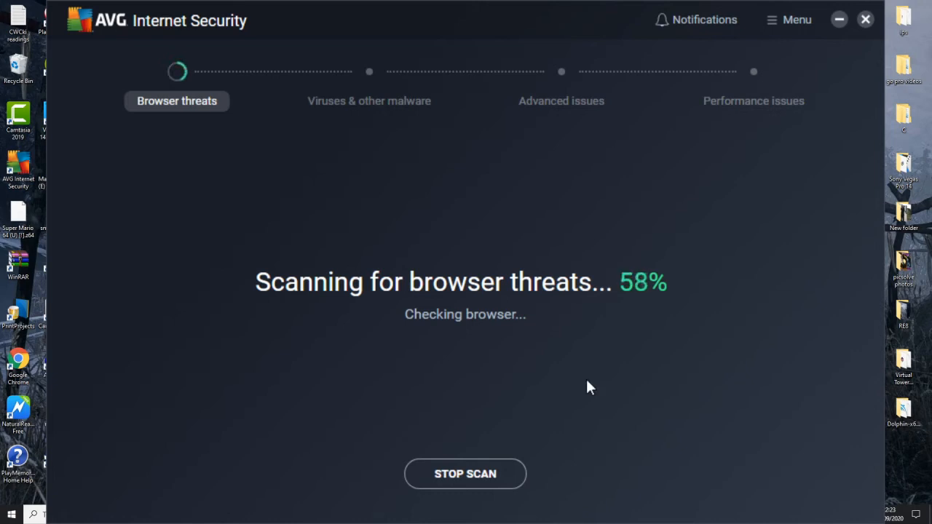
mouse_move(162, 110)
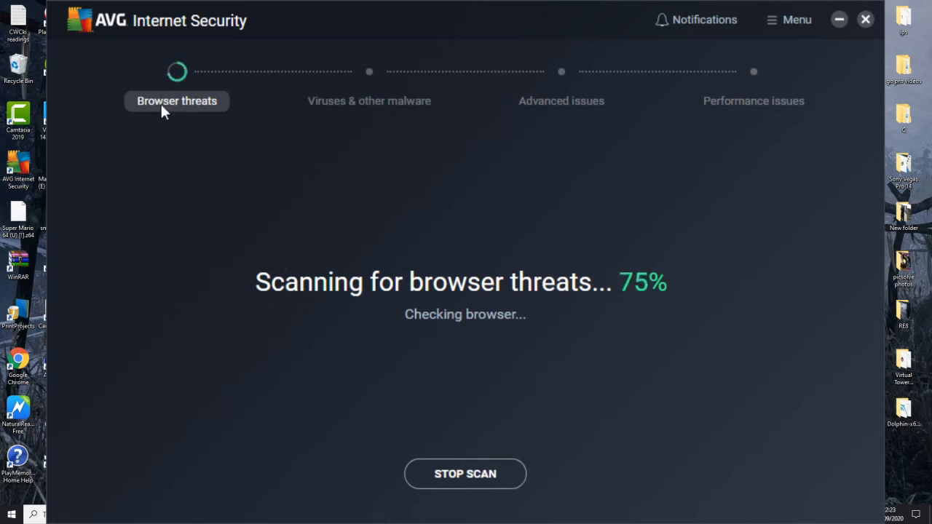
mouse_move(716, 113)
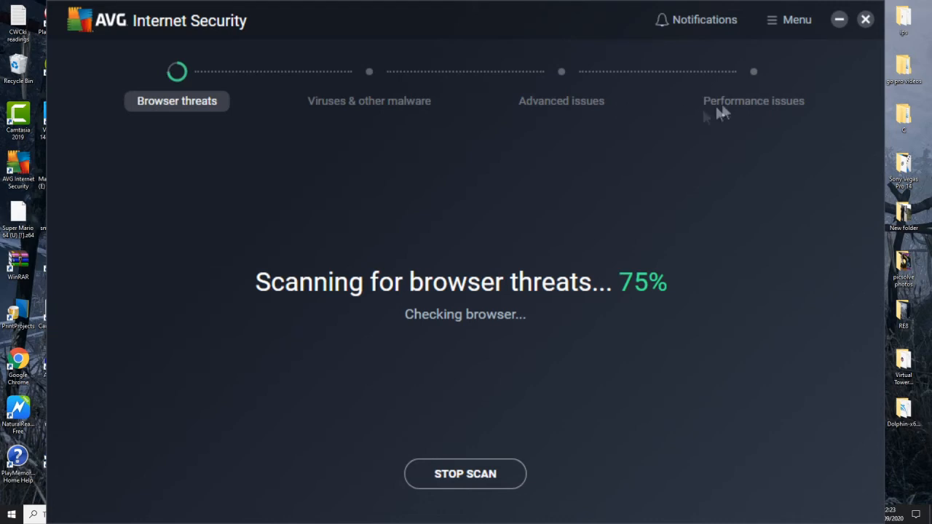
mouse_move(220, 118)
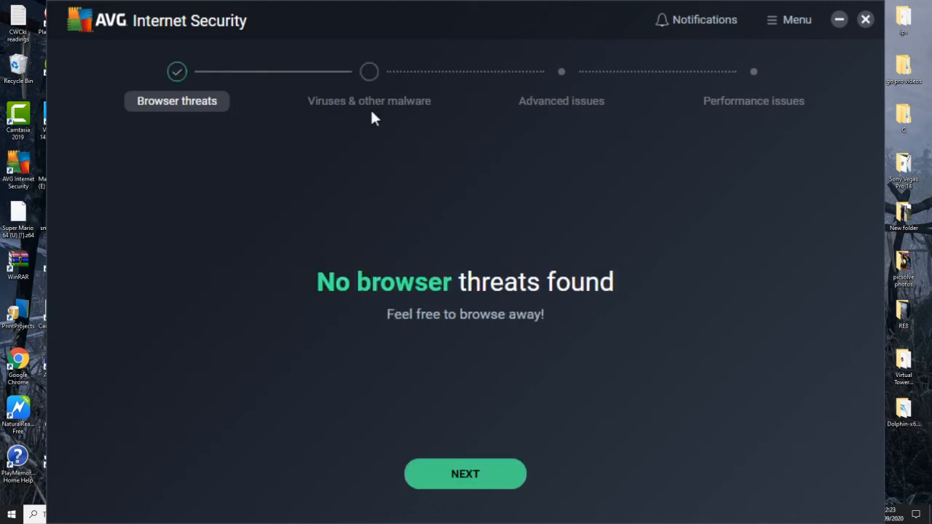
mouse_move(465, 473)
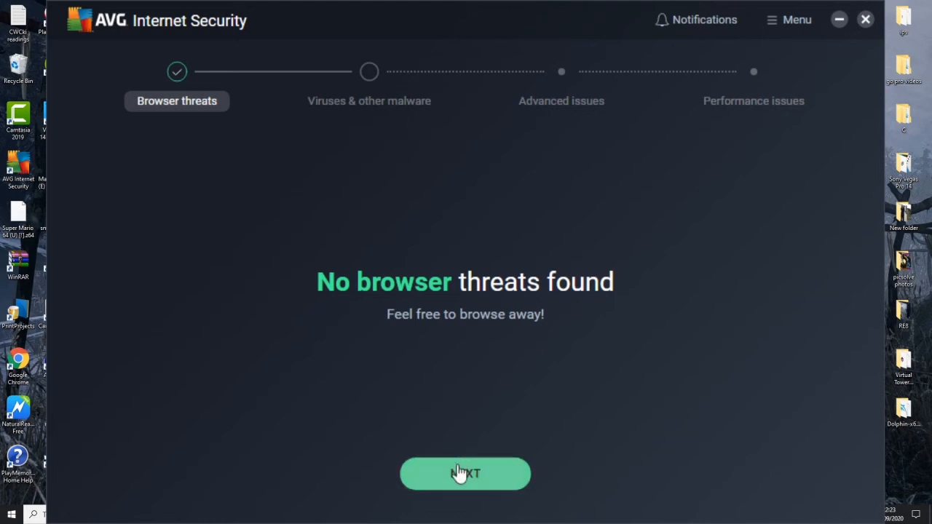
left_click(465, 473)
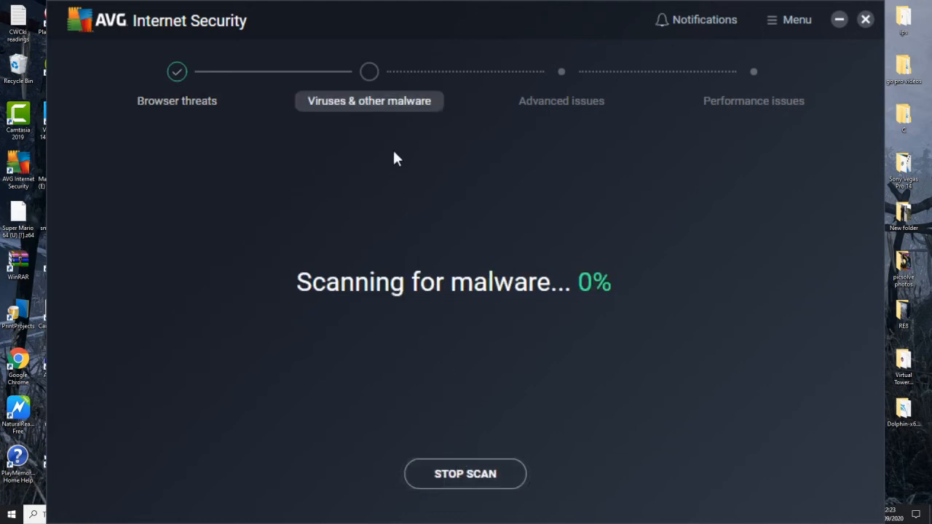
mouse_move(557, 117)
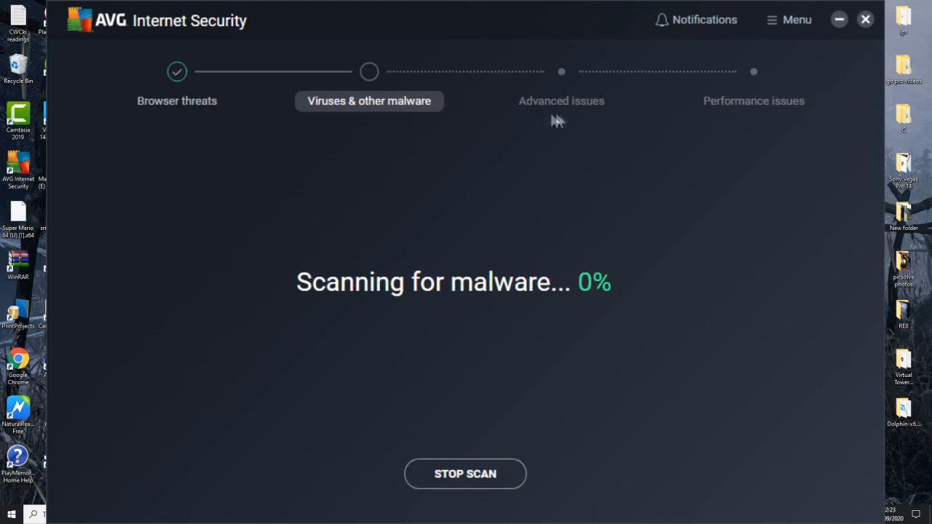
mouse_move(610, 116)
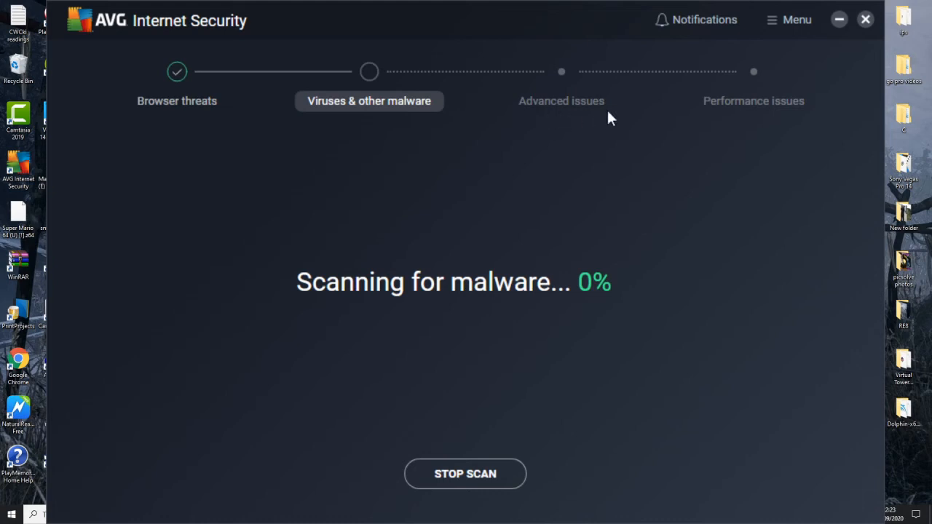
mouse_move(837, 127)
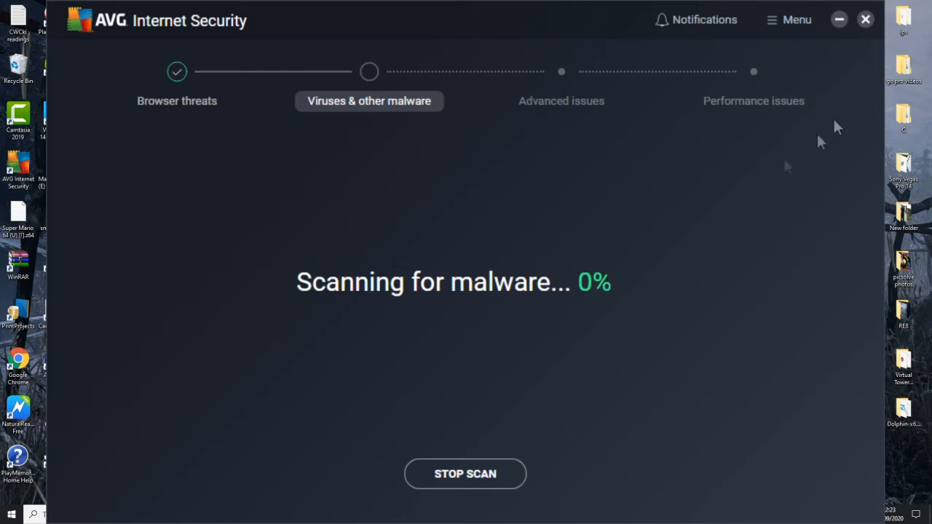
left_click(465, 473)
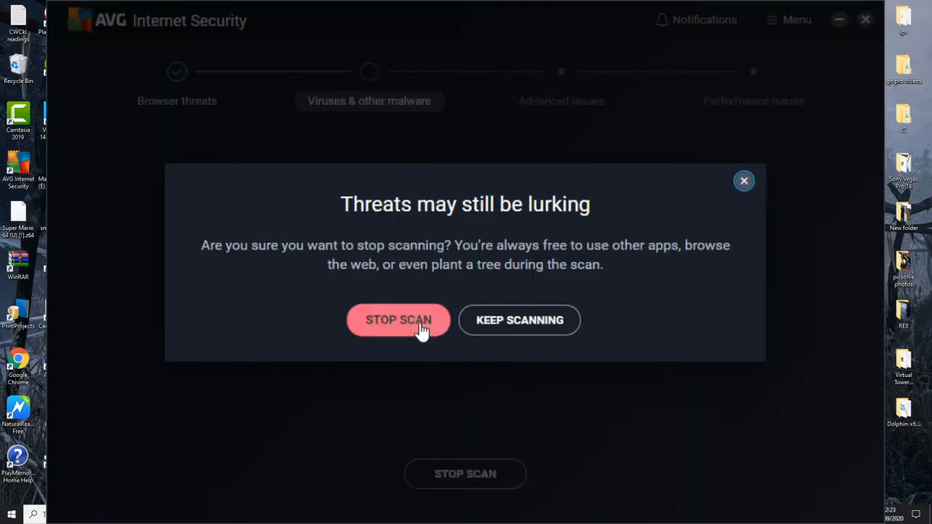
Confirm stopping the scan and view Notifications, which shows no alerts yet
left_click(398, 319)
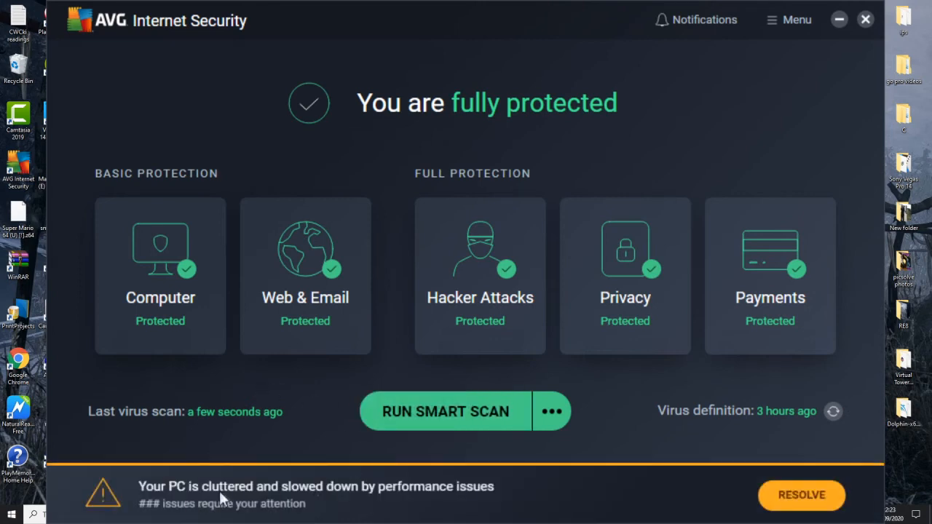
mouse_move(391, 504)
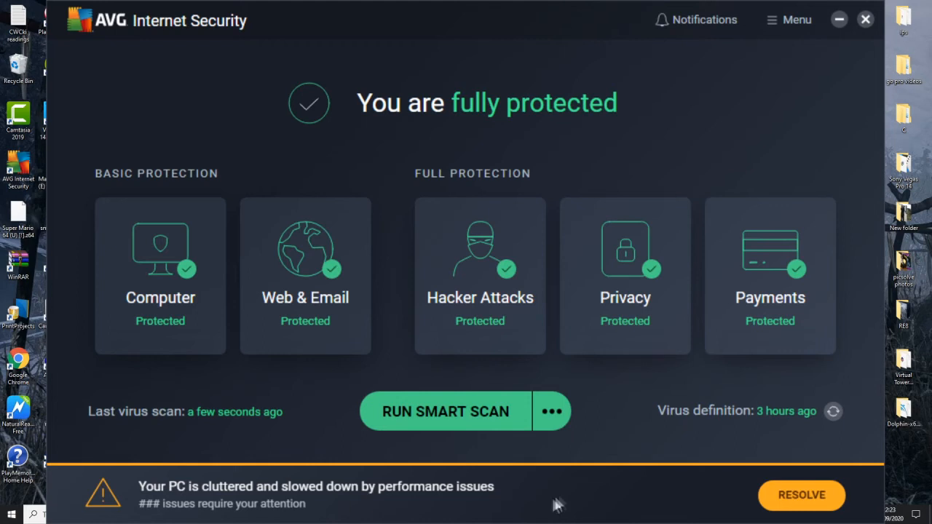
mouse_move(569, 498)
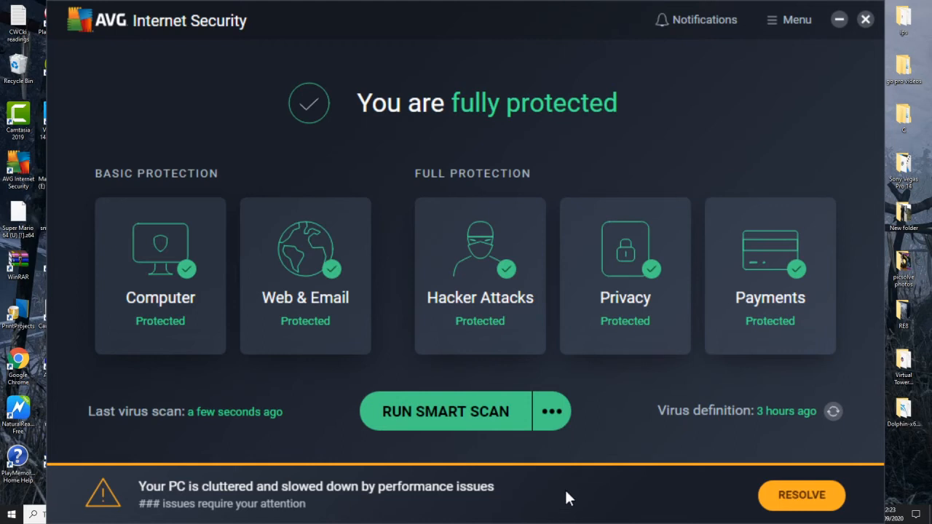
mouse_move(745, 154)
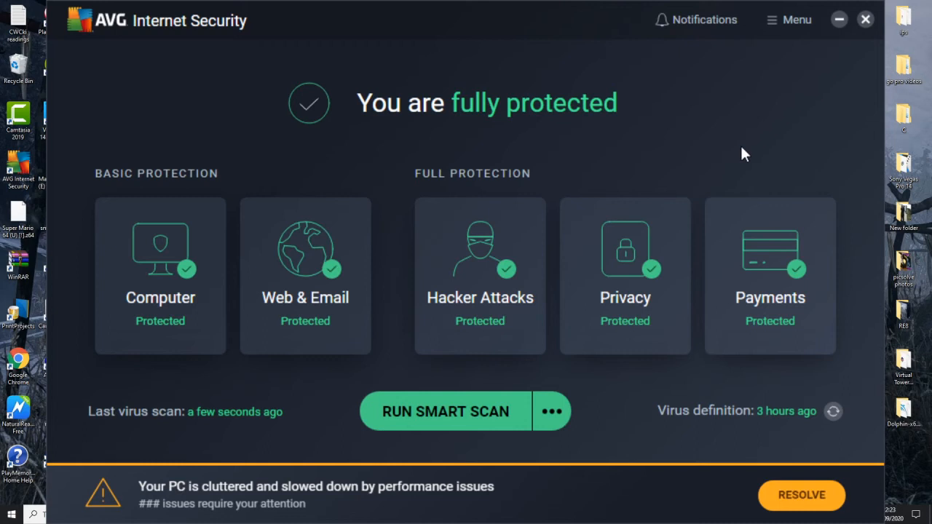
left_click(695, 20)
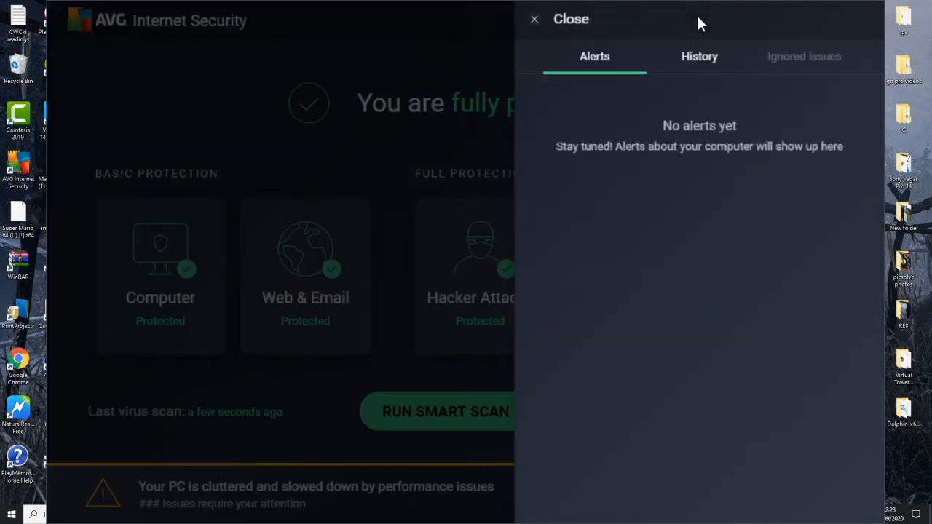
mouse_move(699, 56)
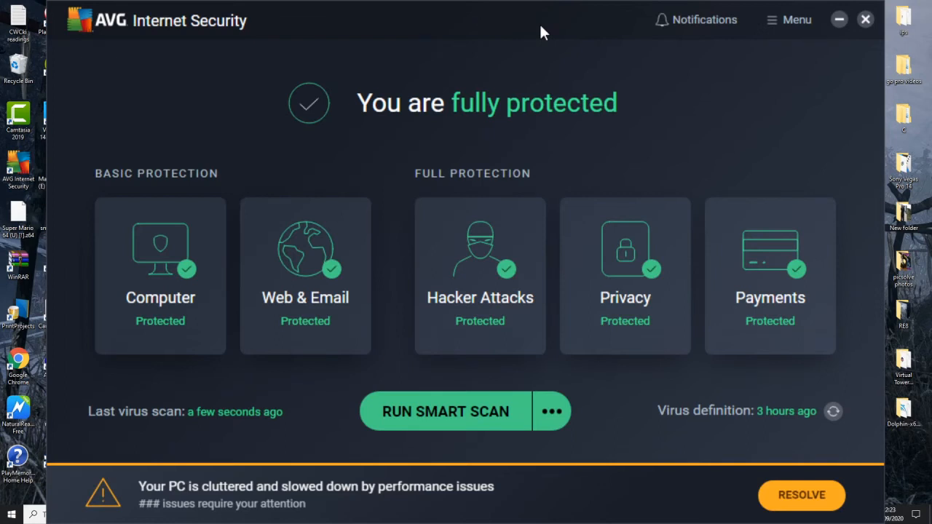
mouse_move(550, 70)
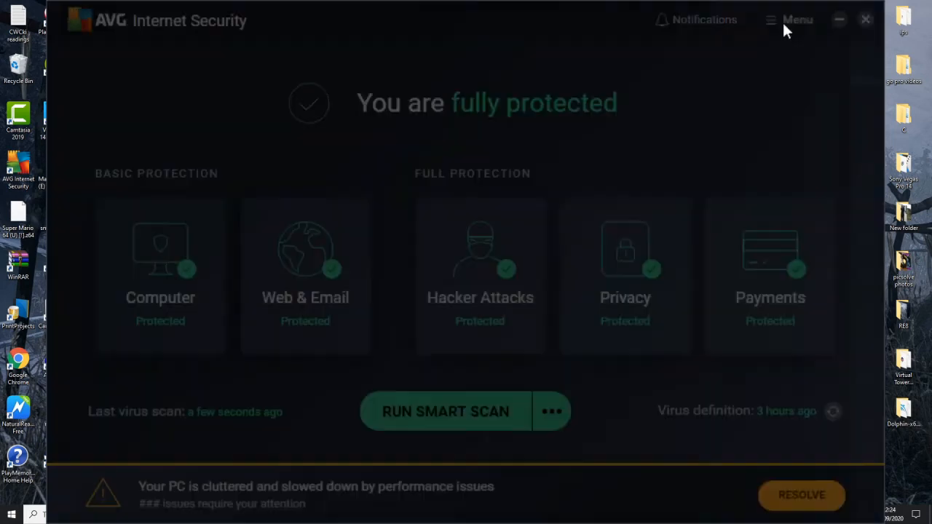
Open the main menu with activation code, settings, subscription, support, help and about
left_click(796, 20)
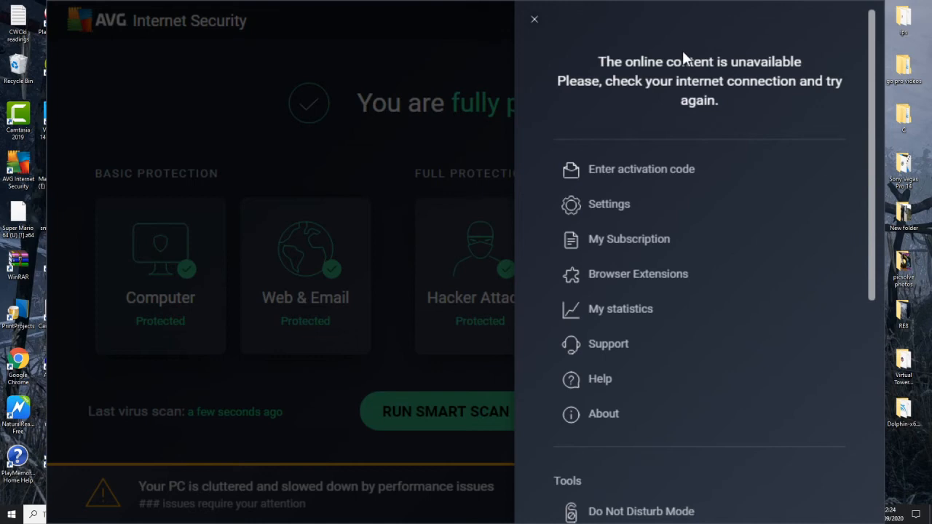
mouse_move(741, 377)
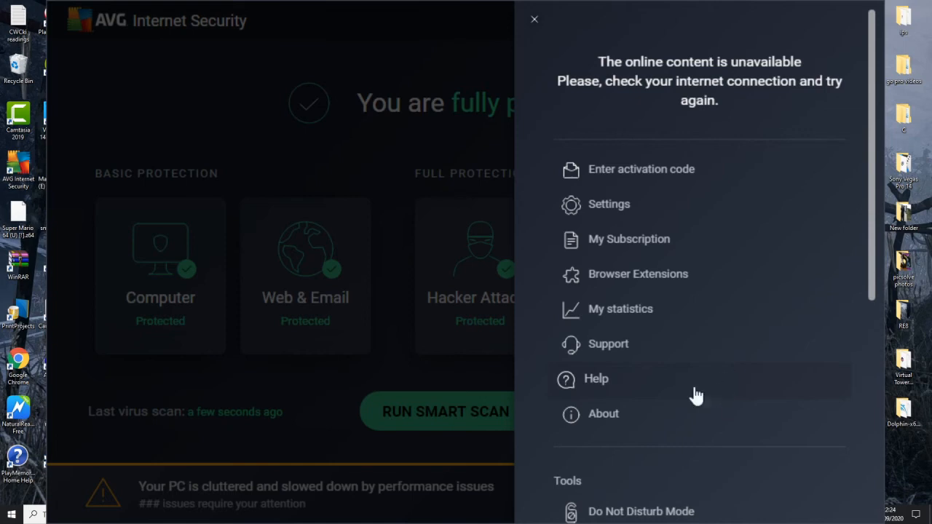
Scroll through the menu and open Settings on the General Languages page, showing English
scroll("down", 3)
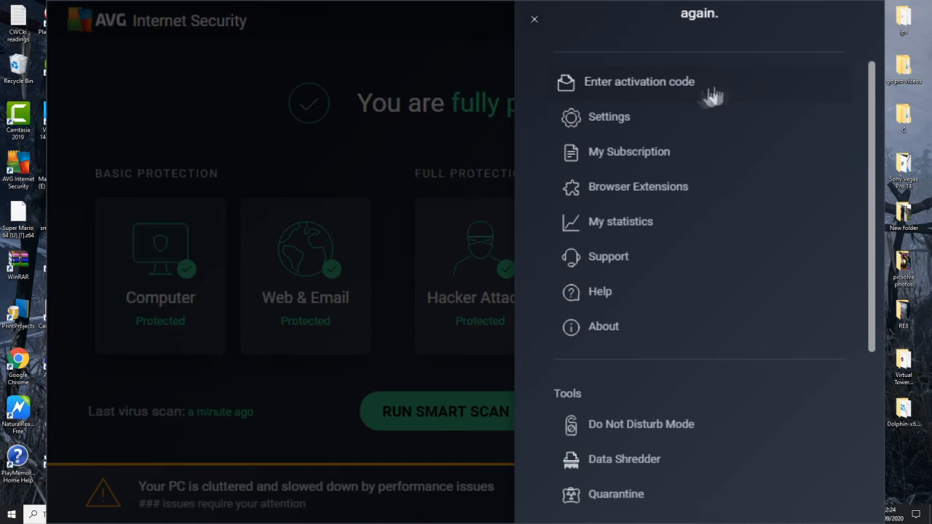
mouse_move(626, 153)
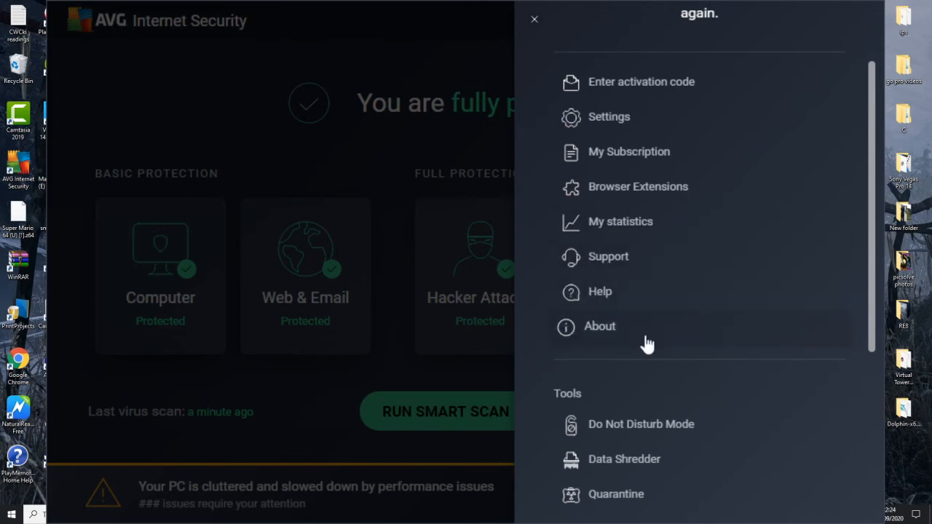
scroll("down", 3)
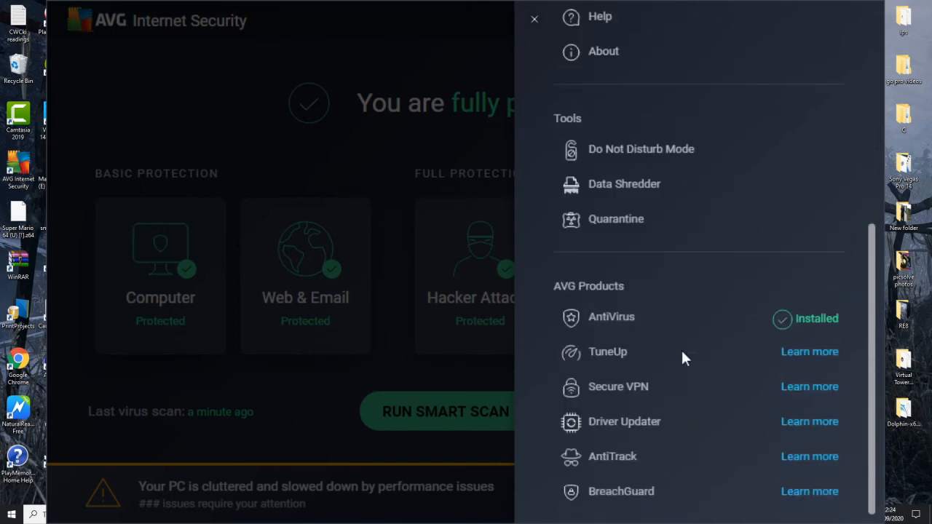
mouse_move(673, 496)
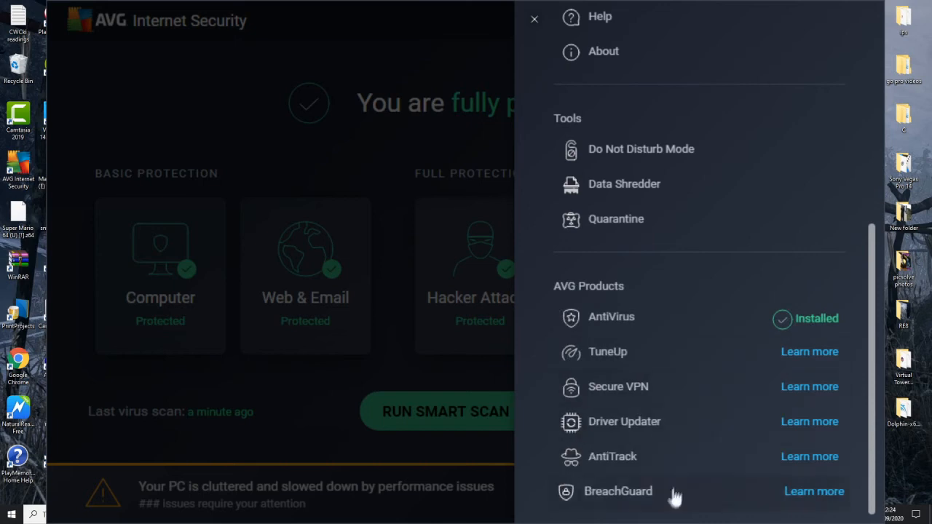
mouse_move(648, 323)
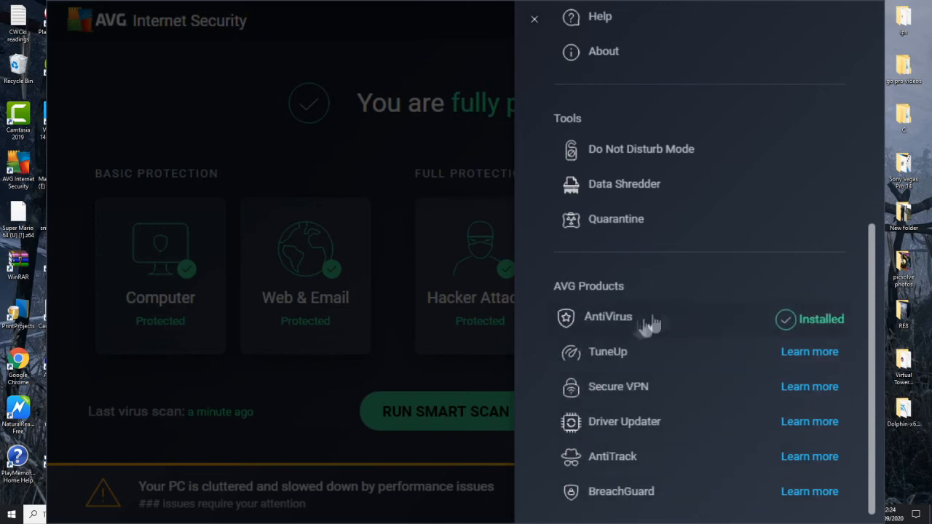
mouse_move(724, 321)
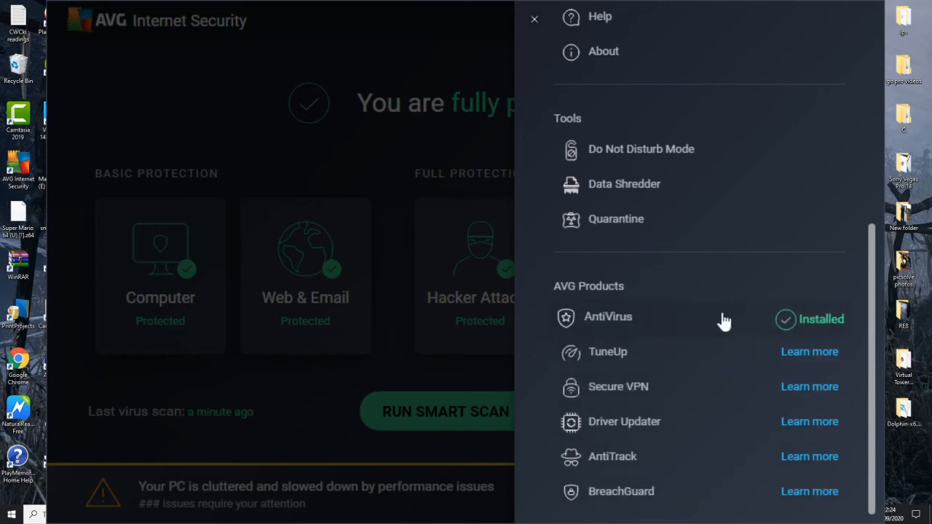
mouse_move(636, 371)
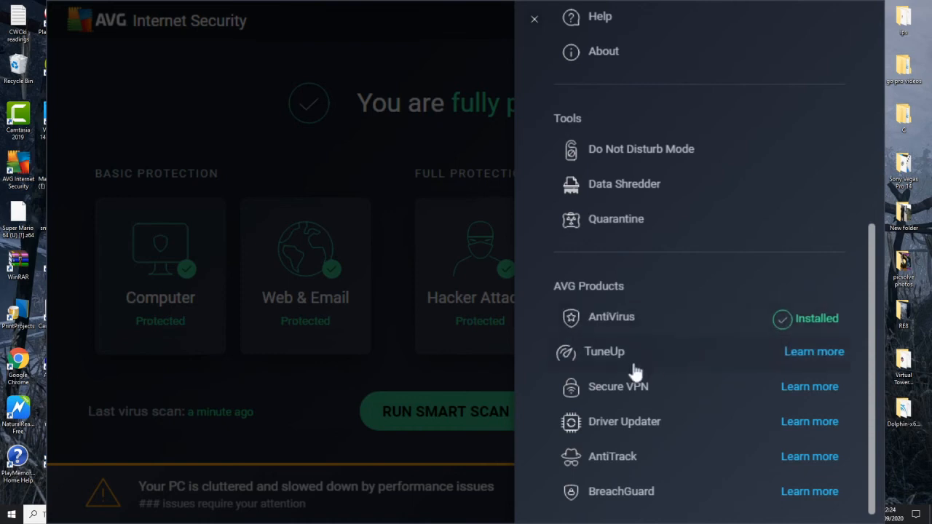
mouse_move(705, 357)
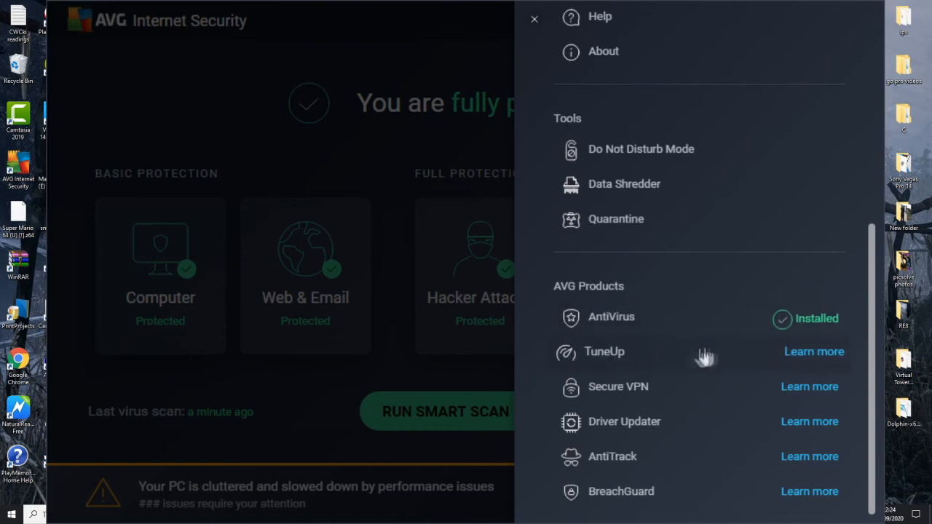
mouse_move(670, 387)
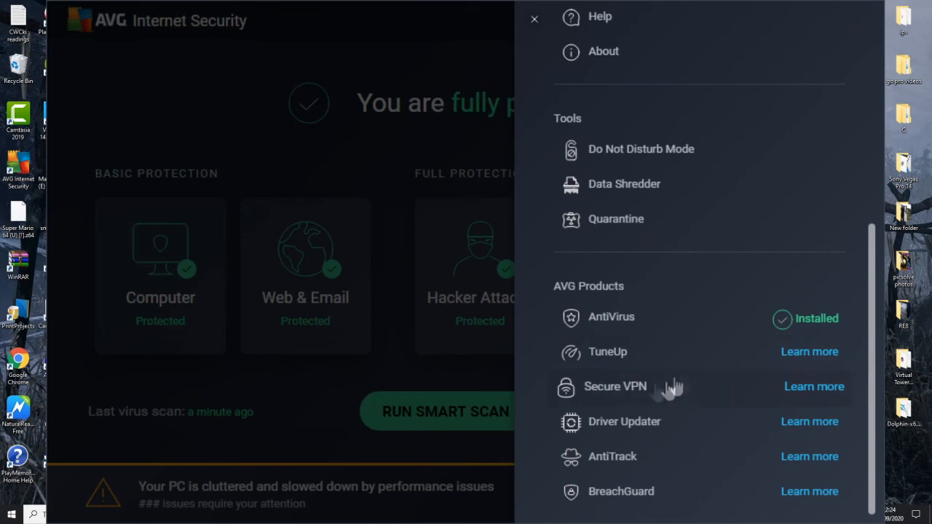
mouse_move(684, 403)
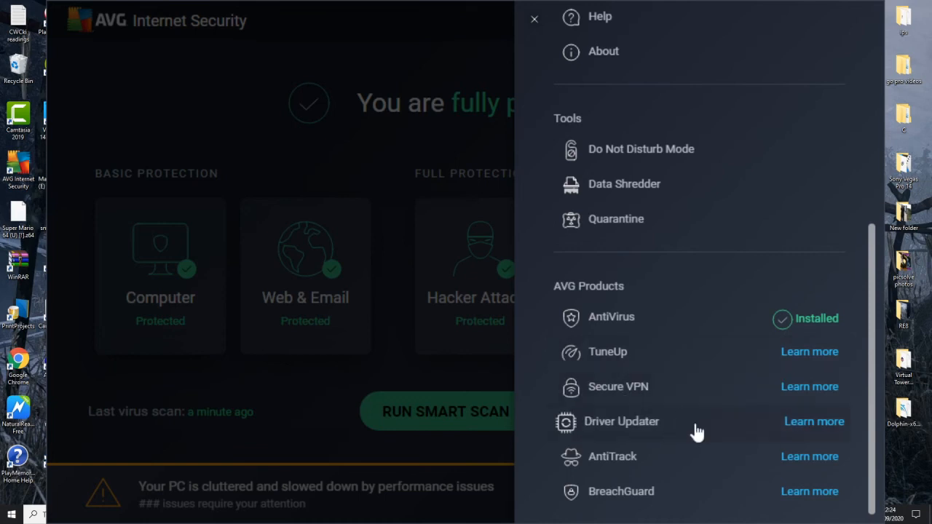
mouse_move(682, 500)
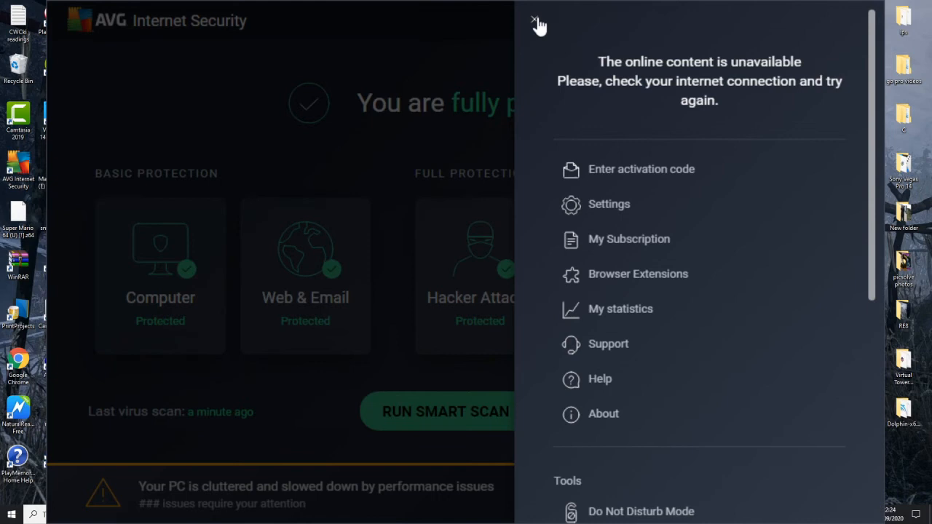
mouse_move(615, 38)
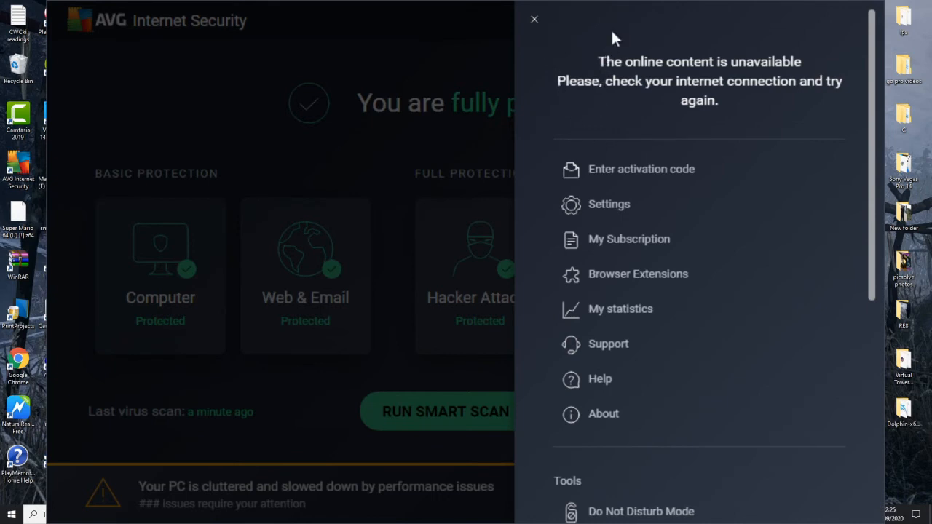
mouse_move(604, 215)
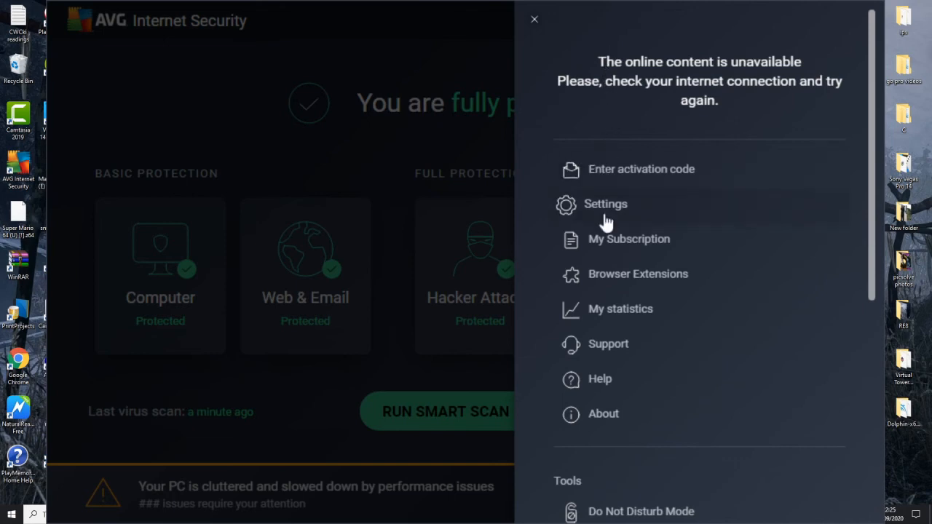
left_click(605, 204)
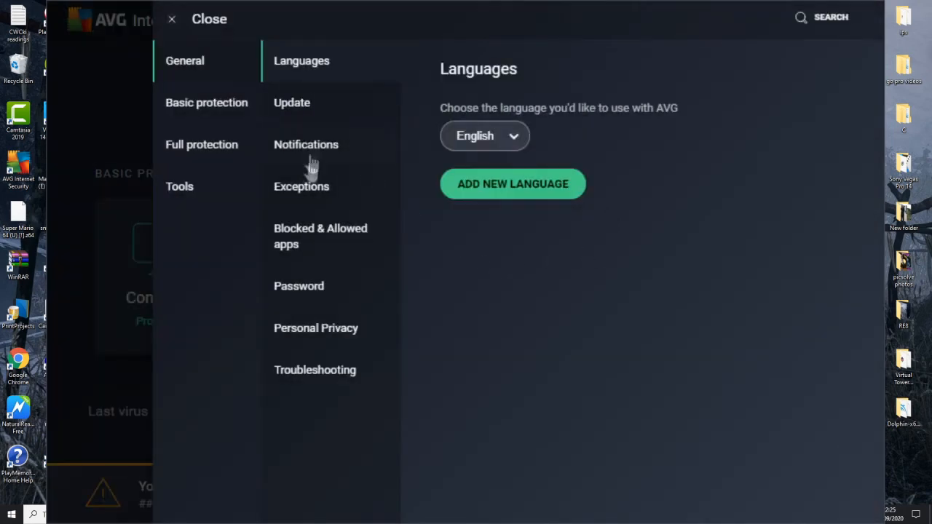
Check the General Update page, return to General, then close settings to the dashboard
left_click(291, 103)
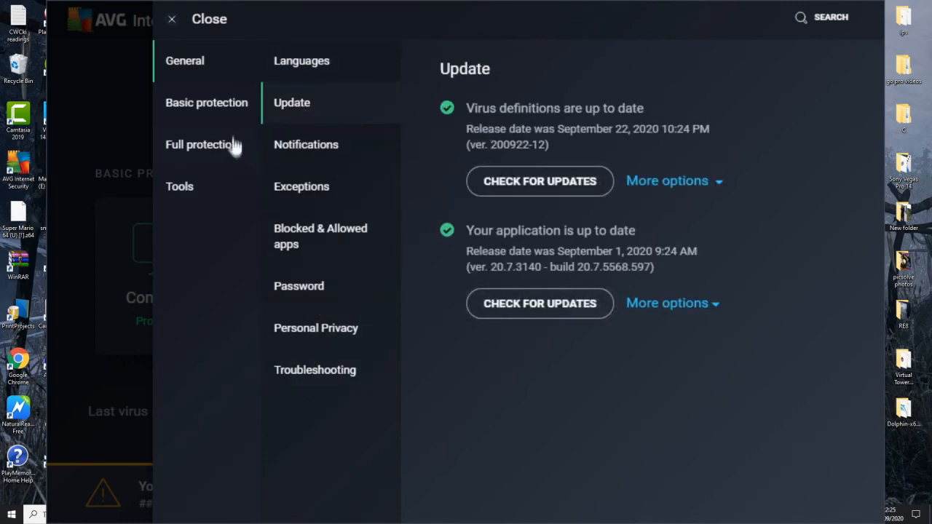
mouse_move(375, 262)
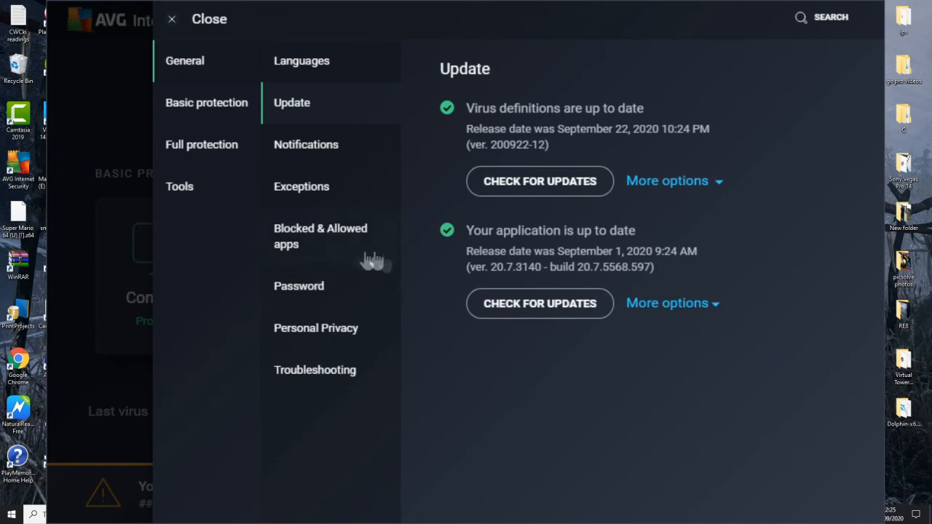
mouse_move(231, 261)
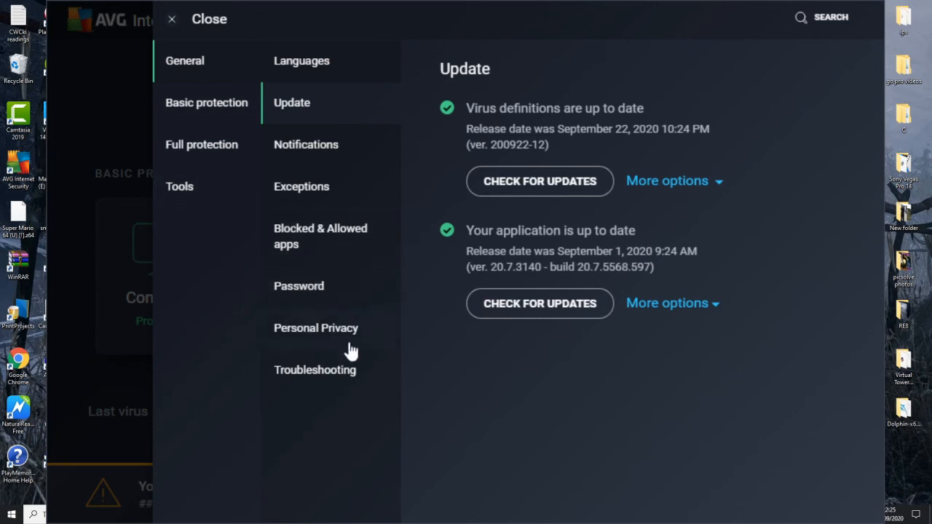
left_click(302, 60)
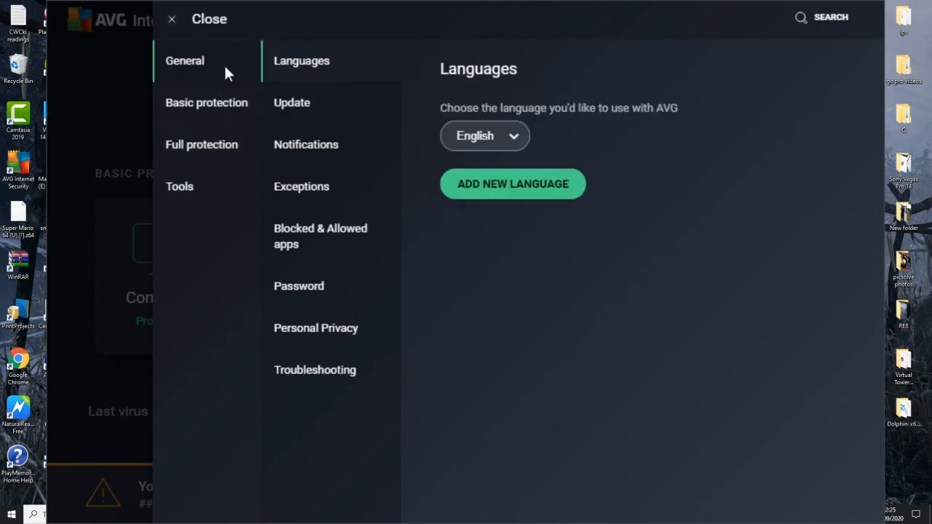
mouse_move(214, 229)
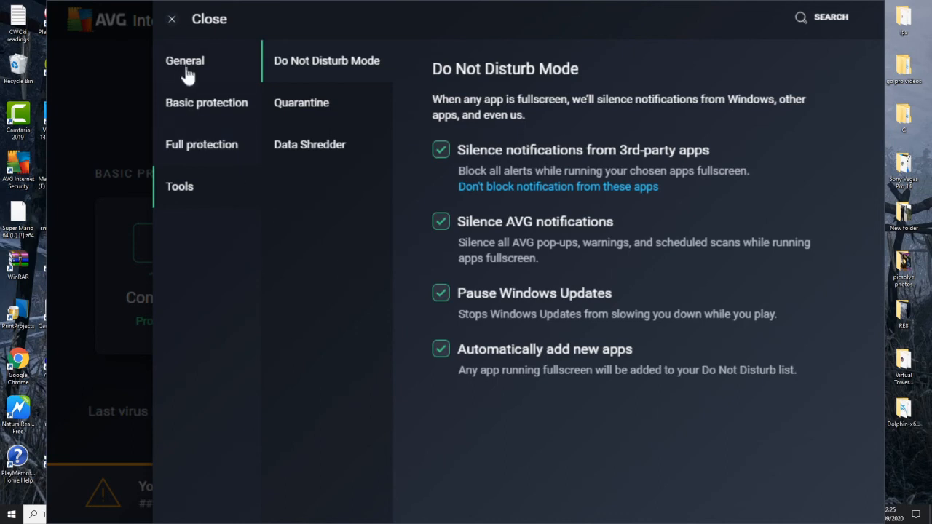
left_click(172, 19)
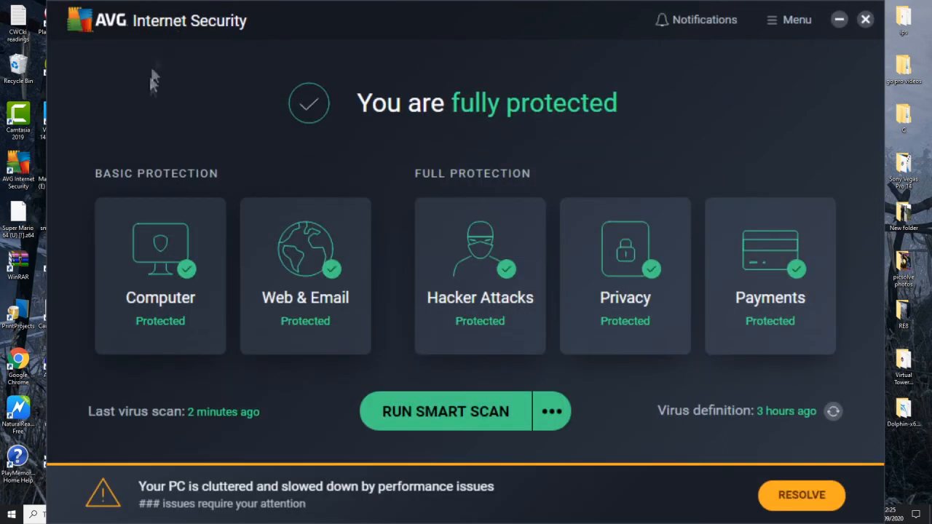
mouse_move(191, 90)
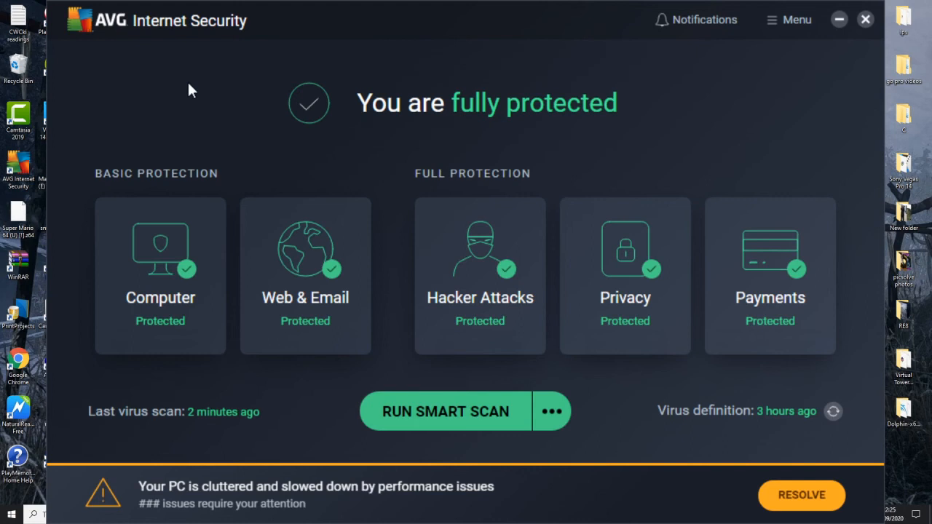
mouse_move(202, 99)
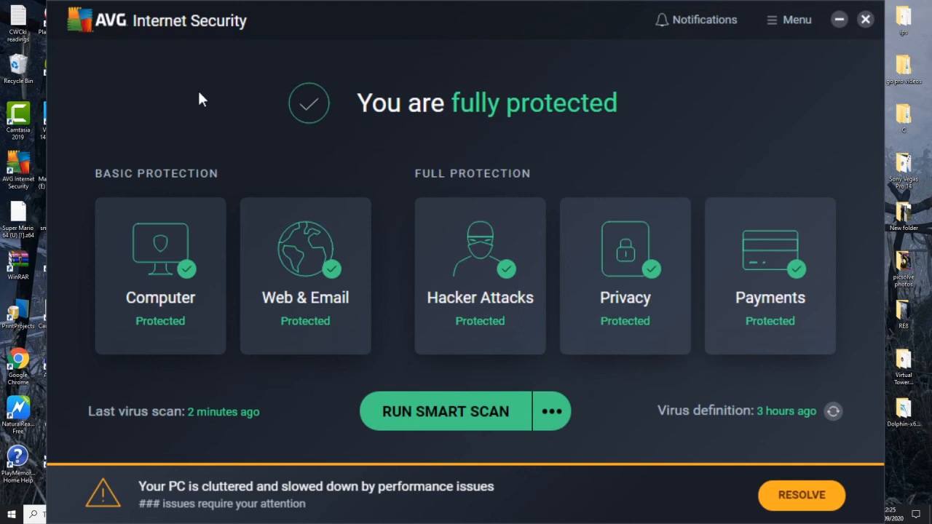
mouse_move(213, 95)
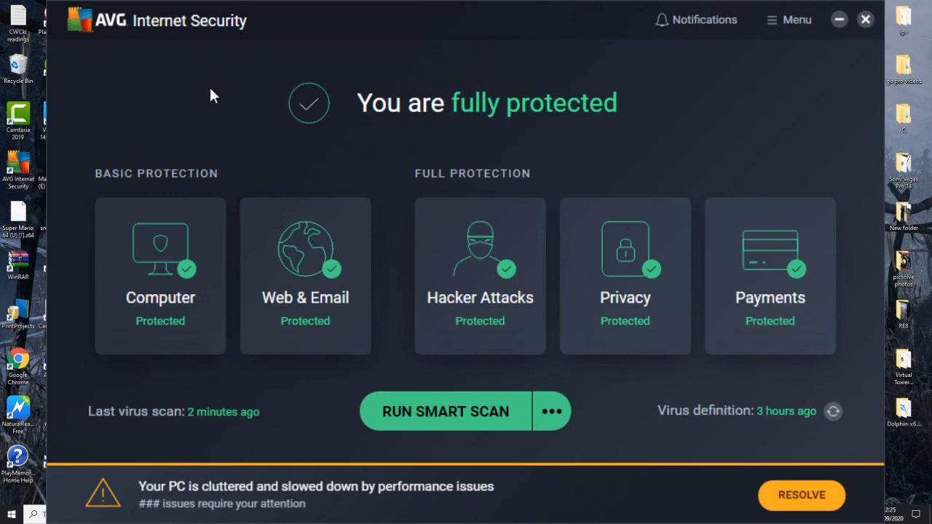
mouse_move(228, 131)
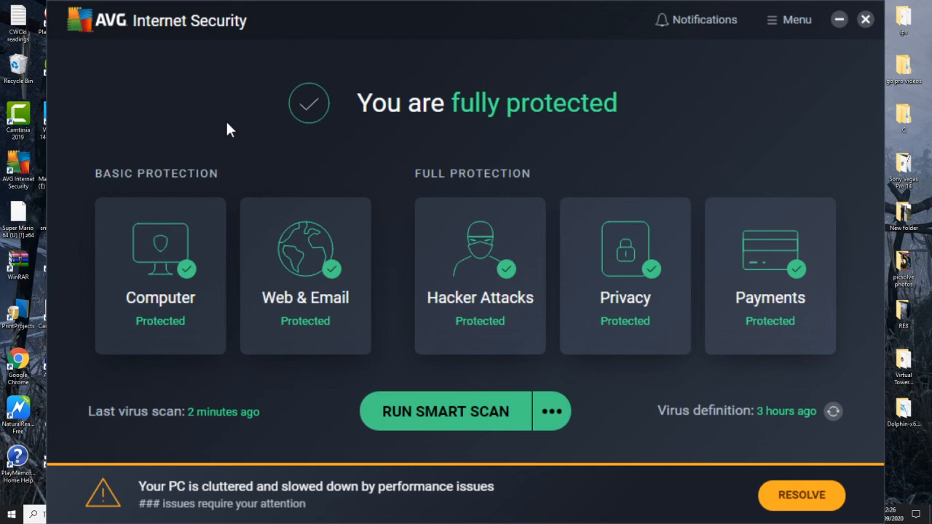
left_click(551, 411)
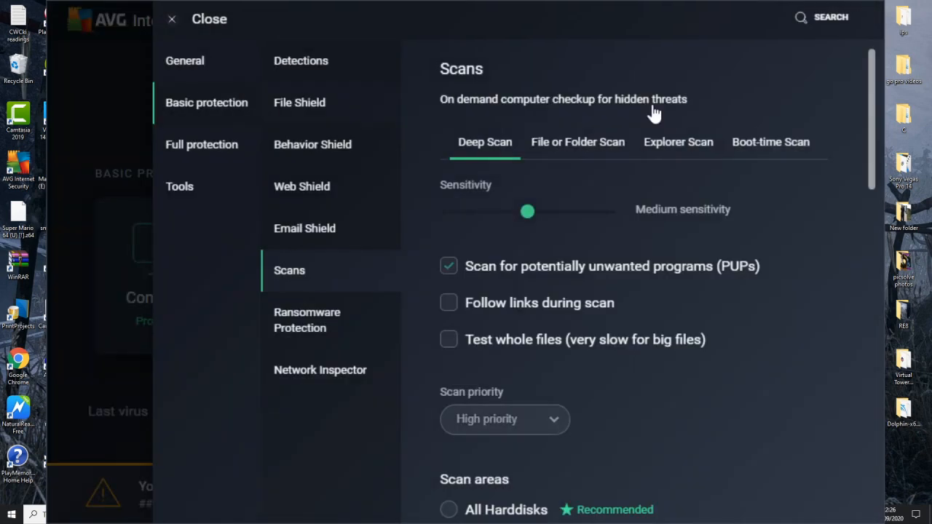
left_click(448, 509)
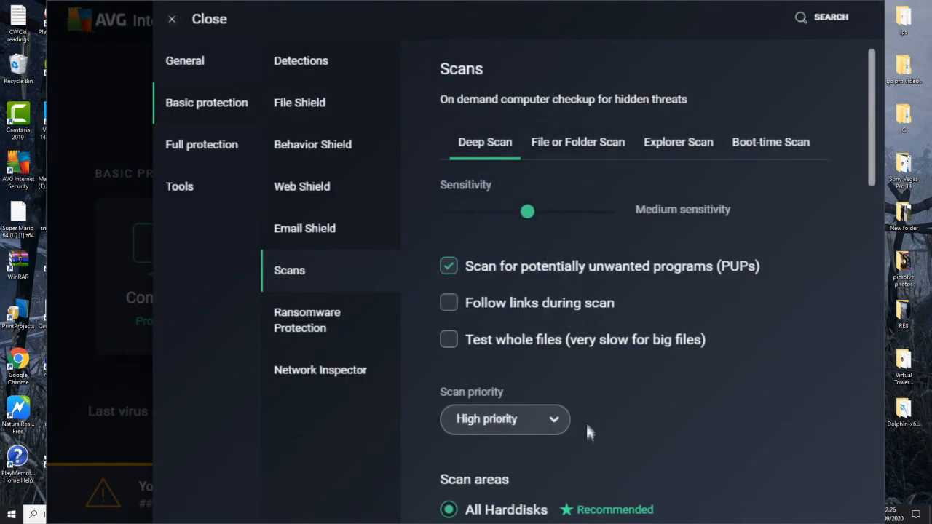
mouse_move(724, 203)
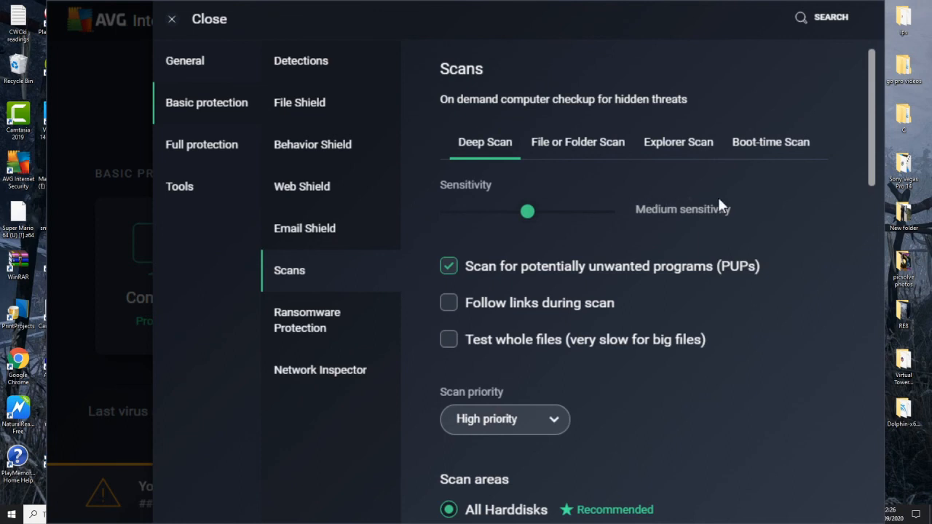
left_click(172, 19)
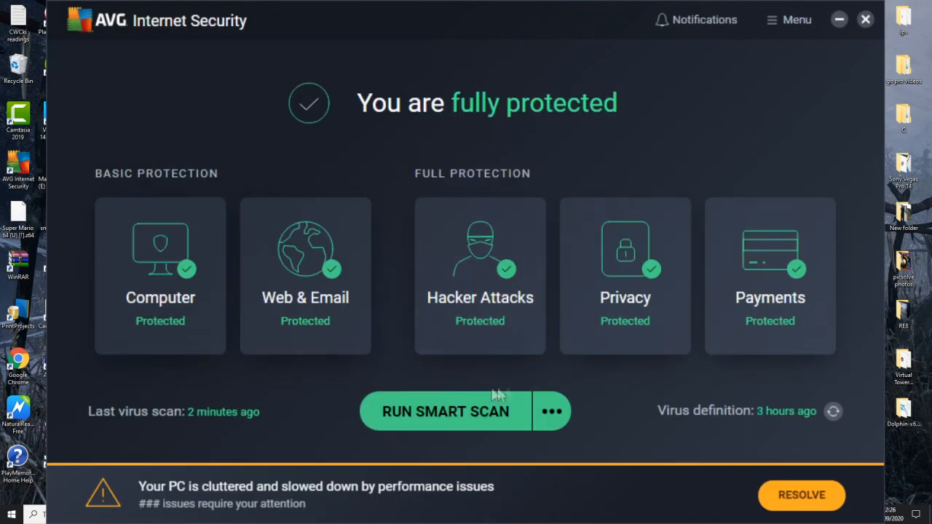
Start a Deep Scan and stop it at 3% with no threats found
left_click(444, 410)
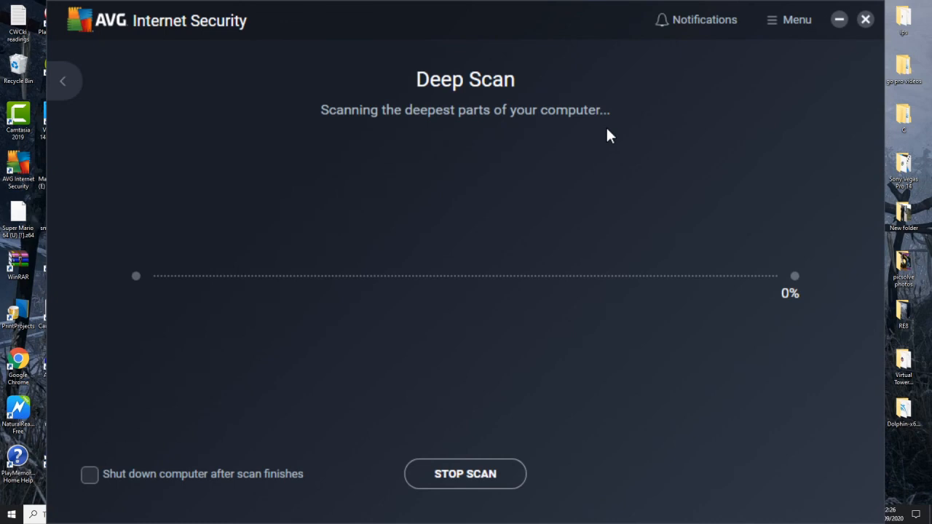
mouse_move(604, 139)
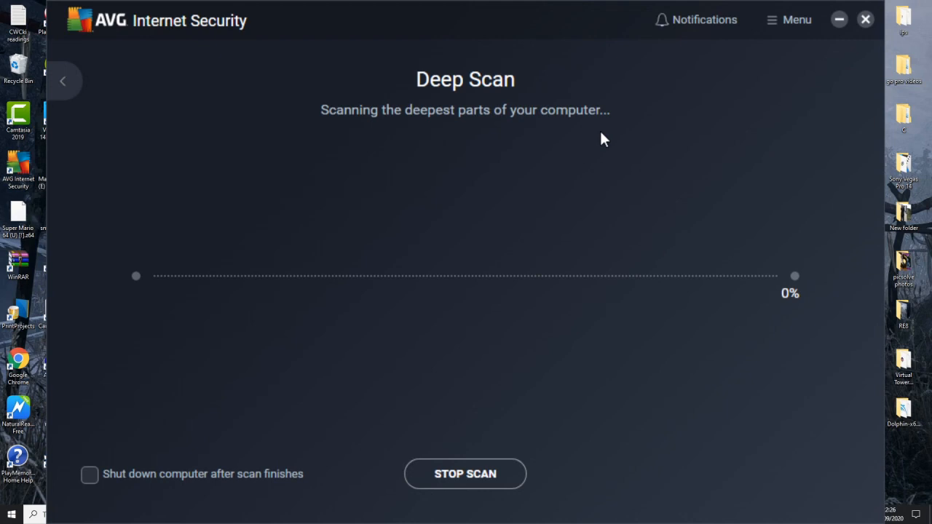
mouse_move(326, 313)
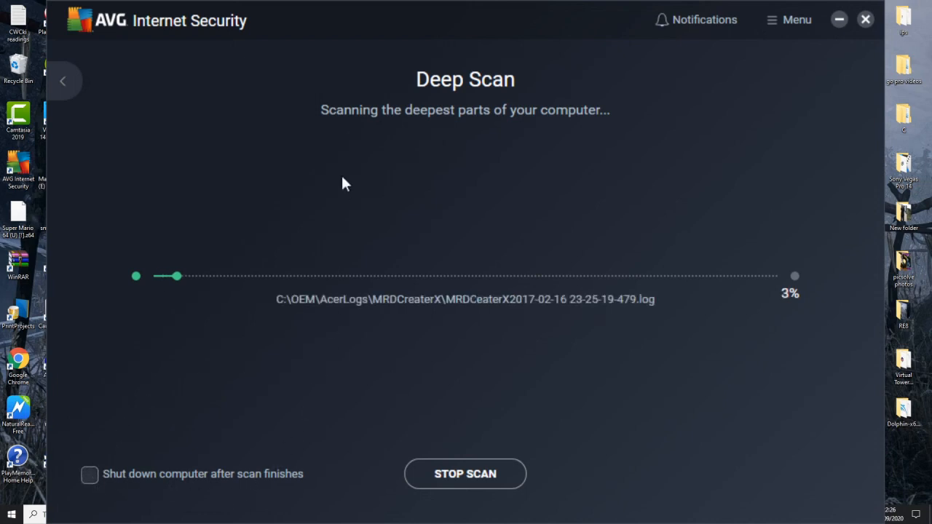
mouse_move(327, 197)
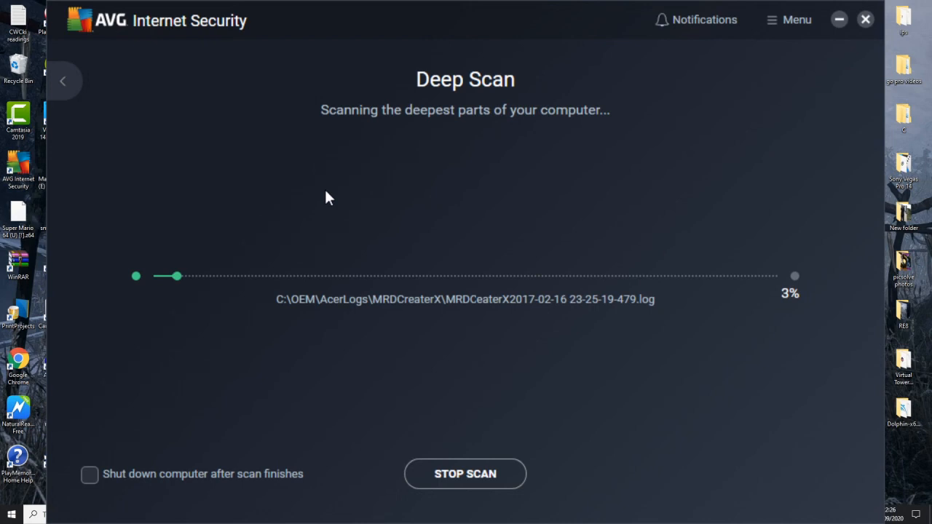
left_click(465, 473)
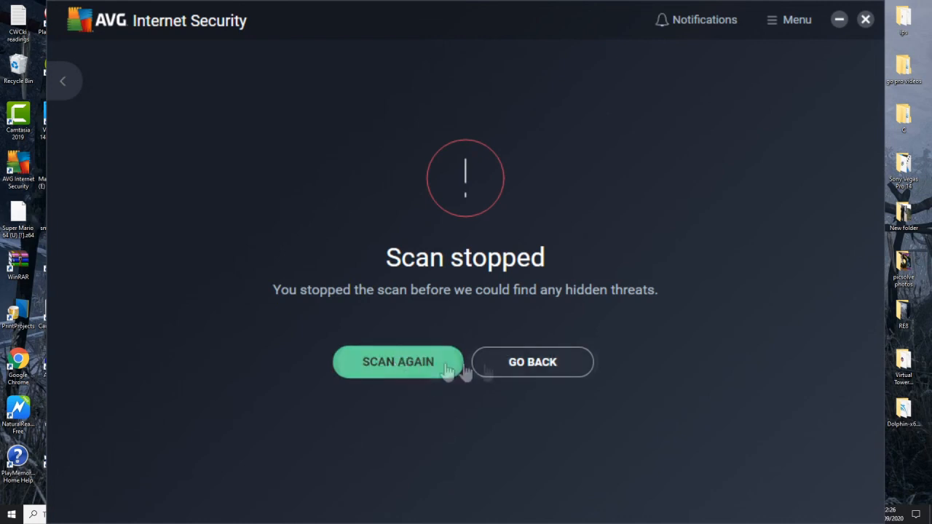
Go back from the Scan stopped screen to the fully protected dashboard
left_click(532, 362)
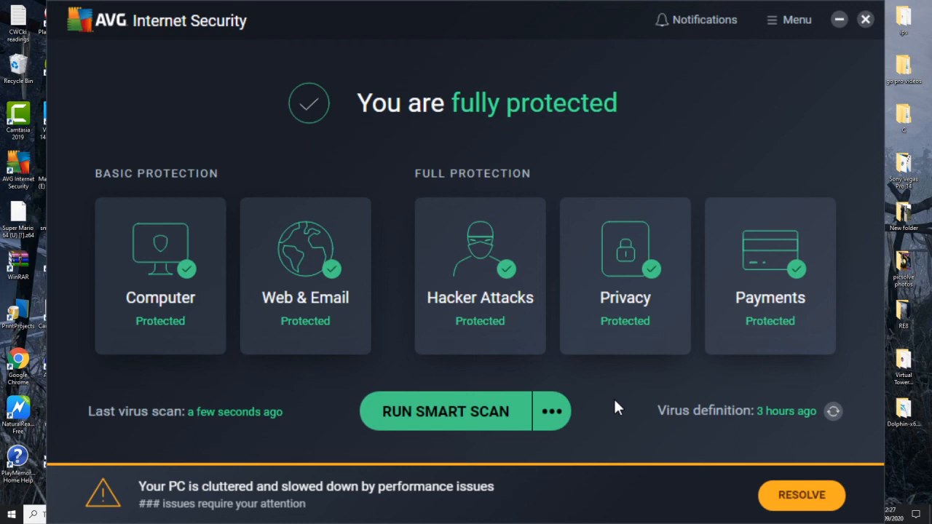
mouse_move(722, 271)
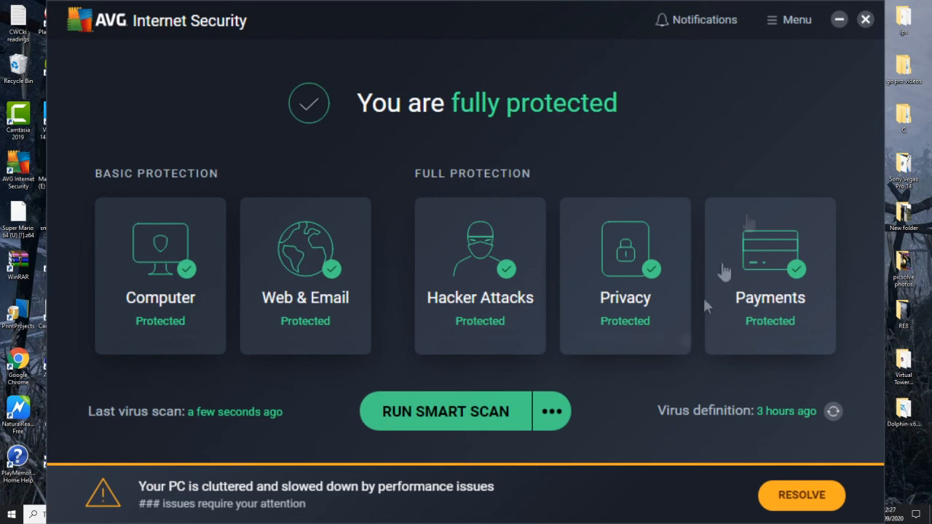
mouse_move(781, 142)
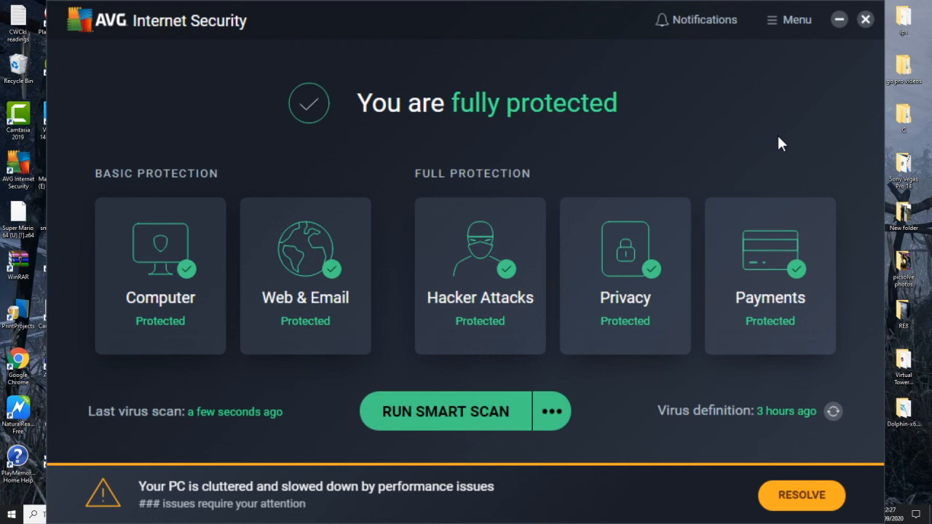
mouse_move(743, 150)
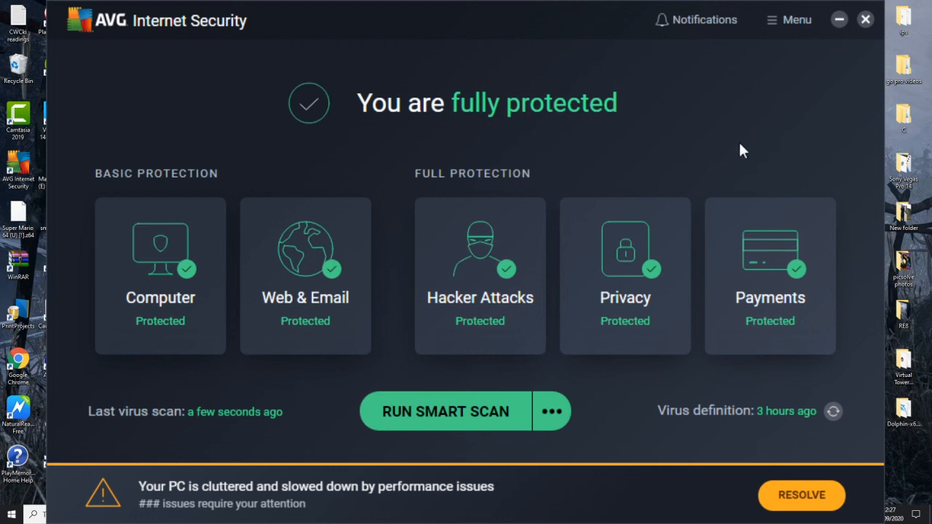